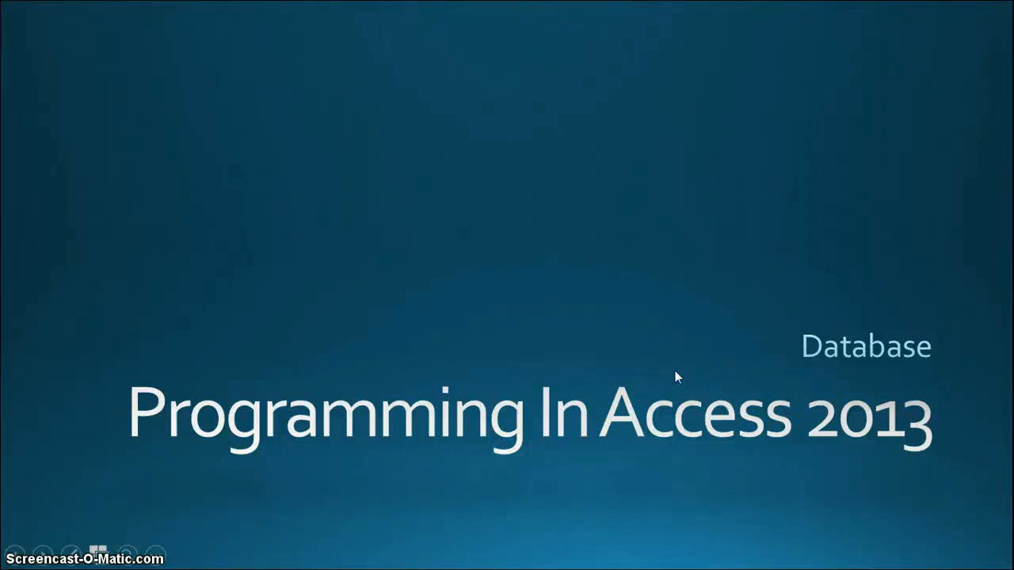
# - Start a new blank desktop database from the Access start screen
pyautogui.click(608, 308)
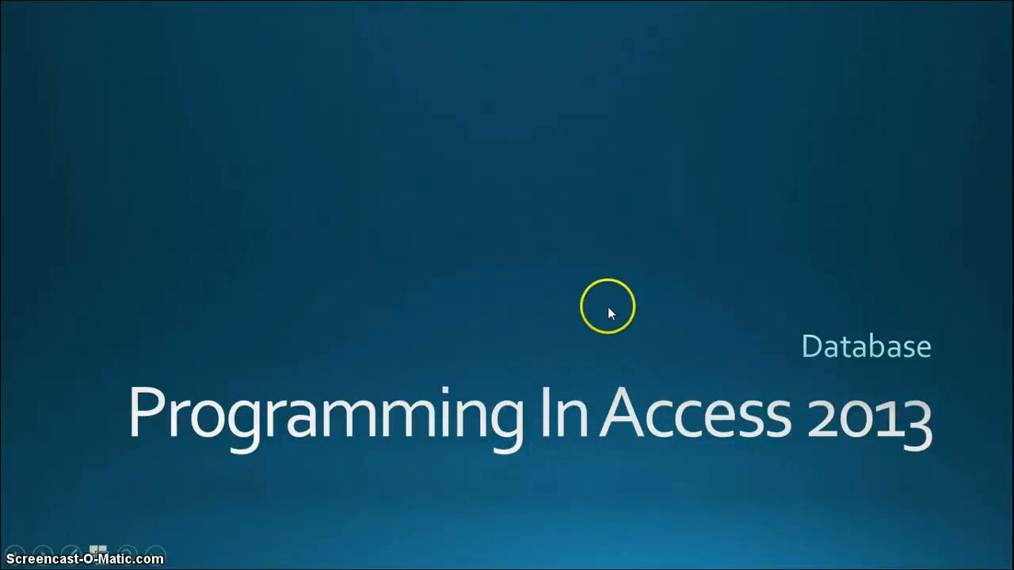
pyautogui.moveTo(592, 320)
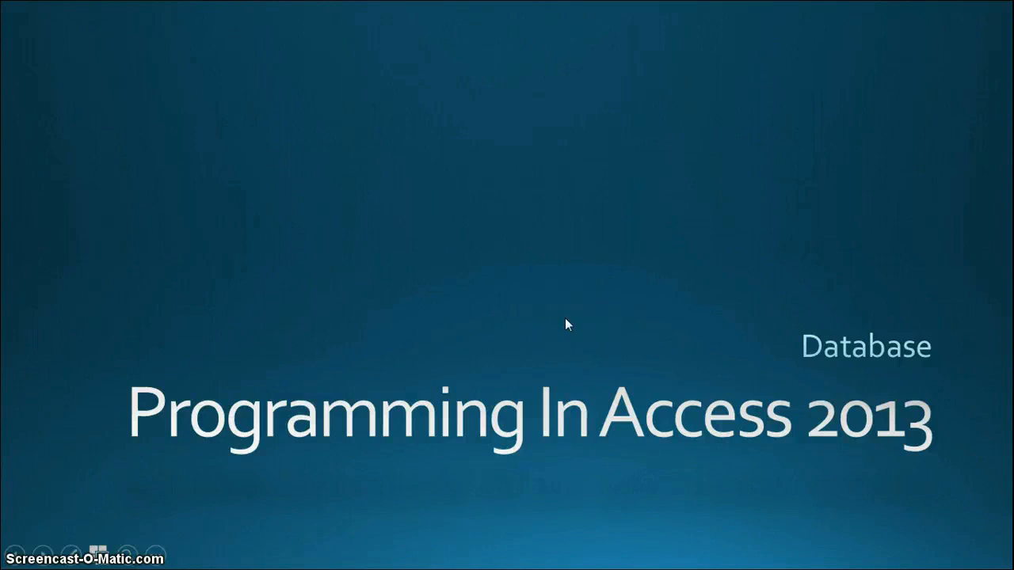
pyautogui.click(545, 355)
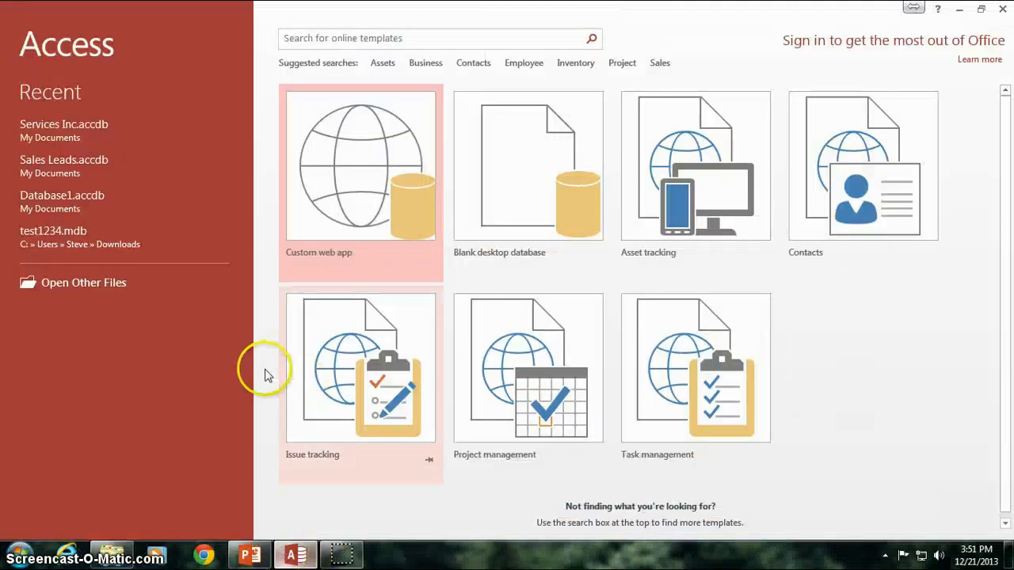
pyautogui.moveTo(854, 325)
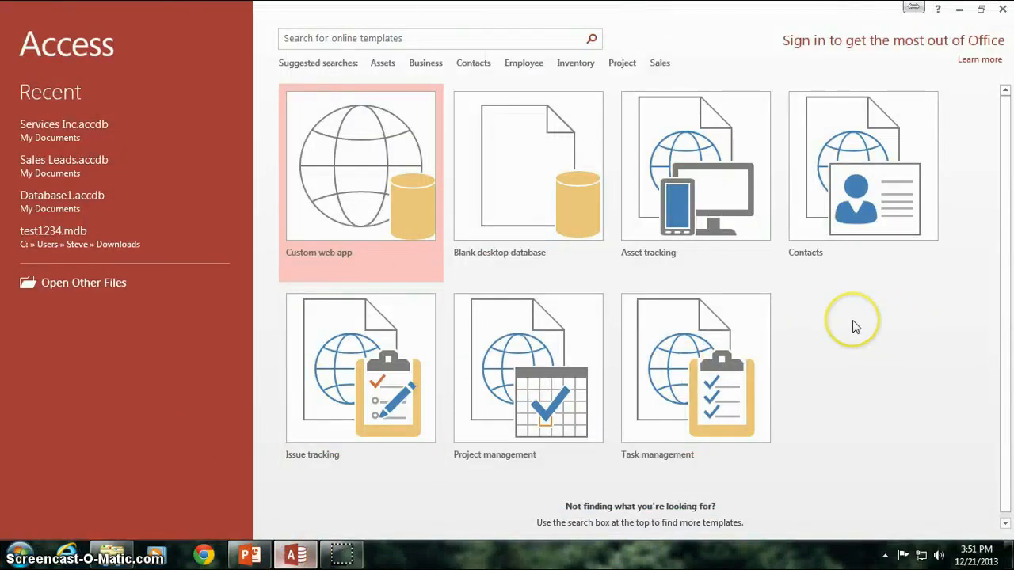
pyautogui.moveTo(862, 323)
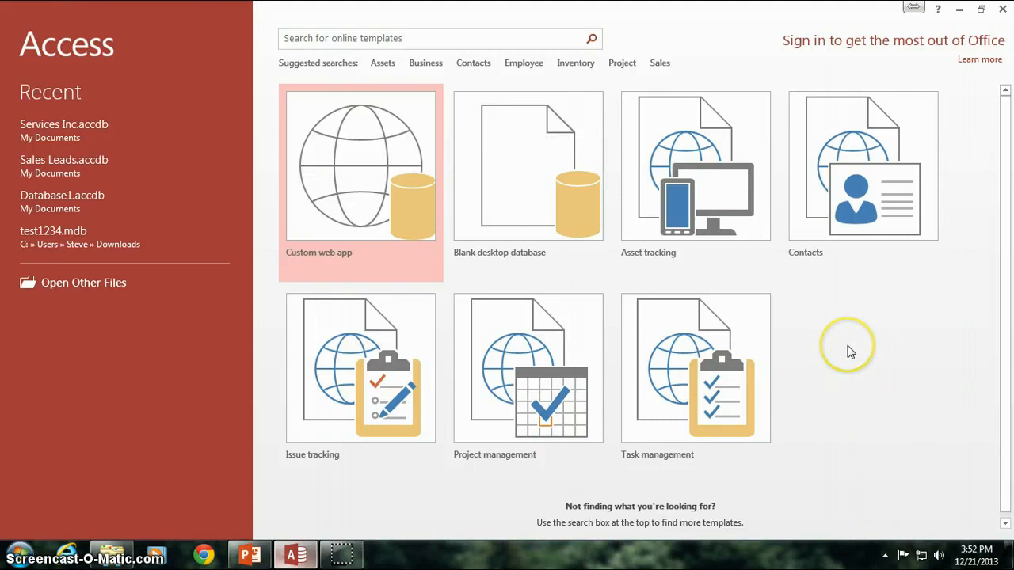
pyautogui.moveTo(852, 331)
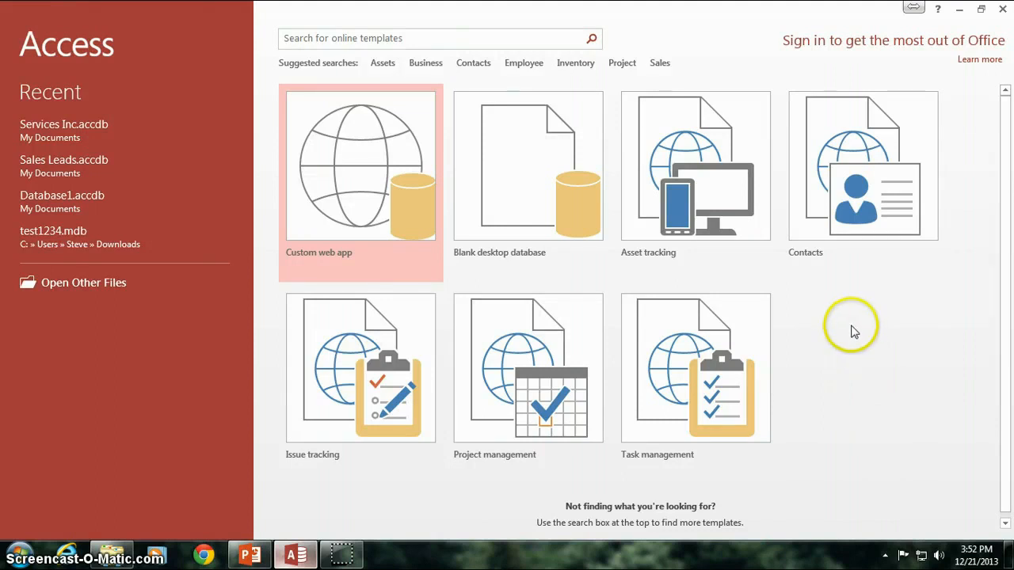
pyautogui.moveTo(853, 336)
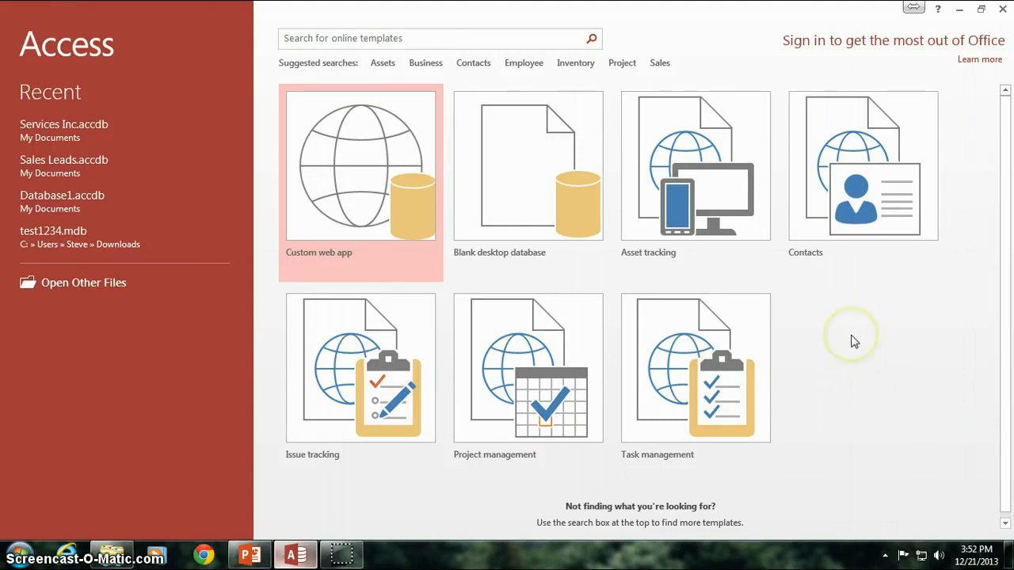
pyautogui.moveTo(881, 328)
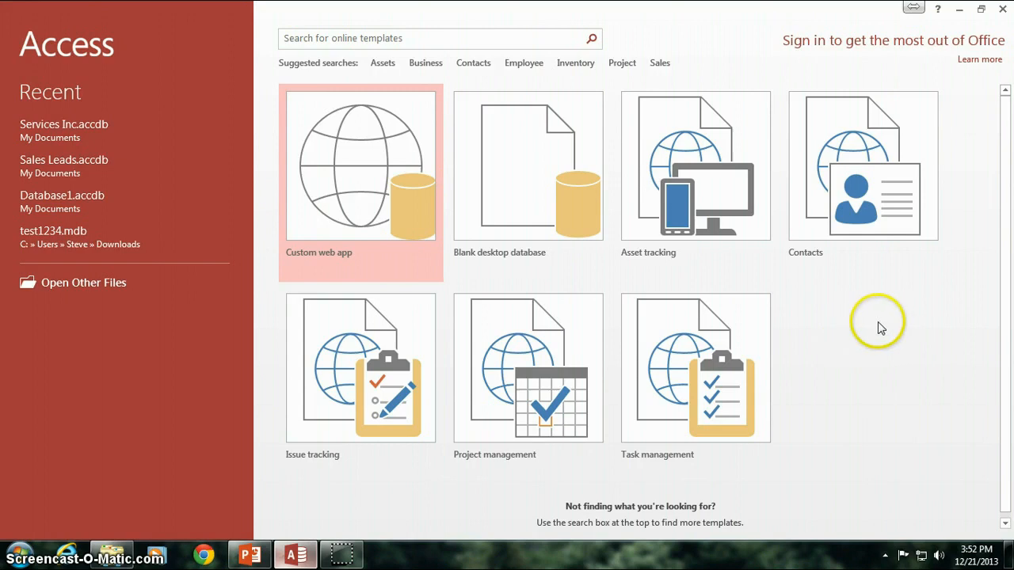
pyautogui.moveTo(520, 174)
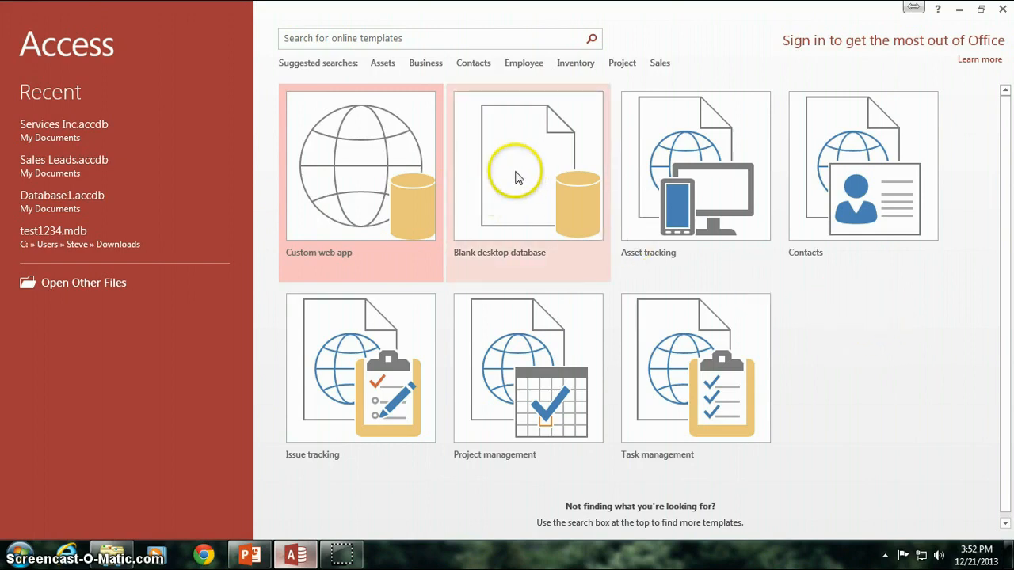
pyautogui.moveTo(716, 266)
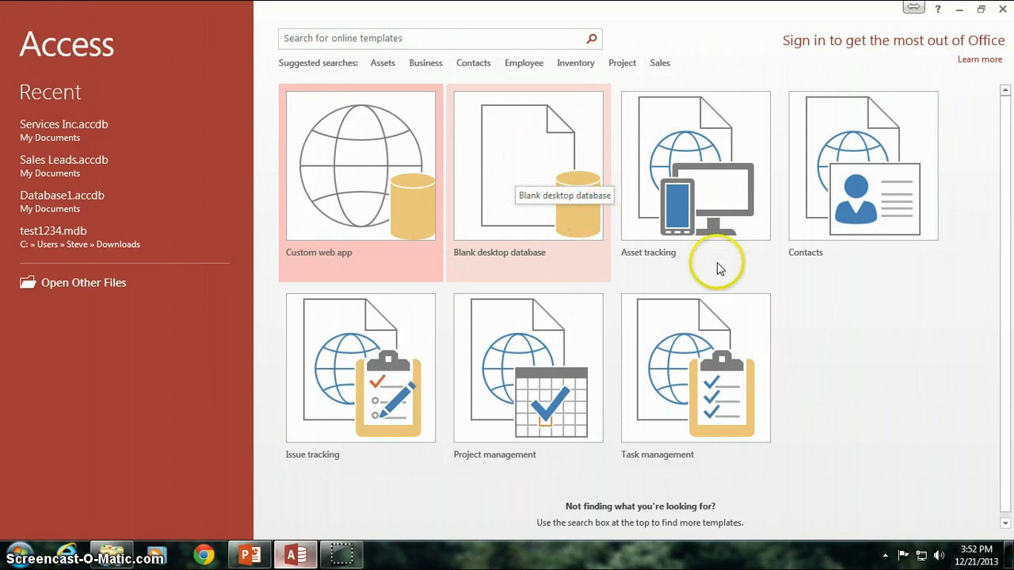
pyautogui.moveTo(895, 323)
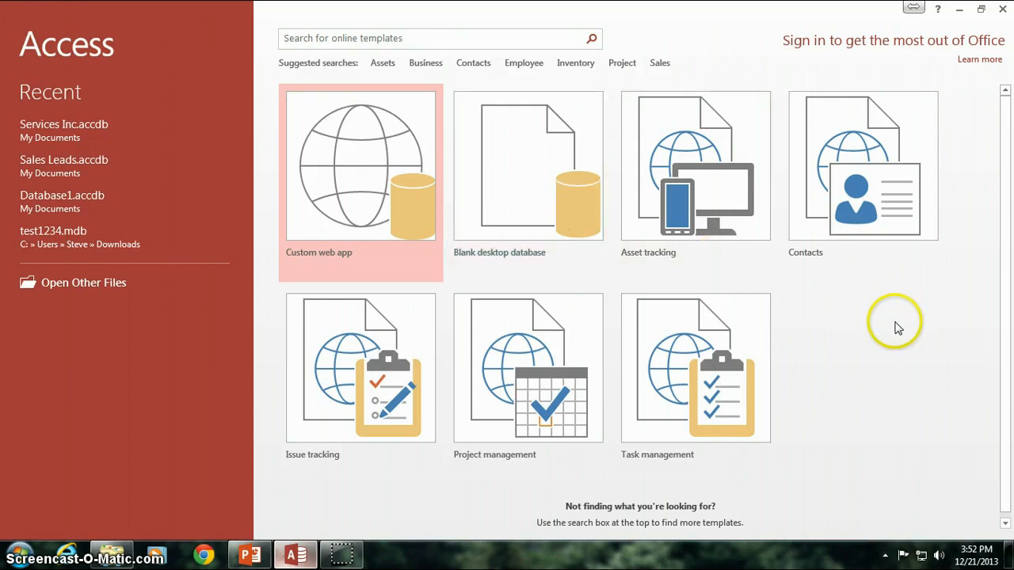
pyautogui.moveTo(507, 175)
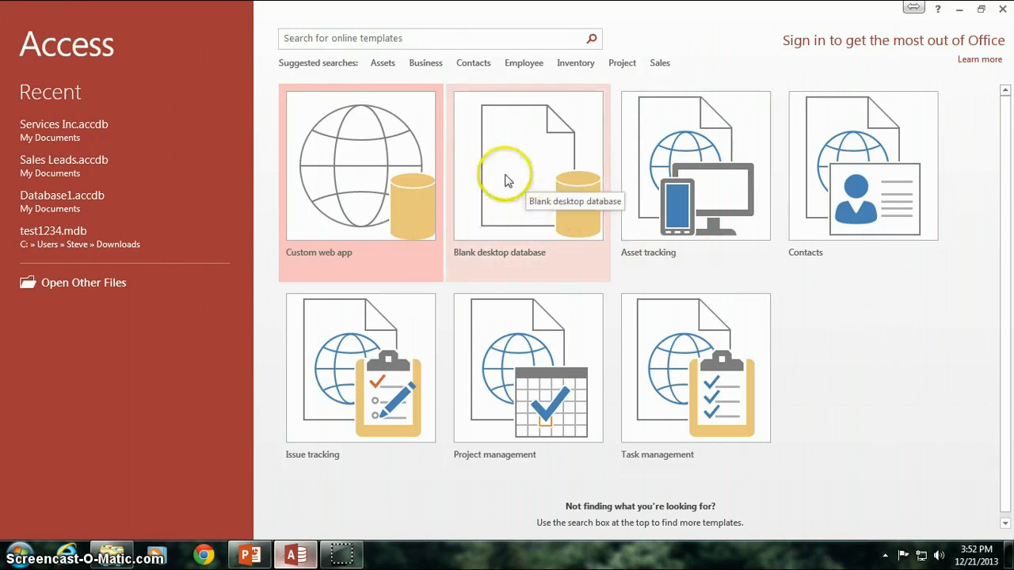
pyautogui.moveTo(420, 204)
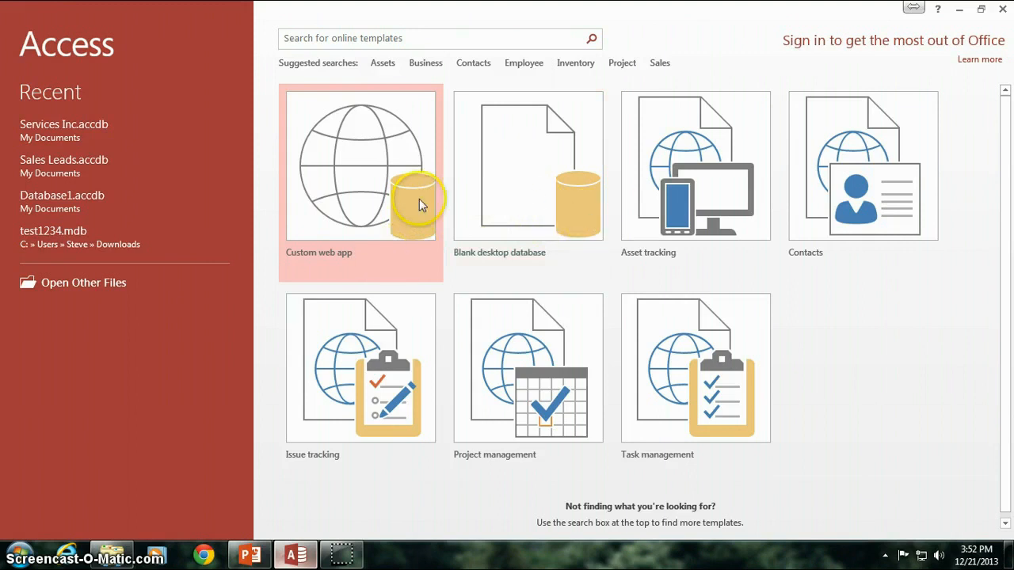
pyautogui.moveTo(367, 176)
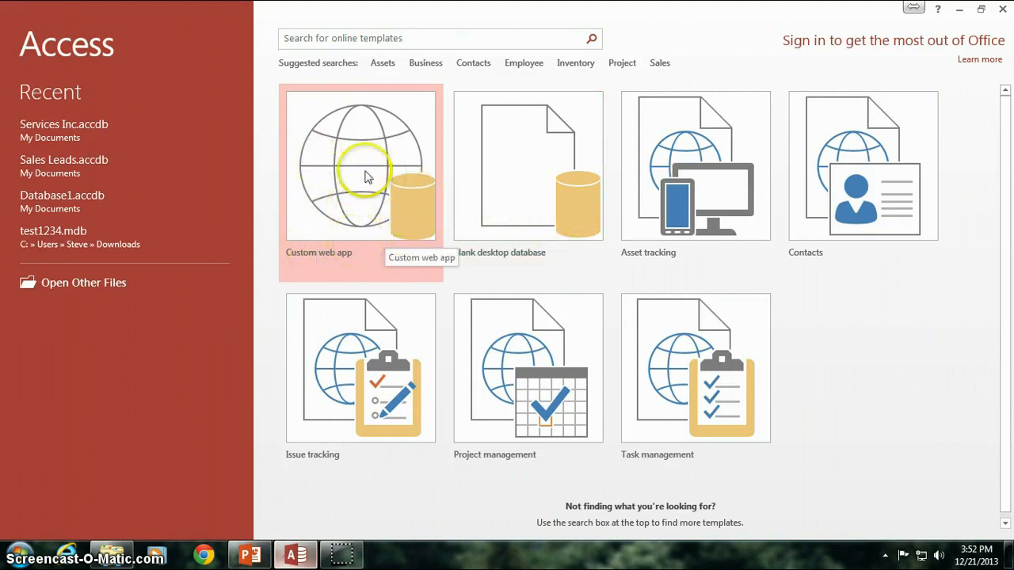
pyautogui.moveTo(345, 171)
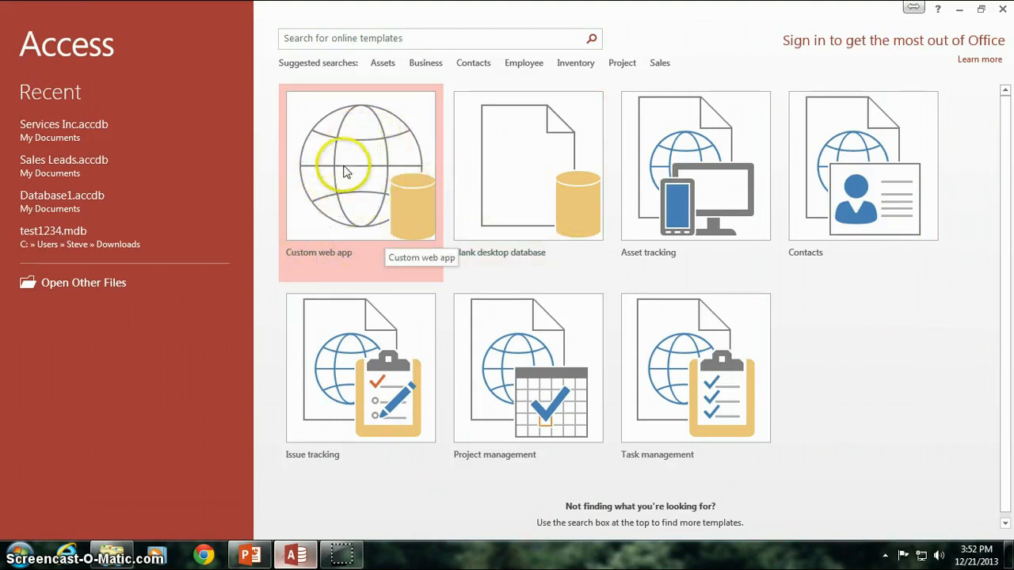
pyautogui.moveTo(358, 200)
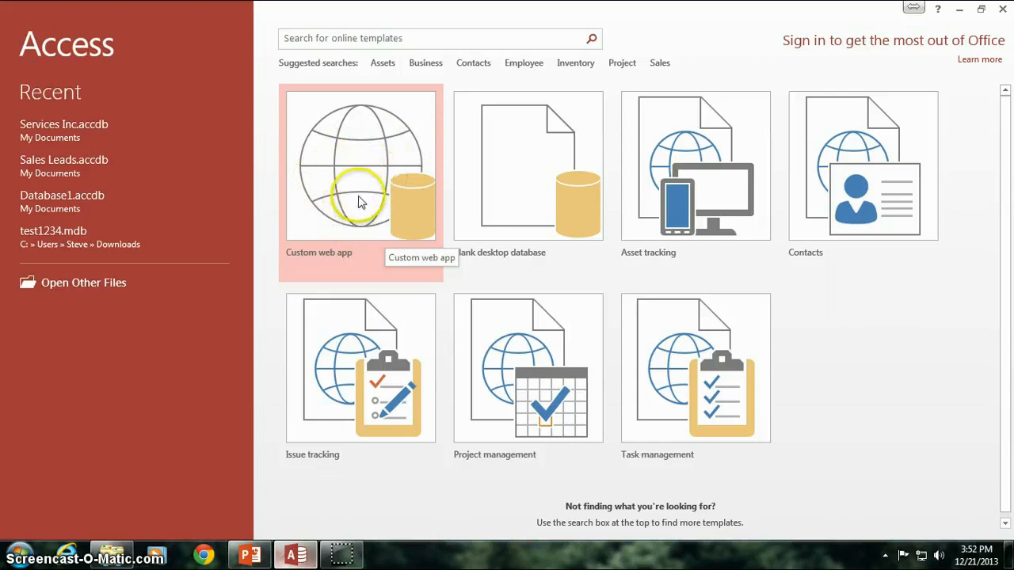
pyautogui.moveTo(358, 161)
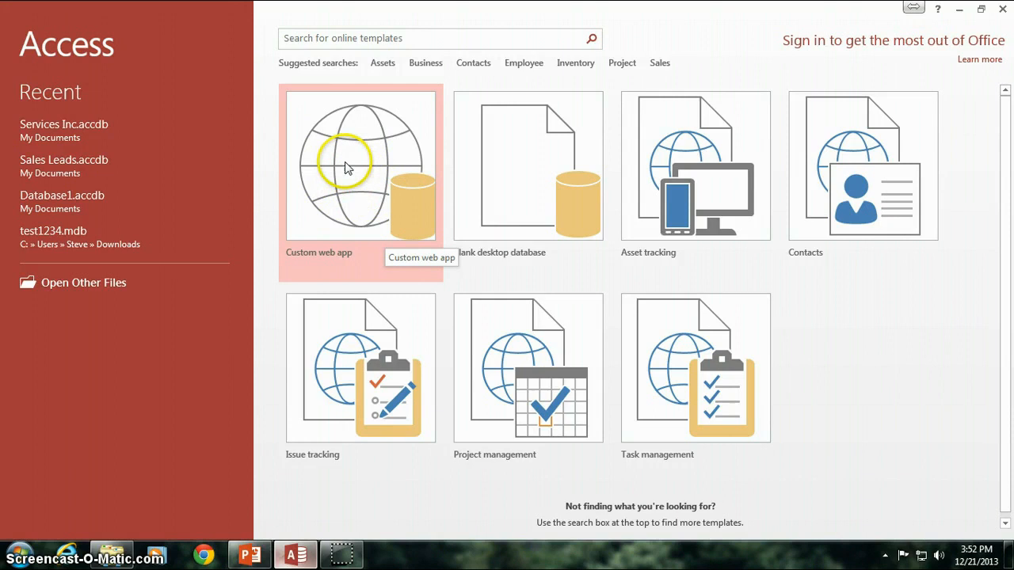
pyautogui.moveTo(333, 167)
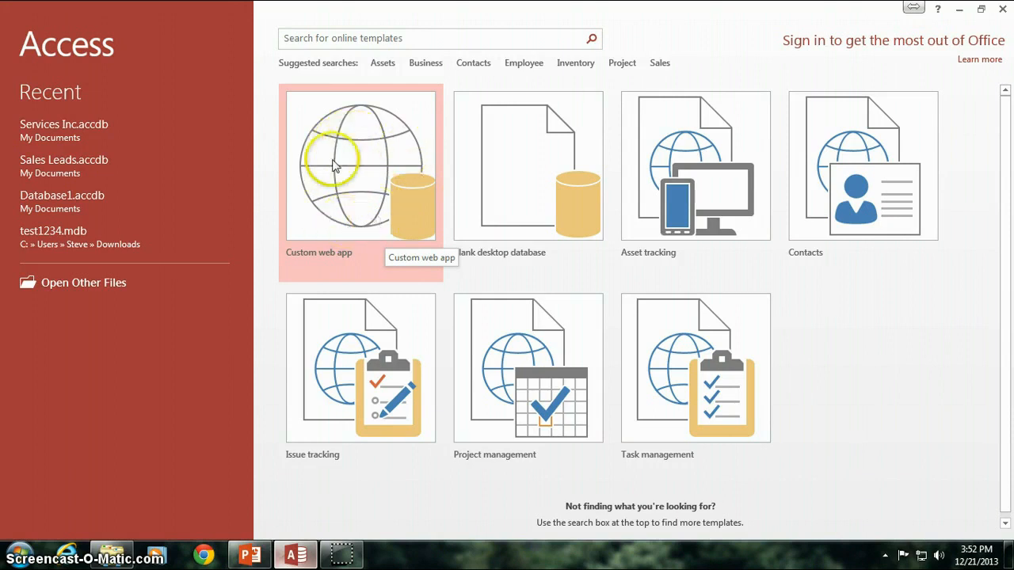
pyautogui.moveTo(345, 230)
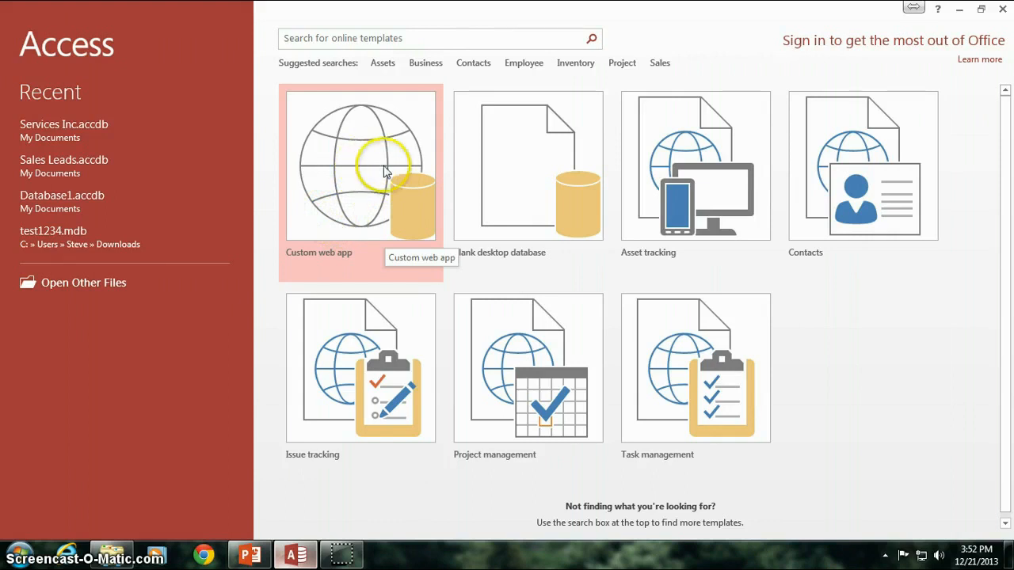
pyautogui.moveTo(362, 184)
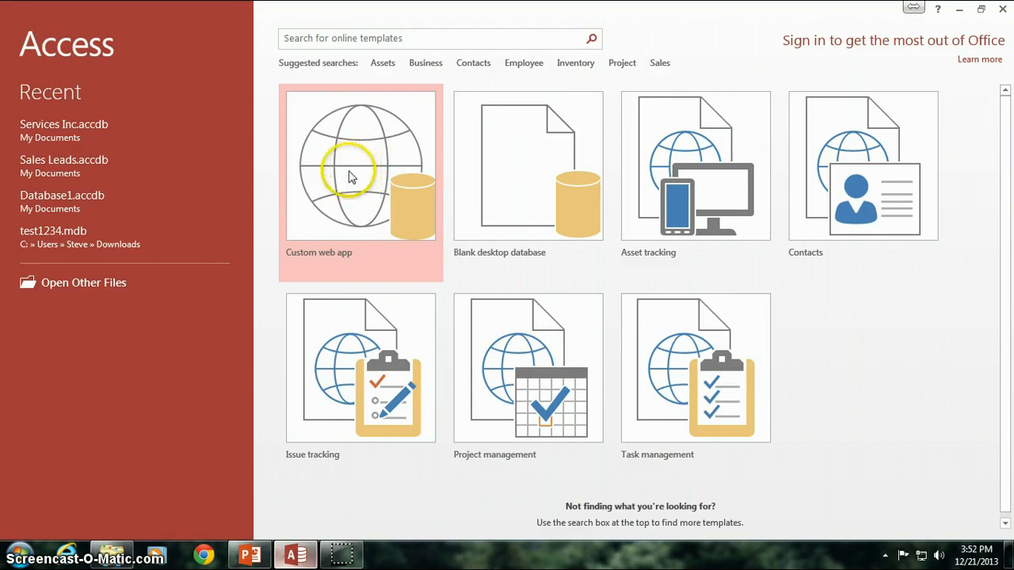
pyautogui.moveTo(345, 207)
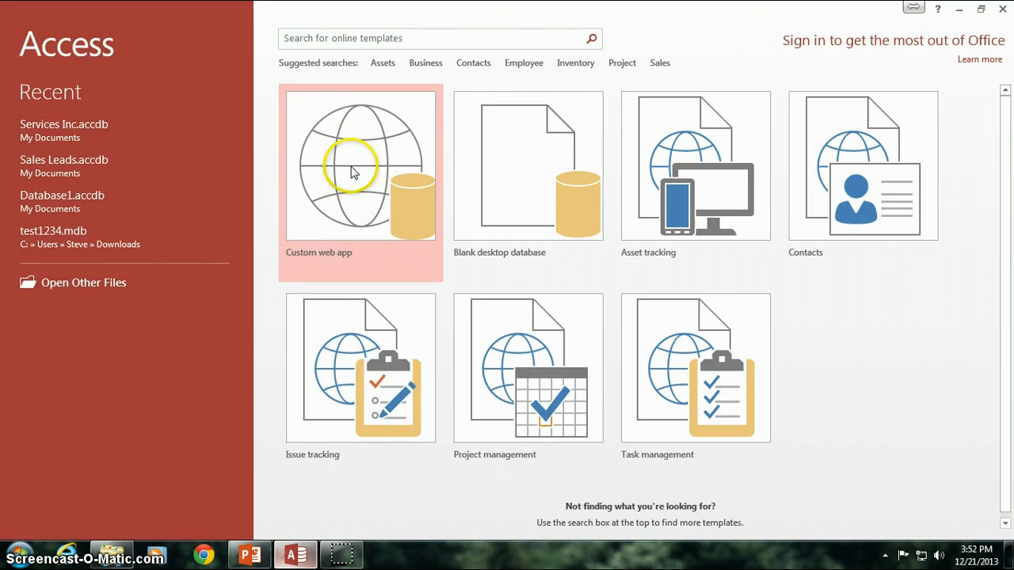
pyautogui.moveTo(347, 135)
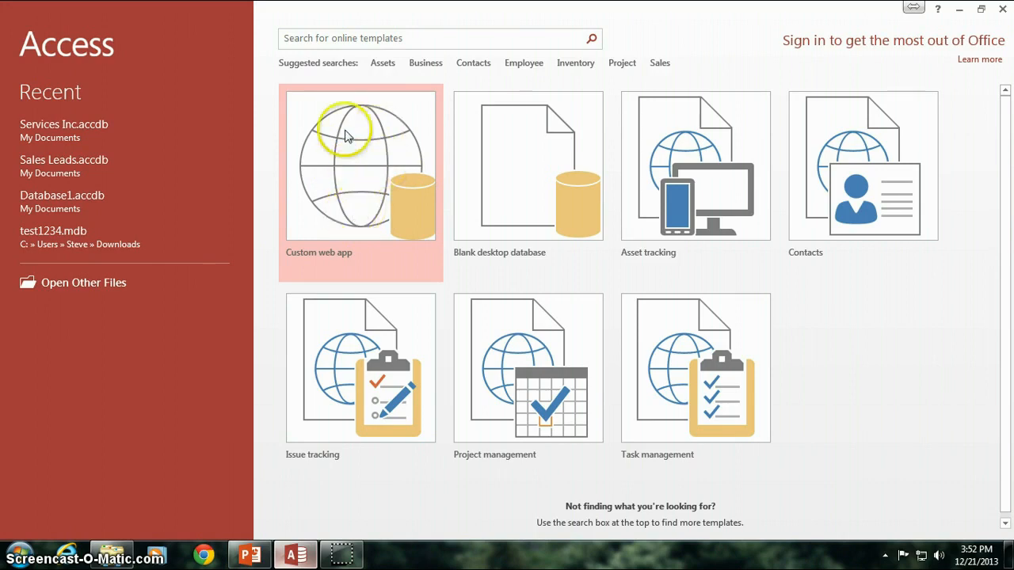
pyautogui.moveTo(368, 192)
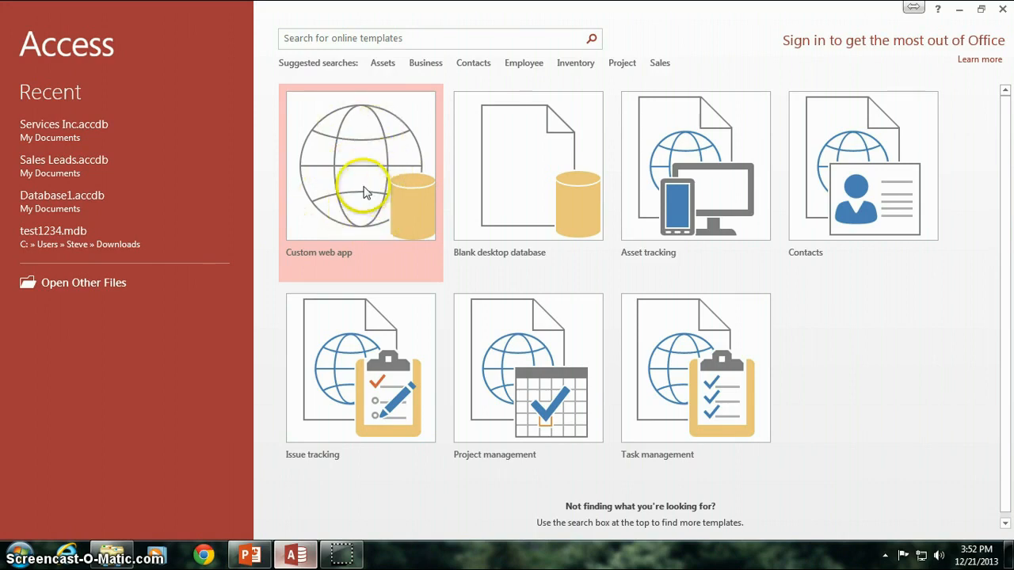
pyautogui.moveTo(363, 180)
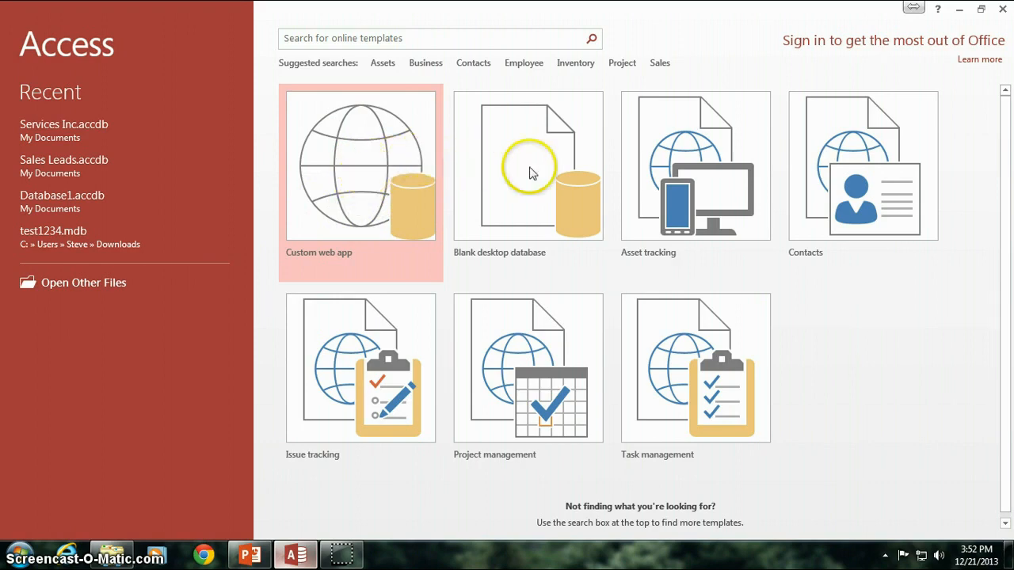
pyautogui.moveTo(847, 298)
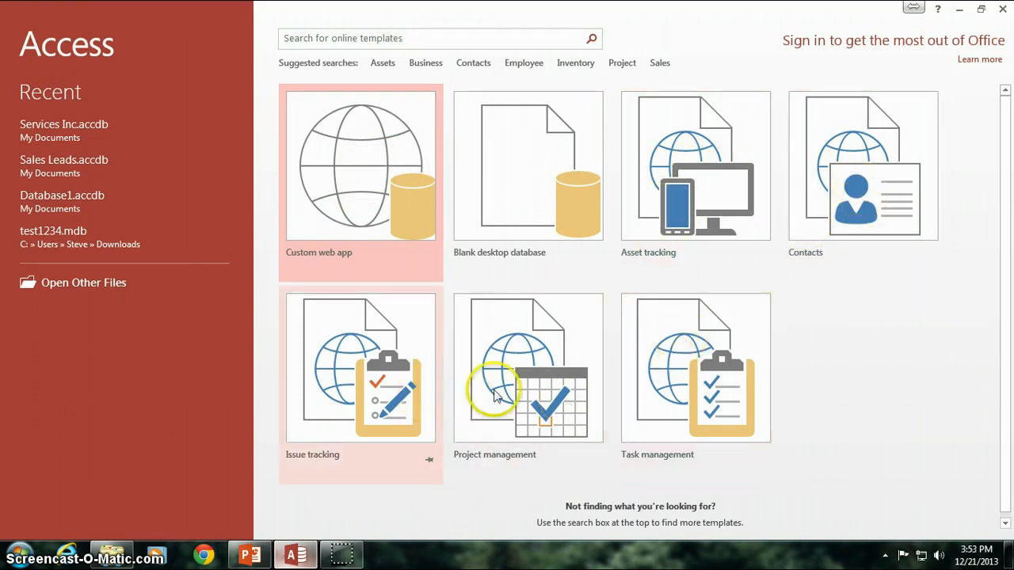
pyautogui.moveTo(877, 377)
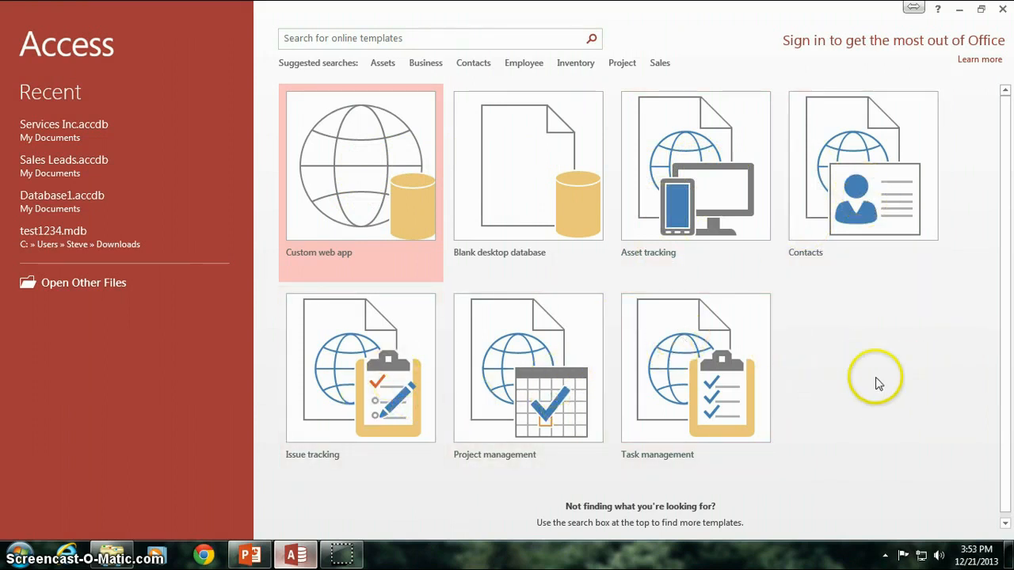
pyautogui.moveTo(863, 230)
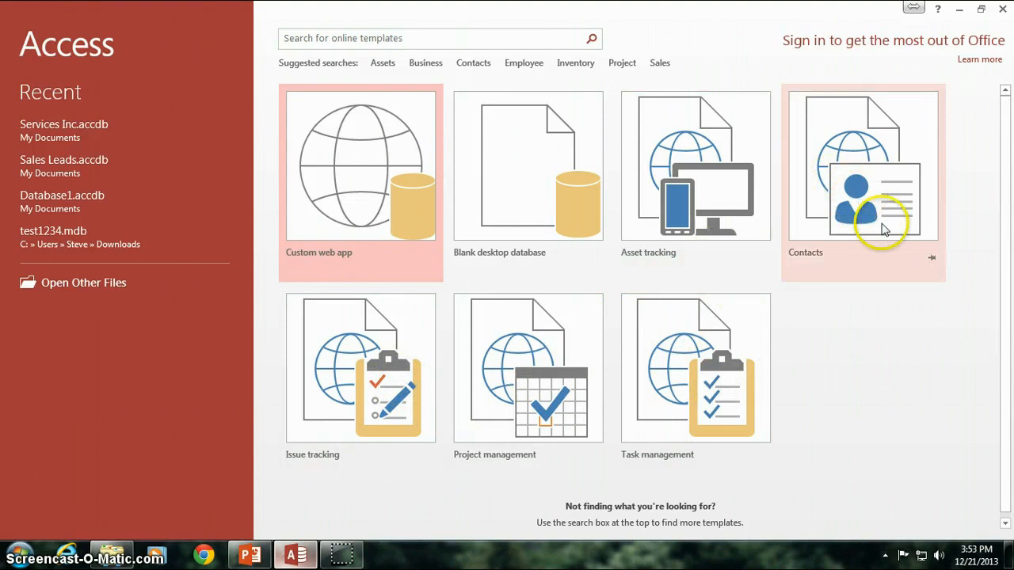
pyautogui.moveTo(604, 345)
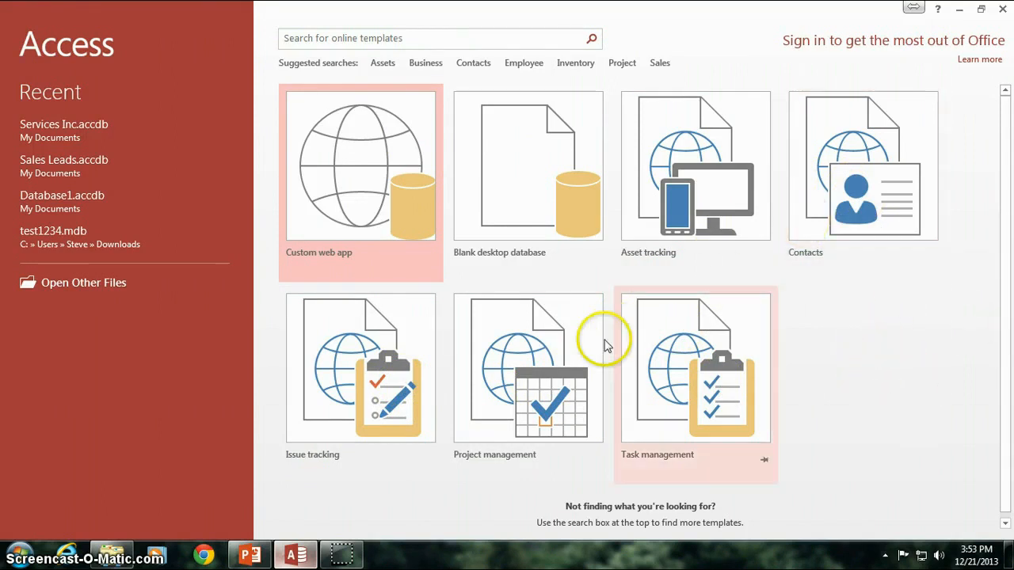
pyautogui.moveTo(833, 335)
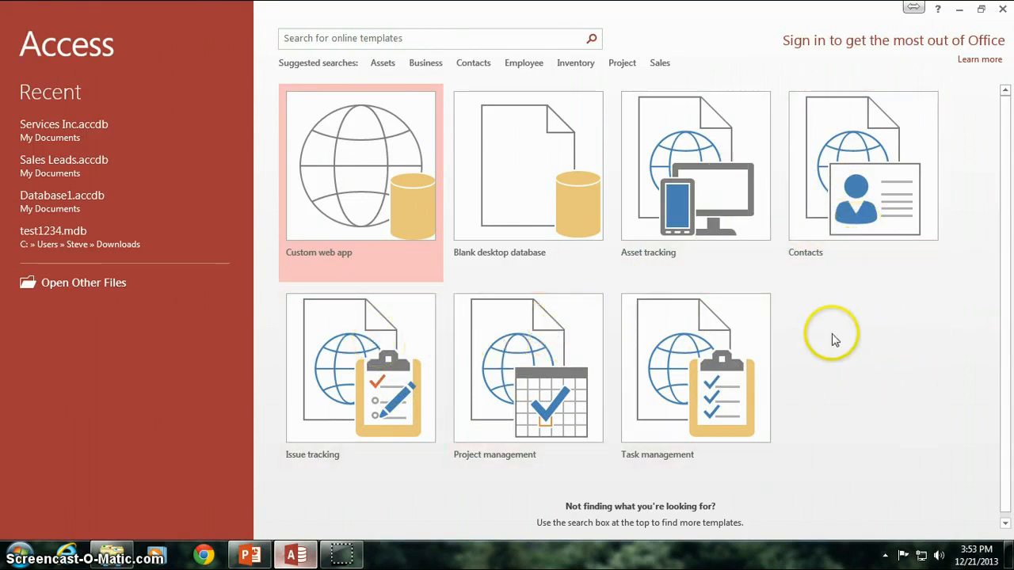
pyautogui.moveTo(870, 323)
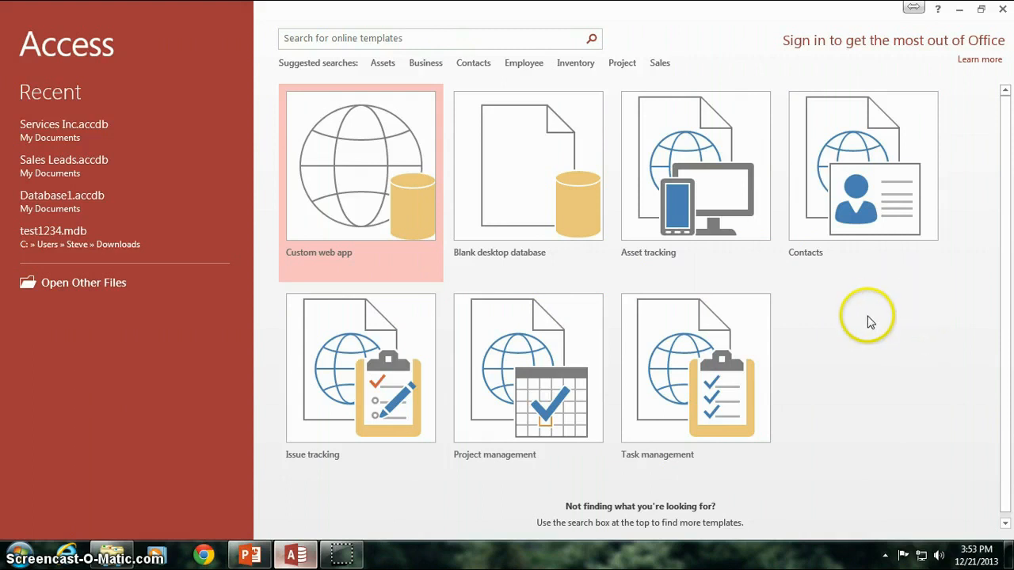
pyautogui.moveTo(811, 299)
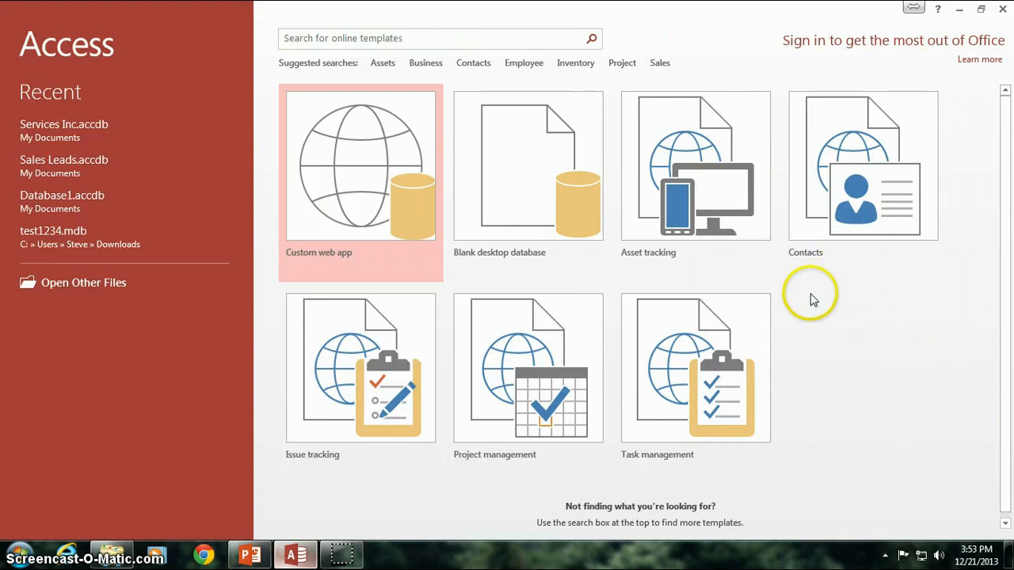
pyautogui.moveTo(499, 171)
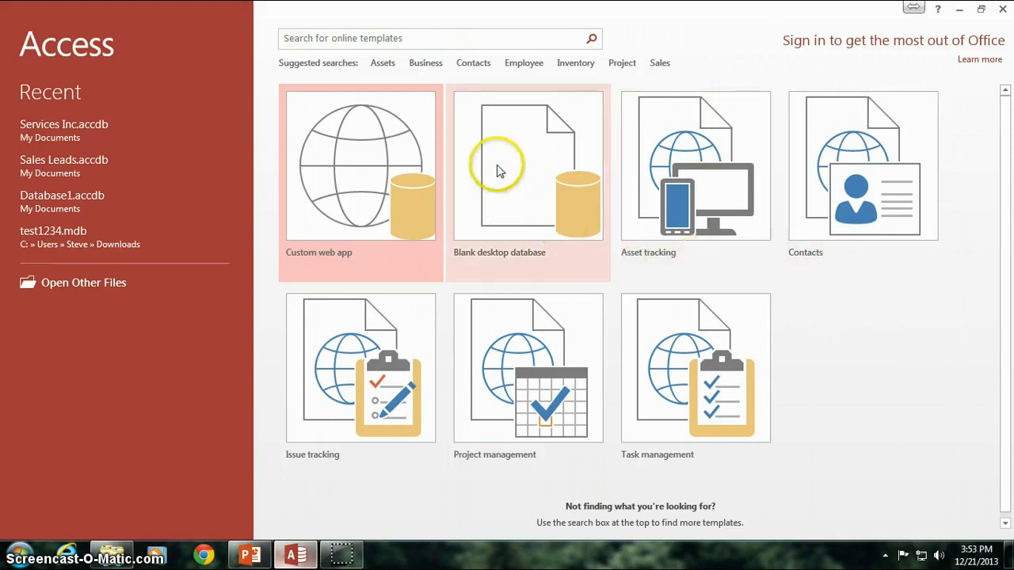
pyautogui.moveTo(530, 161)
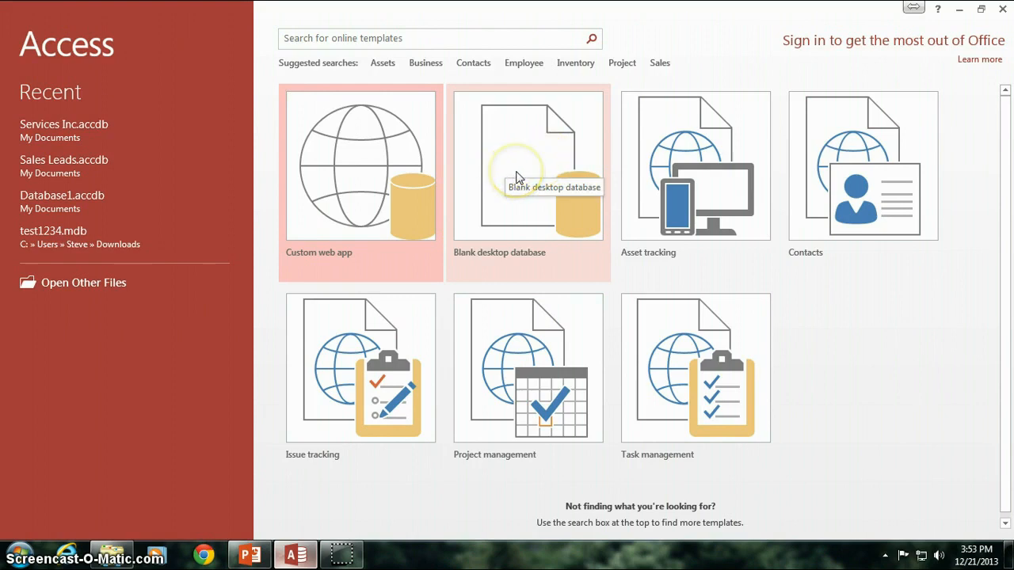
pyautogui.click(529, 165)
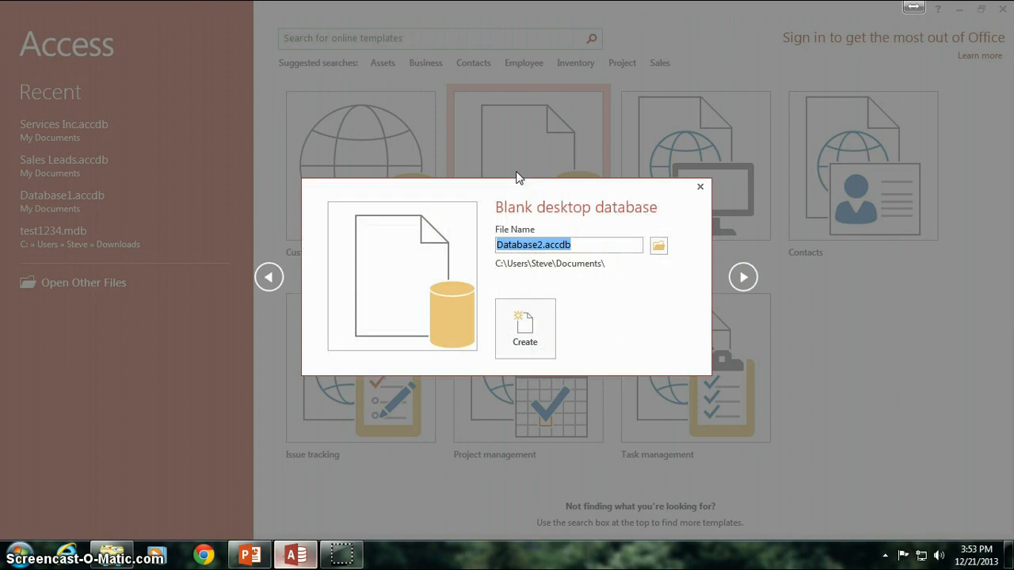
pyautogui.click(568, 243)
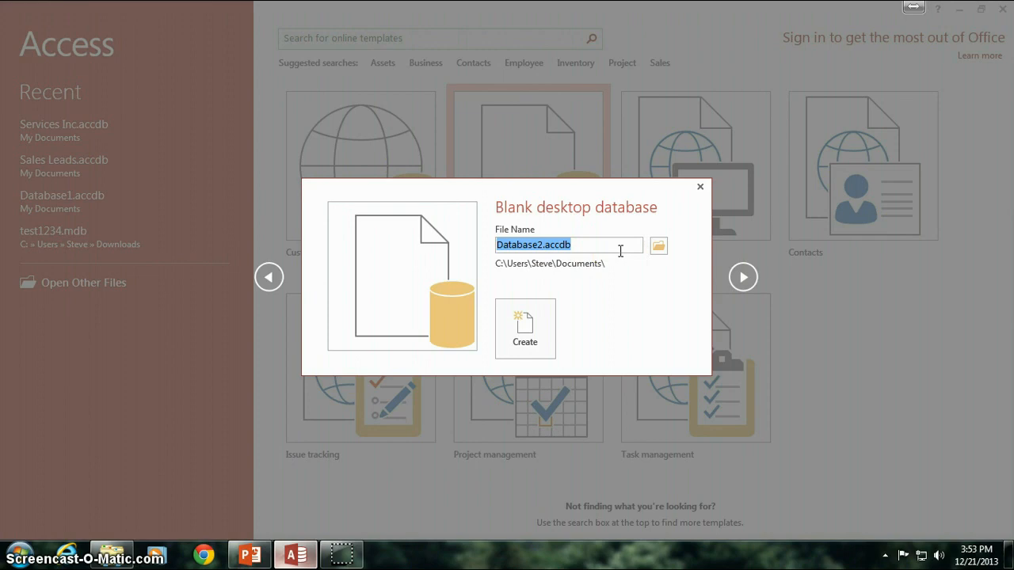
# - Name the database Service Inc and create it in Documents
pyautogui.write('S')
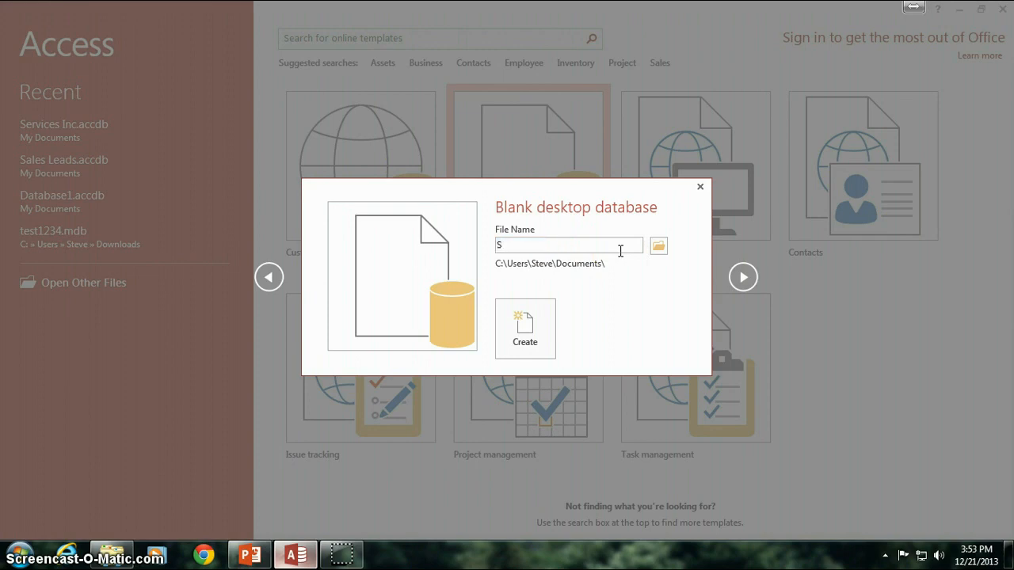
pyautogui.write('er')
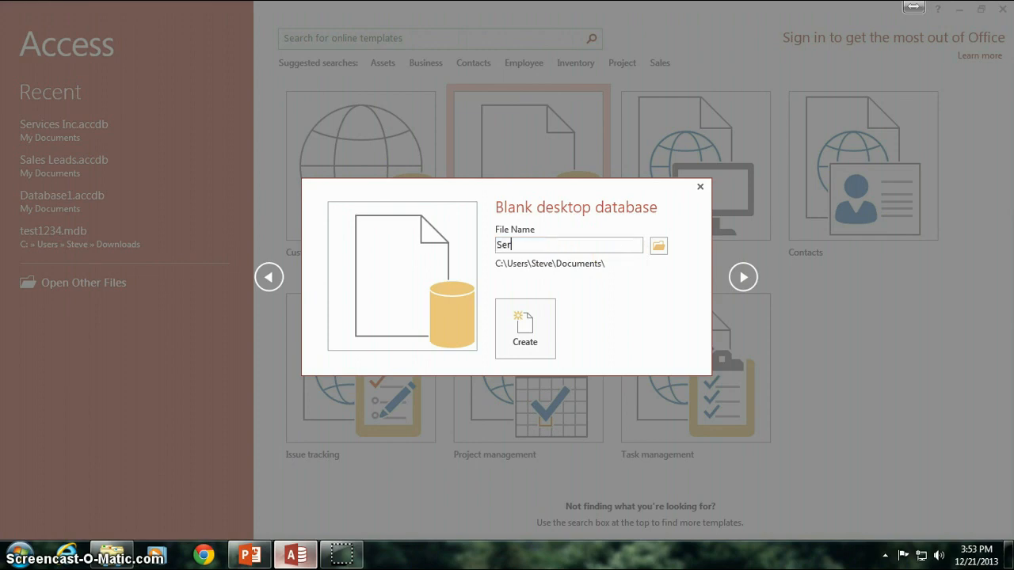
pyautogui.write('vice')
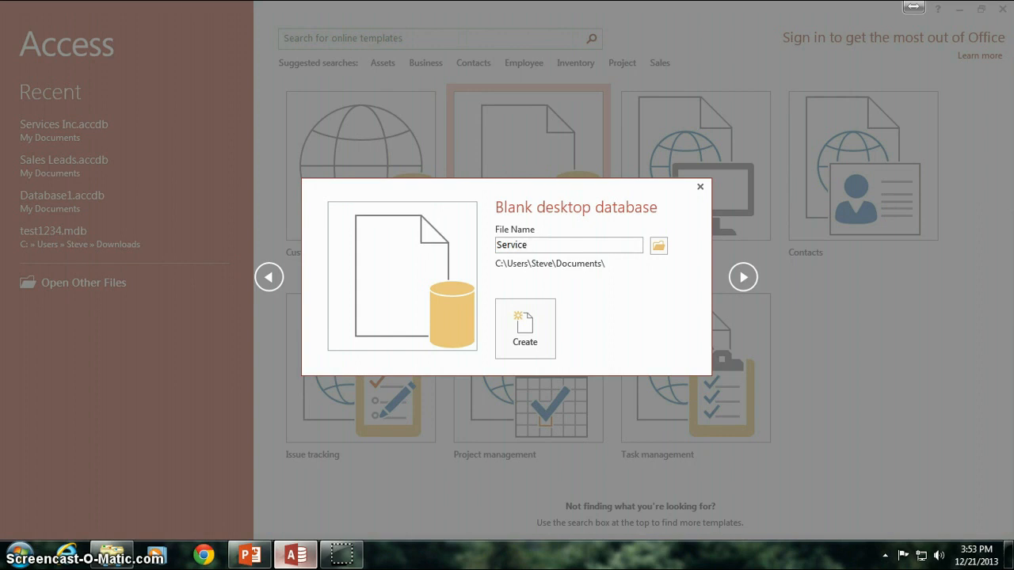
pyautogui.write('Inc')
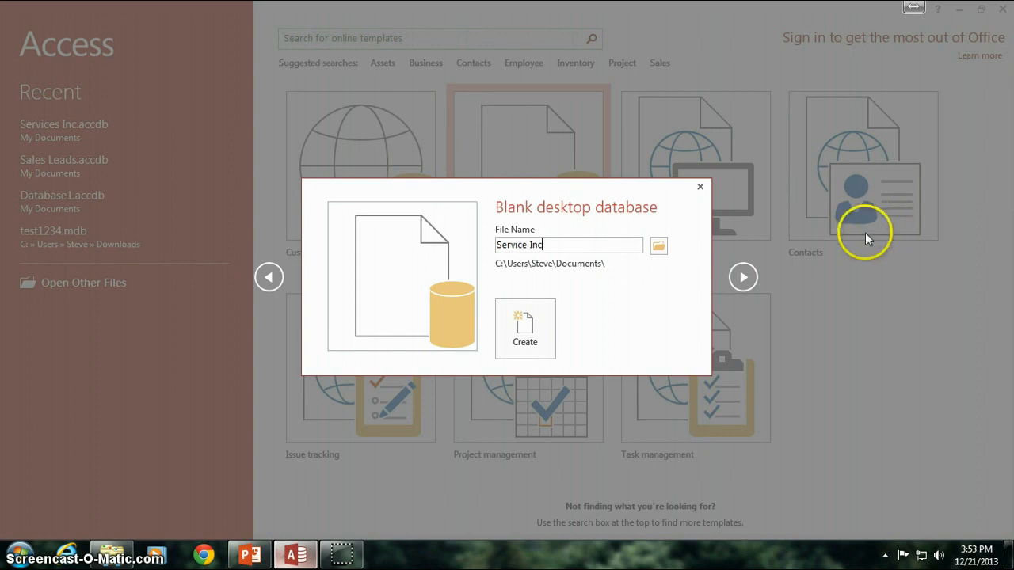
pyautogui.moveTo(594, 325)
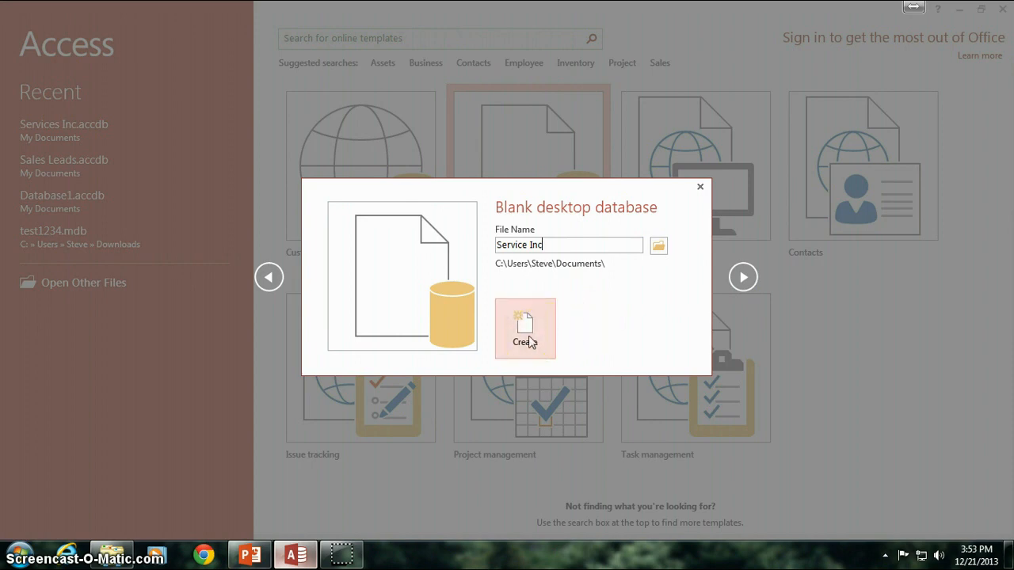
pyautogui.click(526, 328)
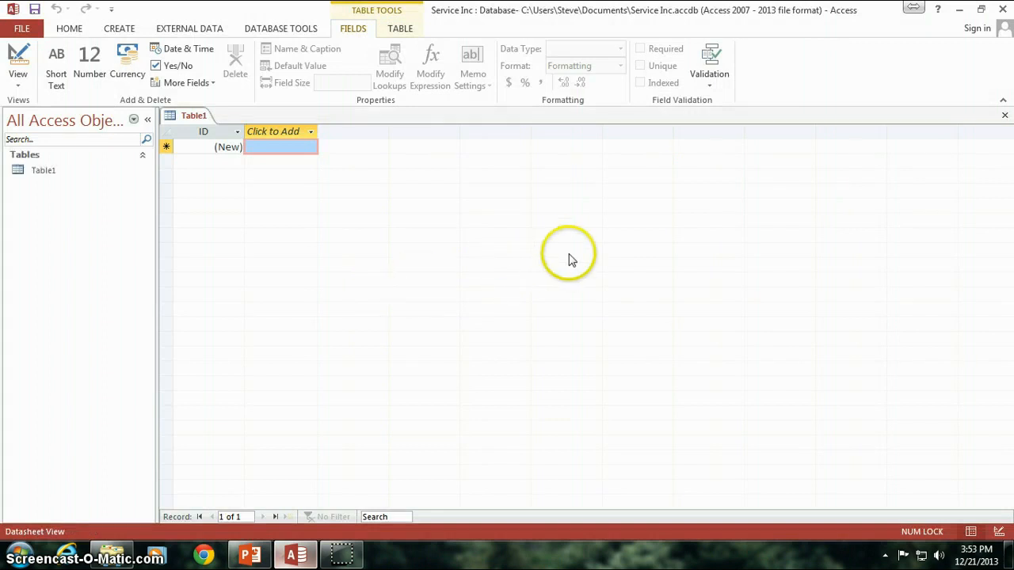
pyautogui.moveTo(161, 212)
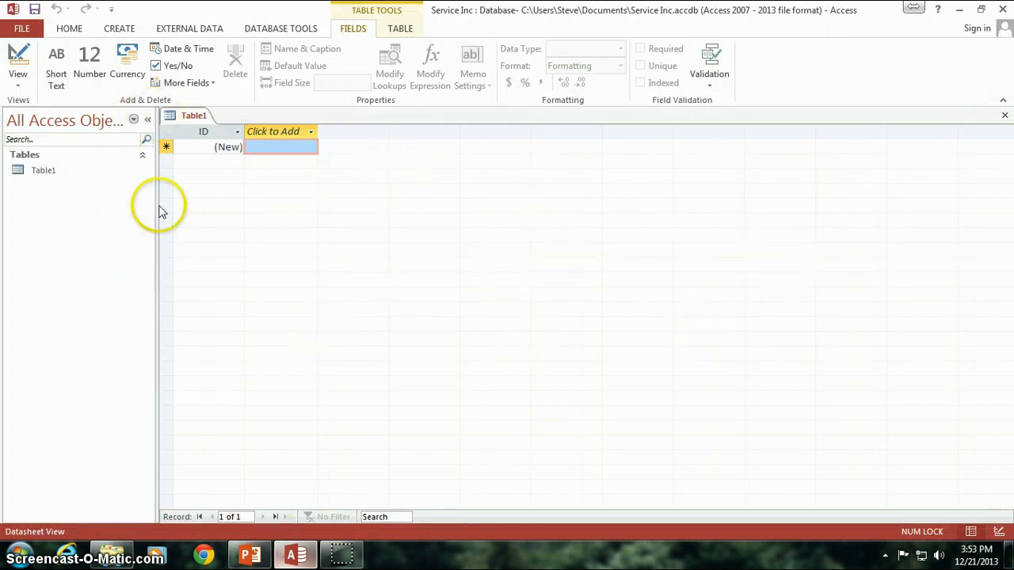
pyautogui.moveTo(535, 266)
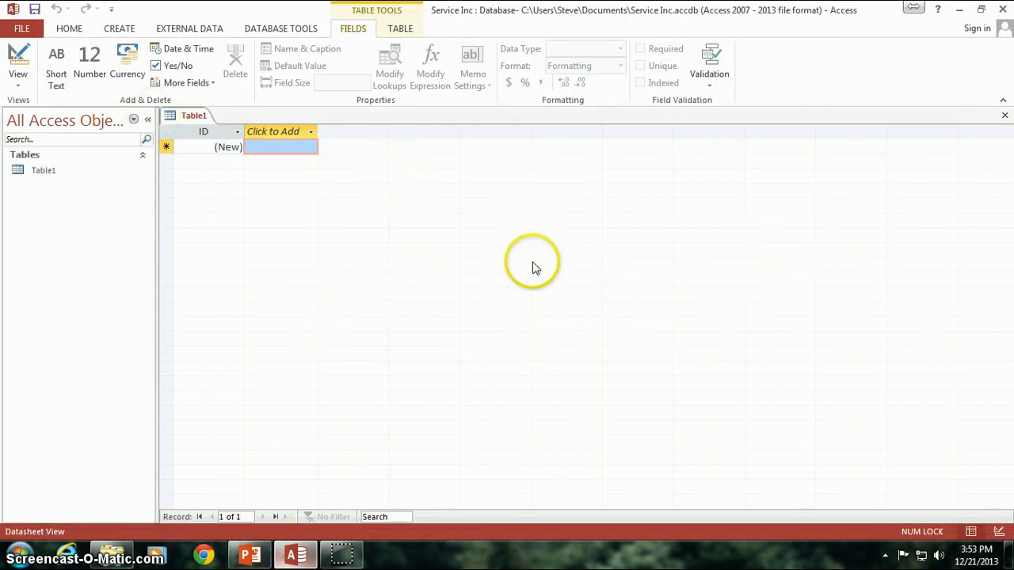
pyautogui.moveTo(316, 253)
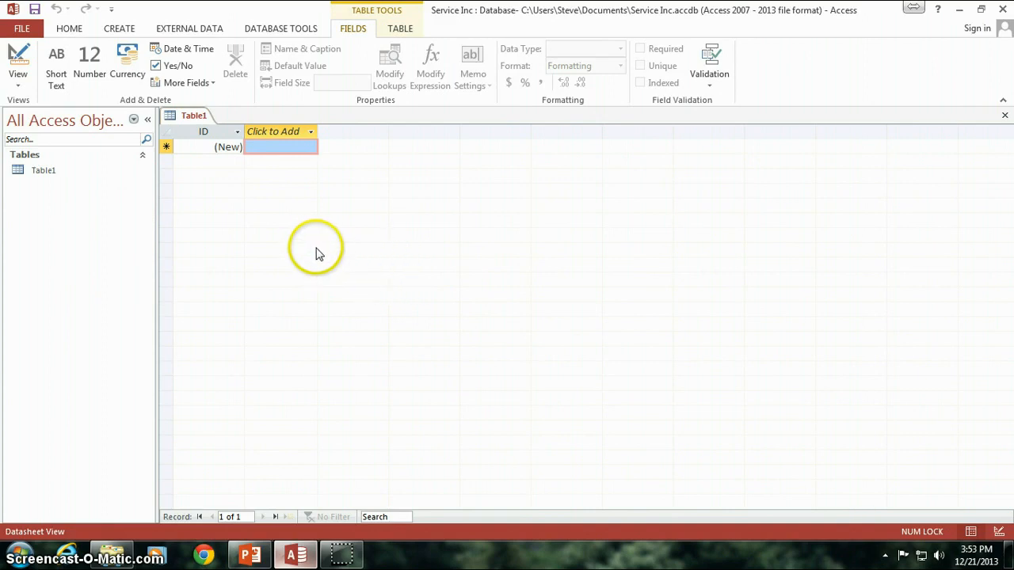
pyautogui.moveTo(43, 171)
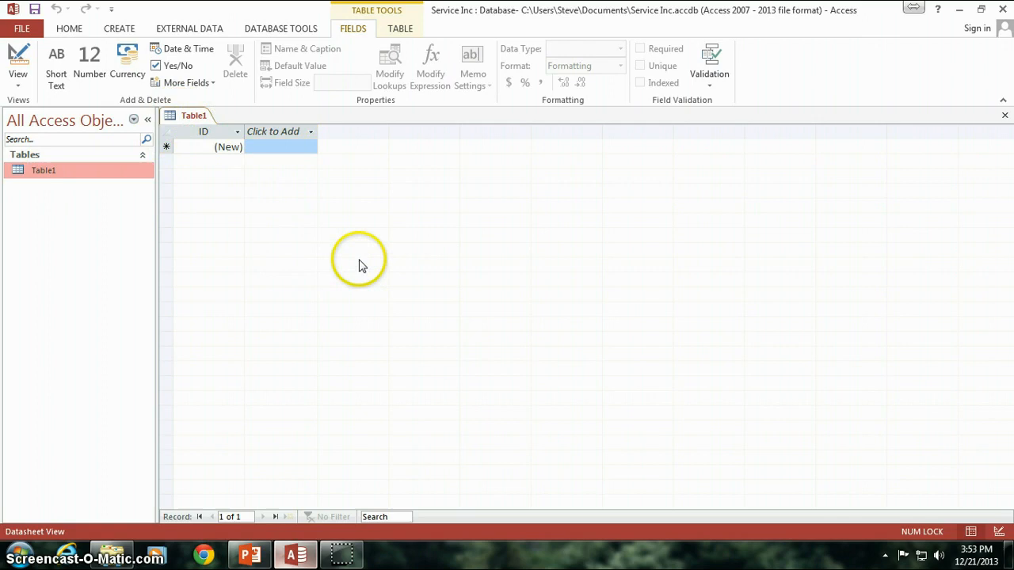
pyautogui.moveTo(340, 266)
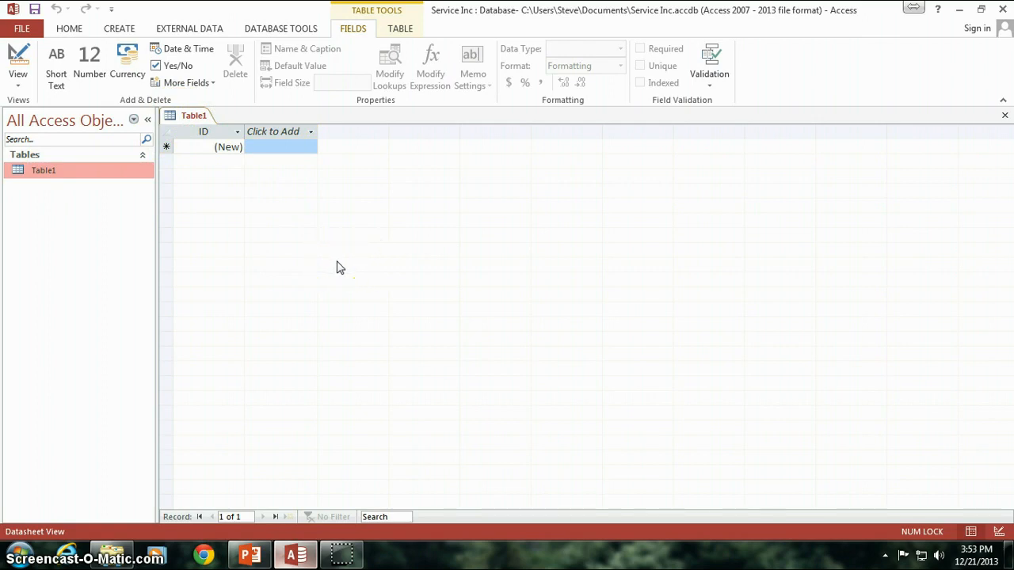
pyautogui.moveTo(319, 249)
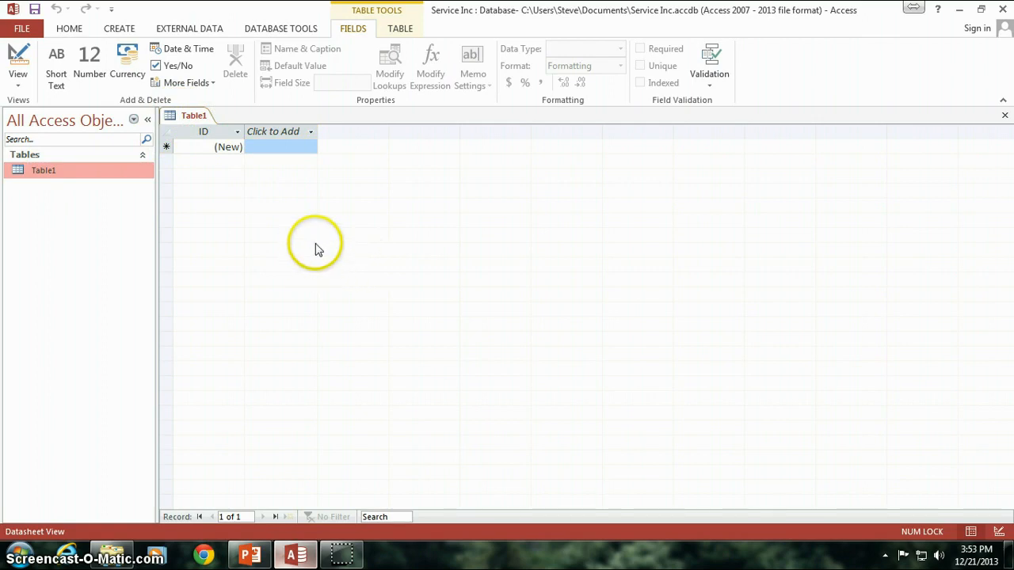
pyautogui.moveTo(203, 130)
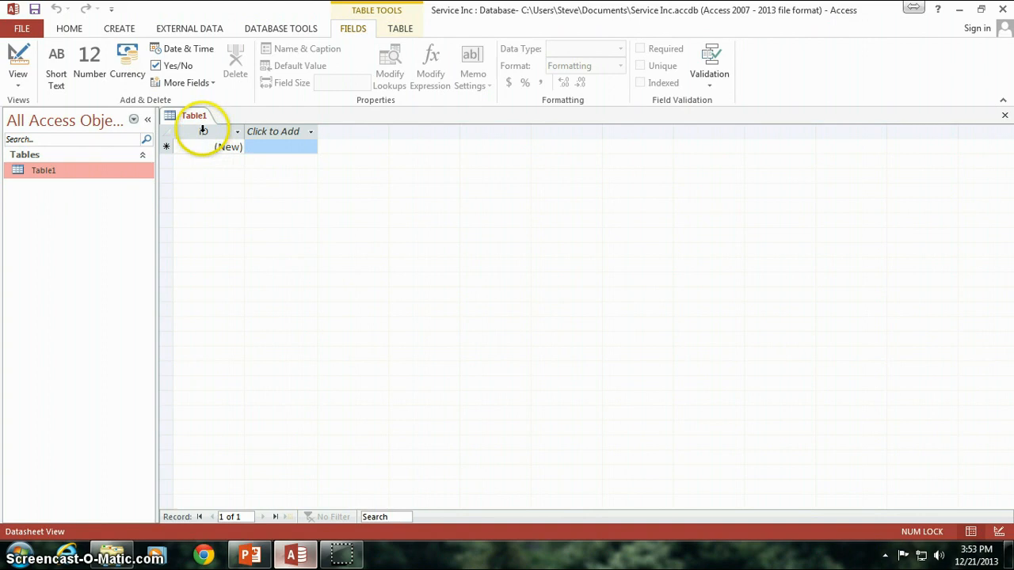
pyautogui.click(203, 132)
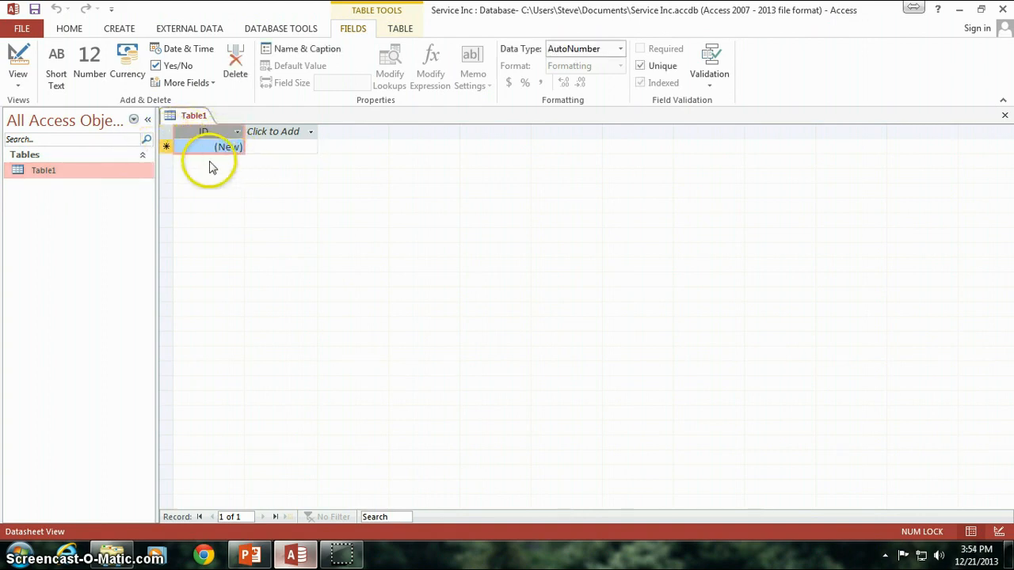
pyautogui.click(272, 130)
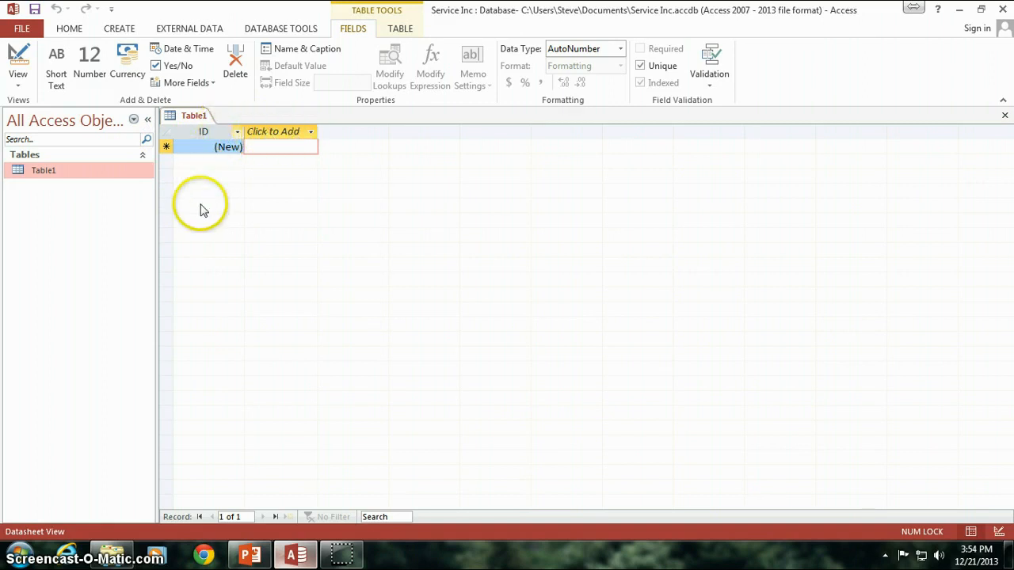
pyautogui.click(272, 130)
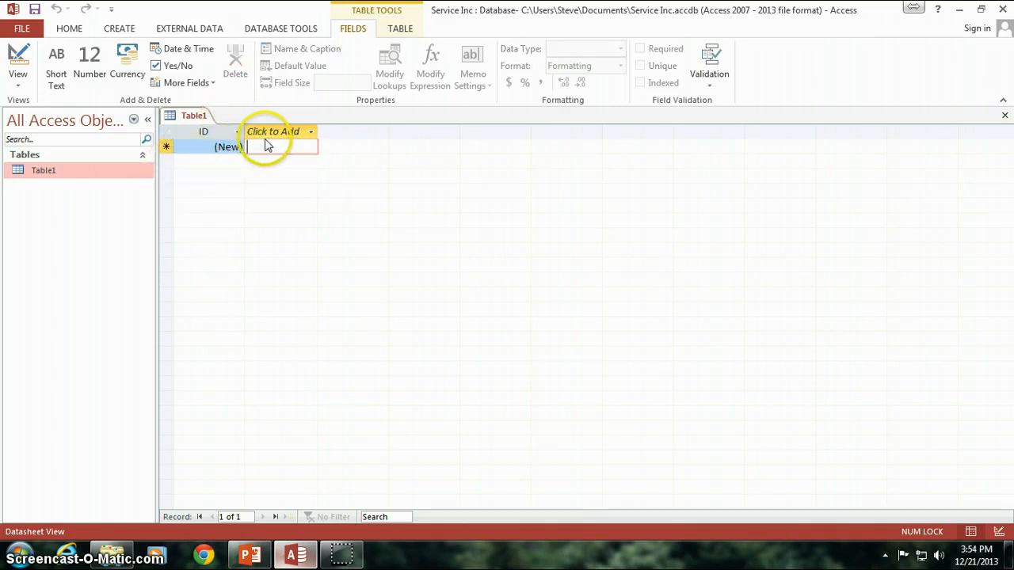
pyautogui.click(203, 130)
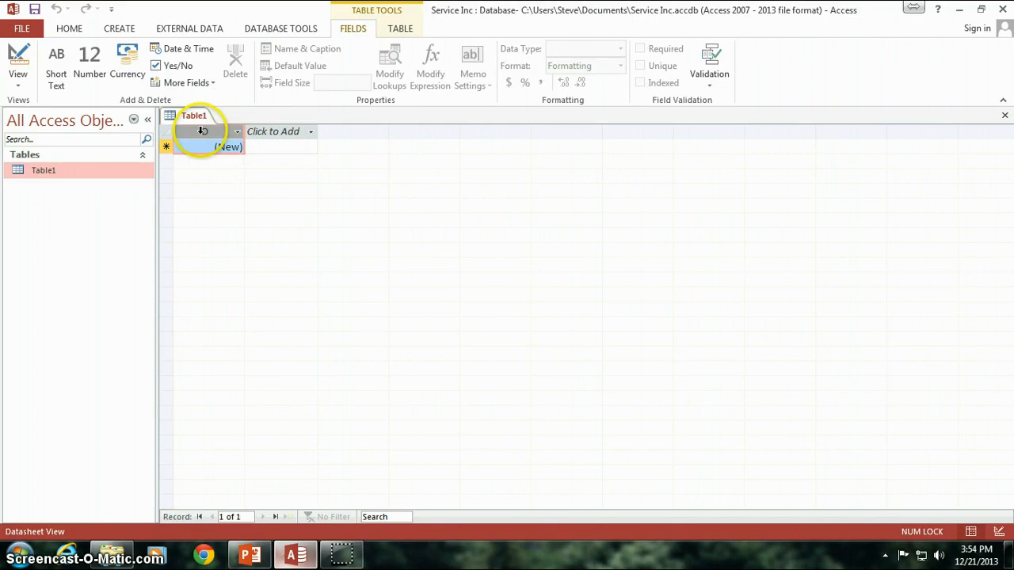
pyautogui.click(203, 129)
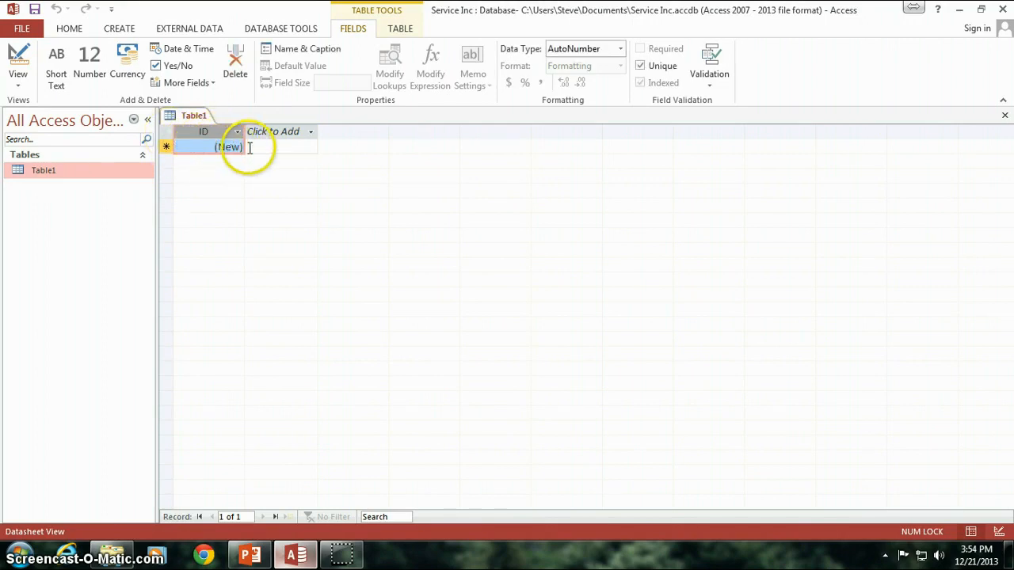
pyautogui.click(272, 130)
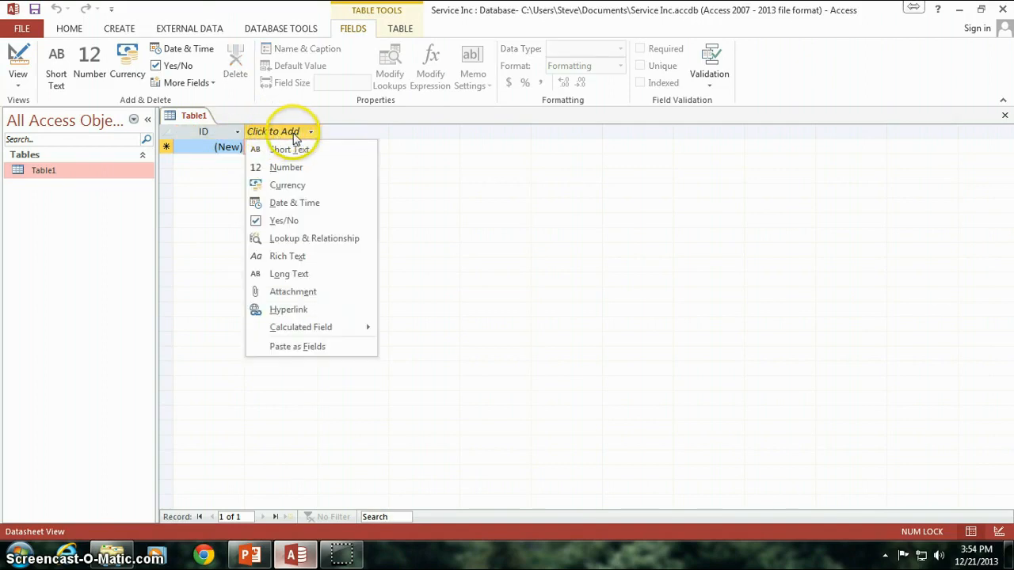
pyautogui.moveTo(293, 292)
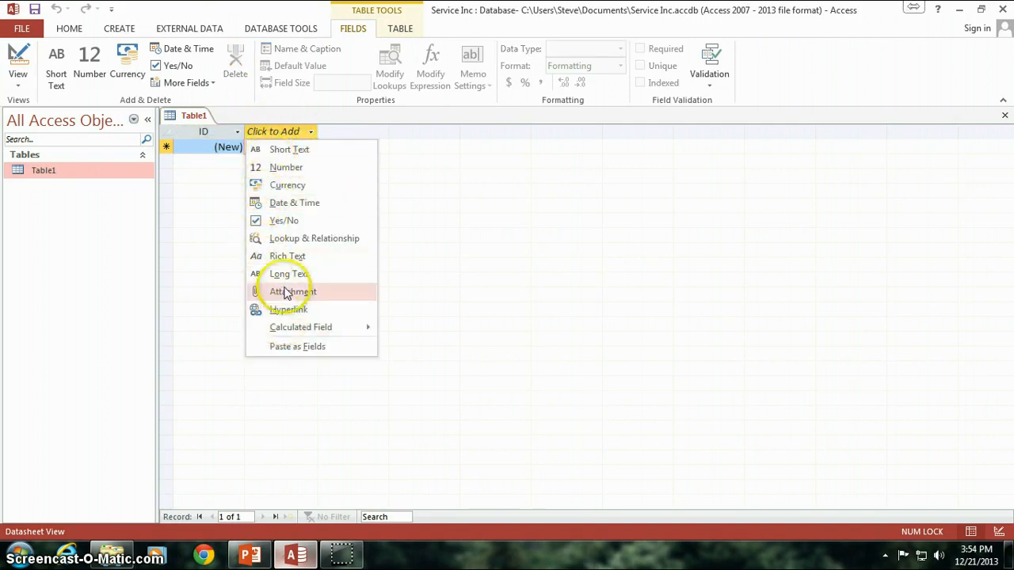
pyautogui.moveTo(288, 309)
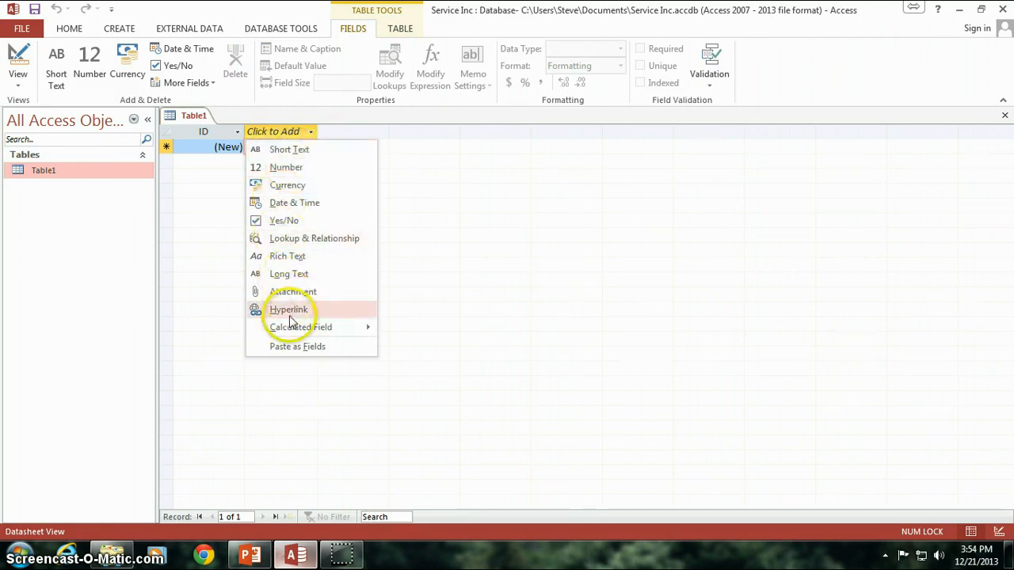
pyautogui.moveTo(299, 168)
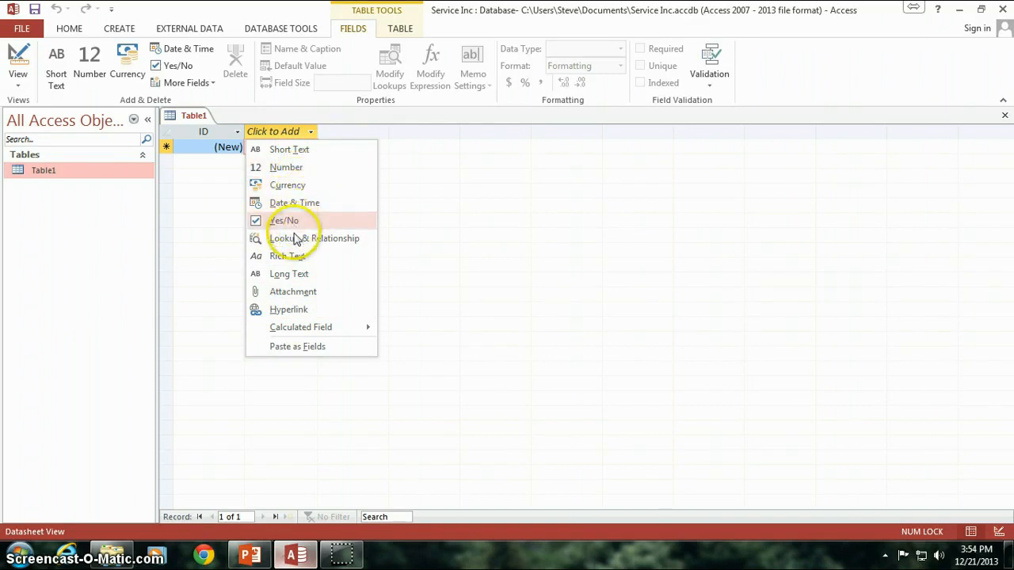
pyautogui.moveTo(309, 238)
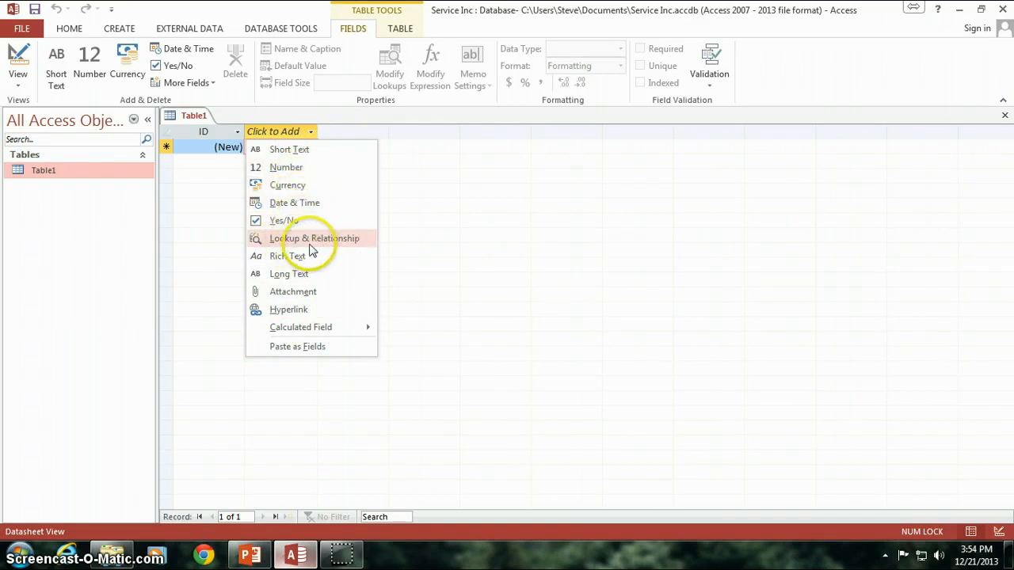
pyautogui.moveTo(298, 274)
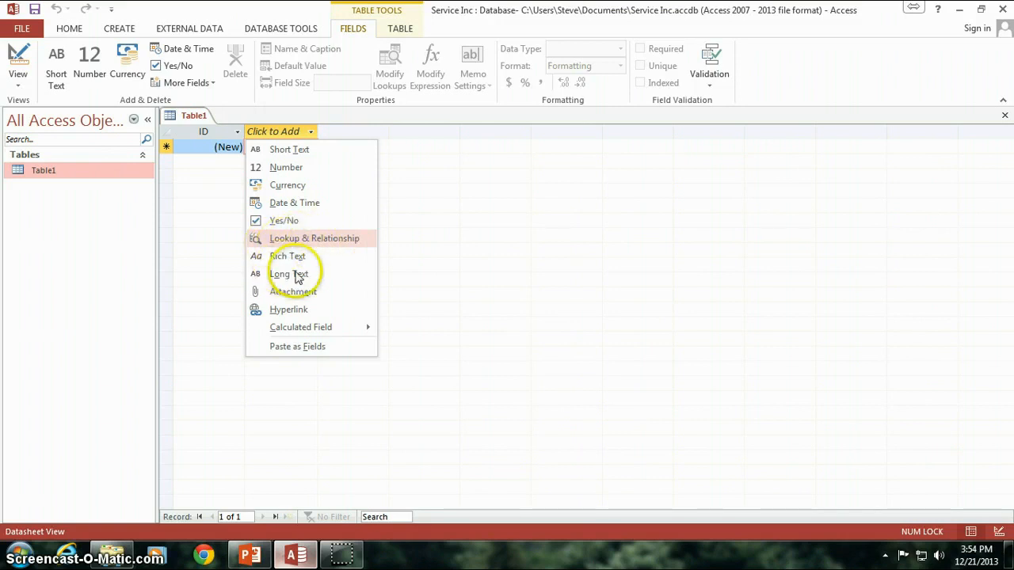
pyautogui.moveTo(288, 272)
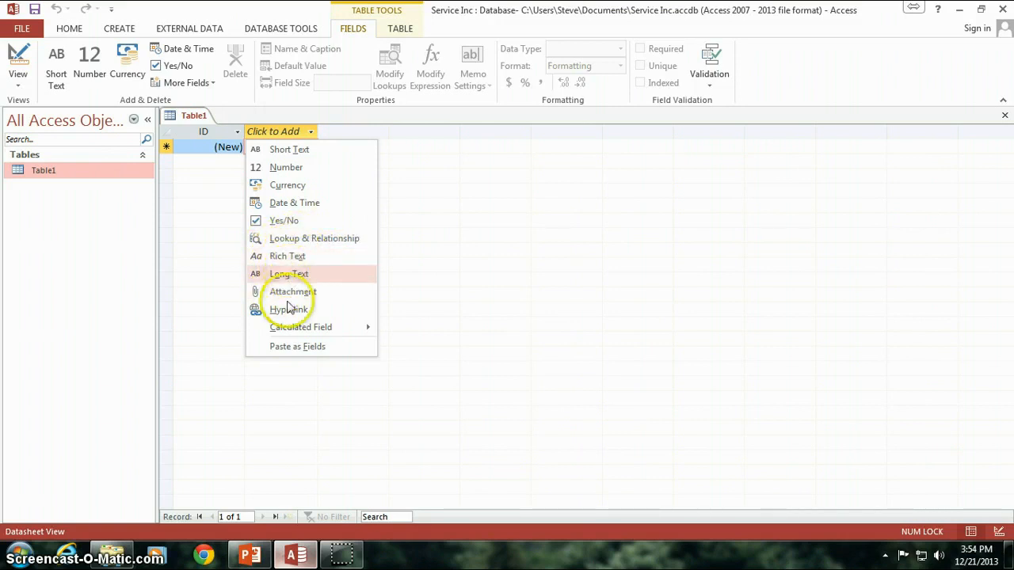
pyautogui.moveTo(301, 326)
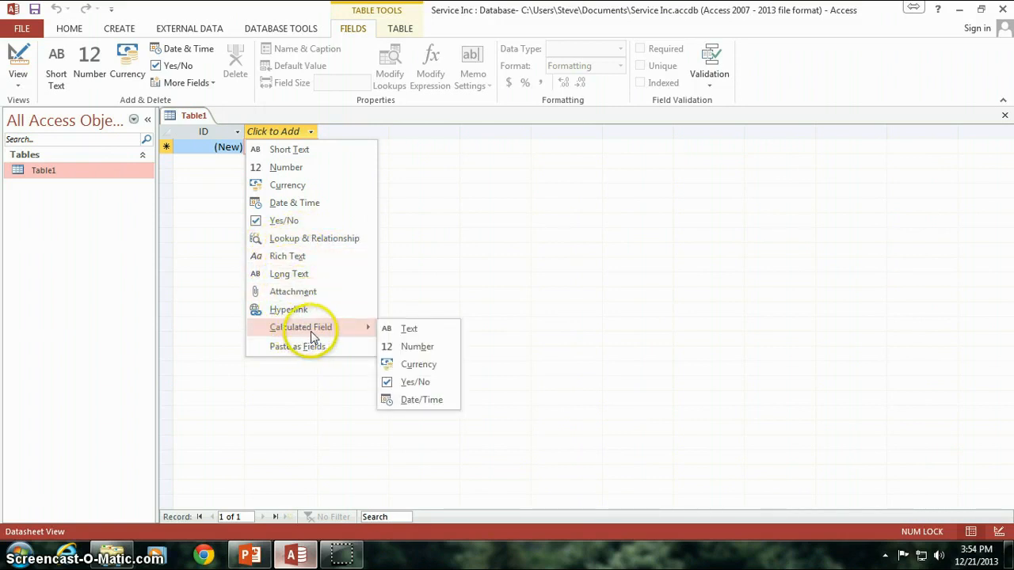
pyautogui.moveTo(320, 346)
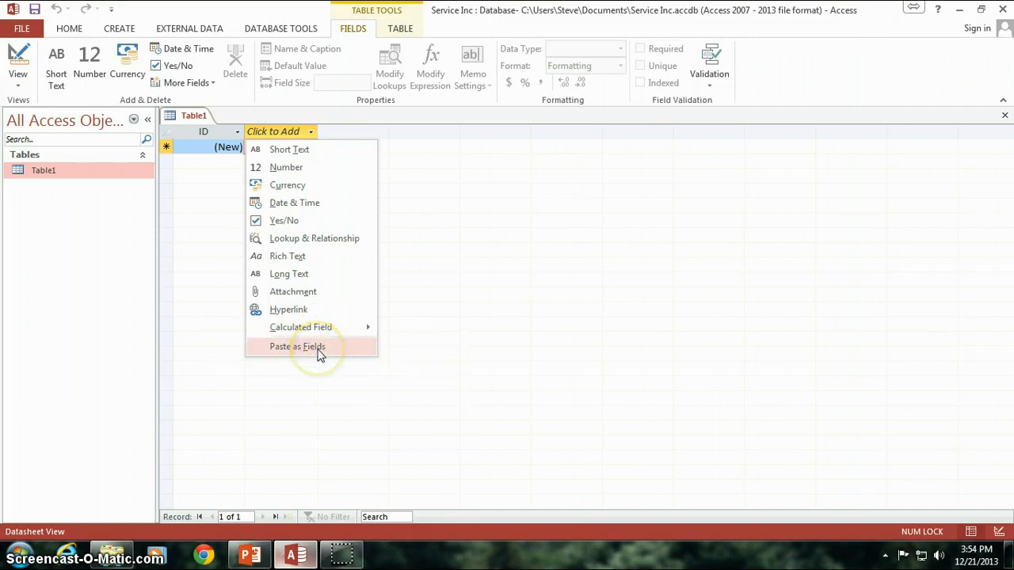
pyautogui.moveTo(307, 351)
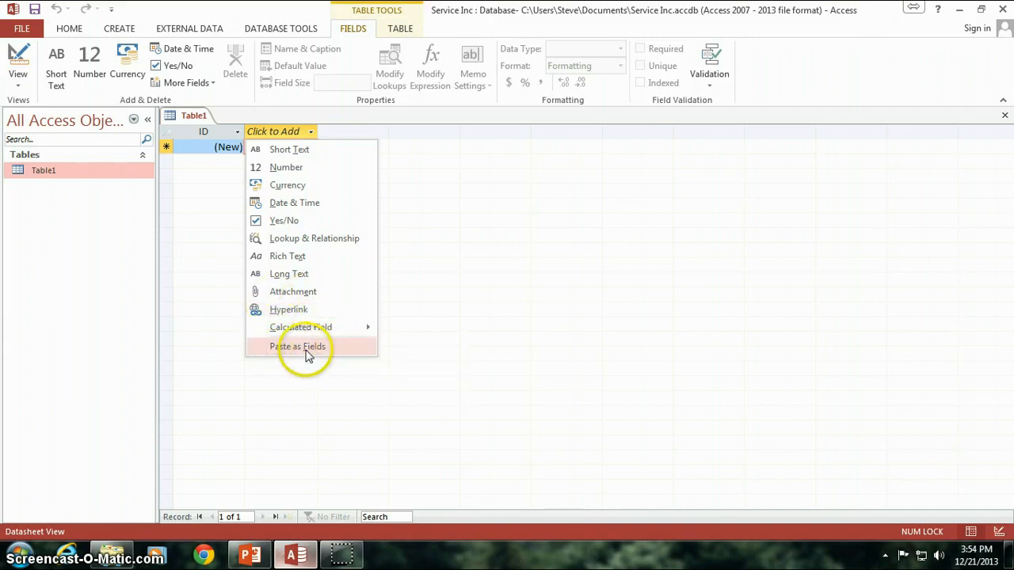
pyautogui.moveTo(289, 131)
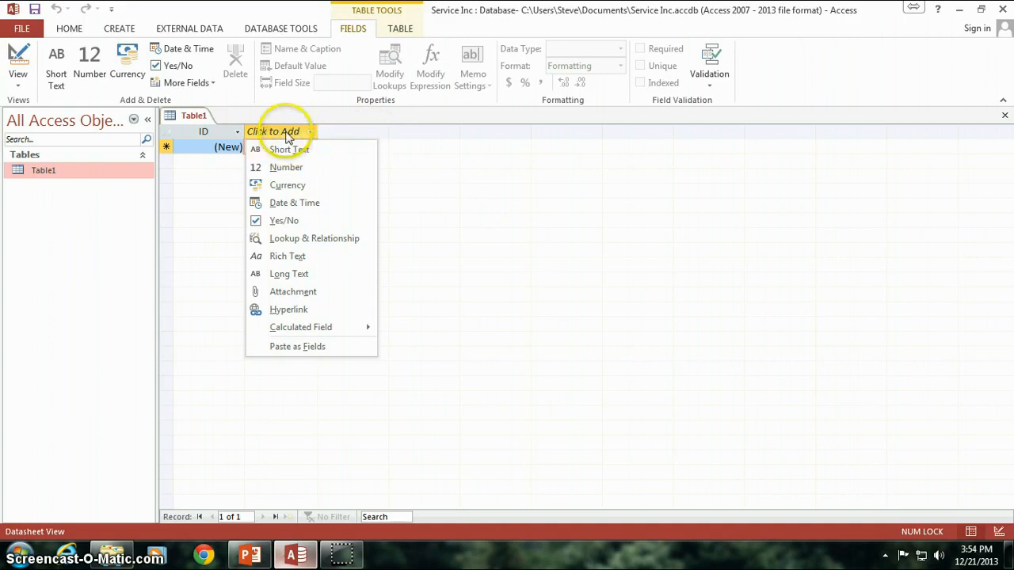
pyautogui.moveTo(285, 139)
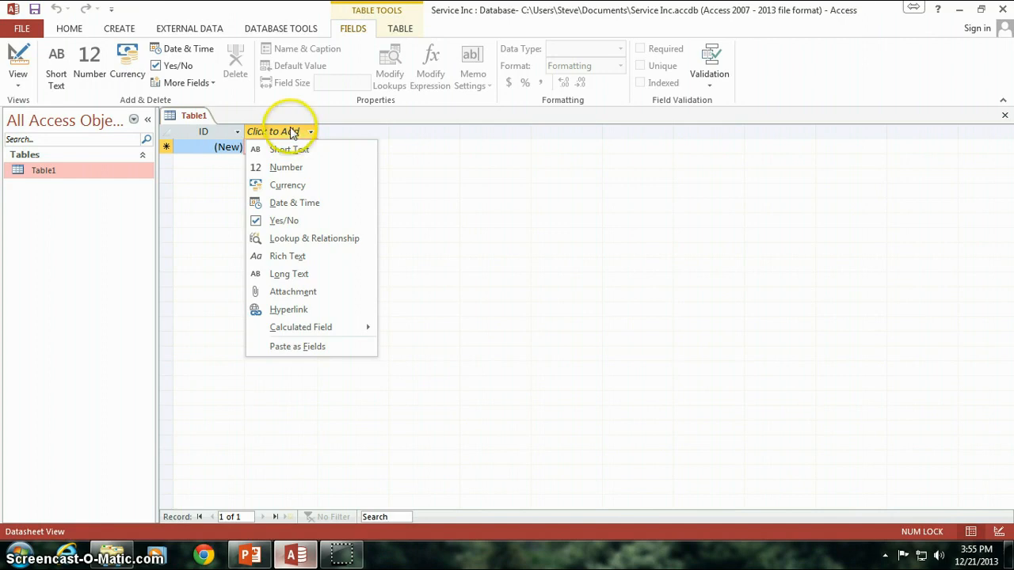
pyautogui.moveTo(289, 132)
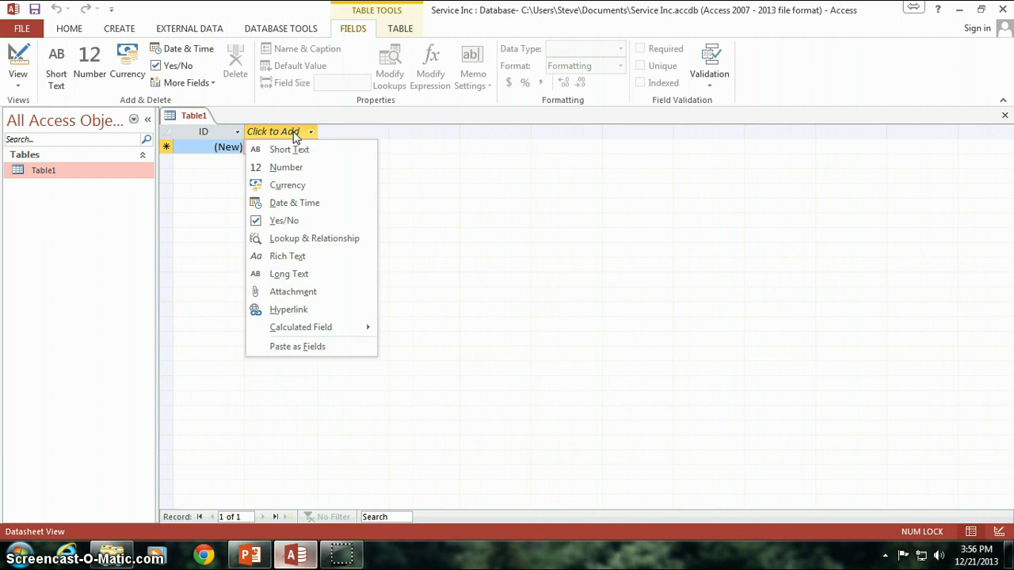
pyautogui.moveTo(288, 149)
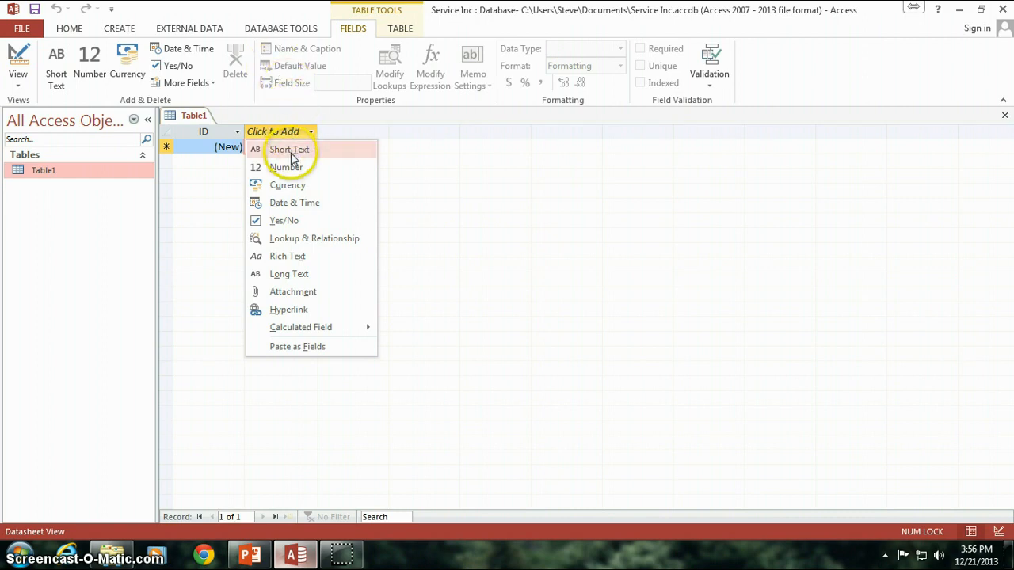
pyautogui.moveTo(315, 157)
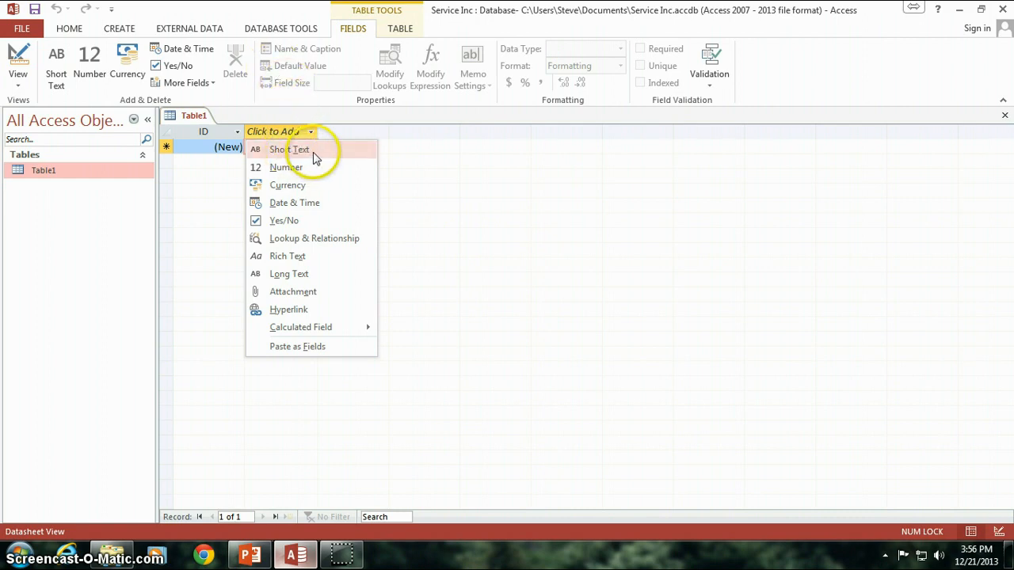
# - Add FirstName and LastName Short Text fields after ID in Table1
pyautogui.click(288, 149)
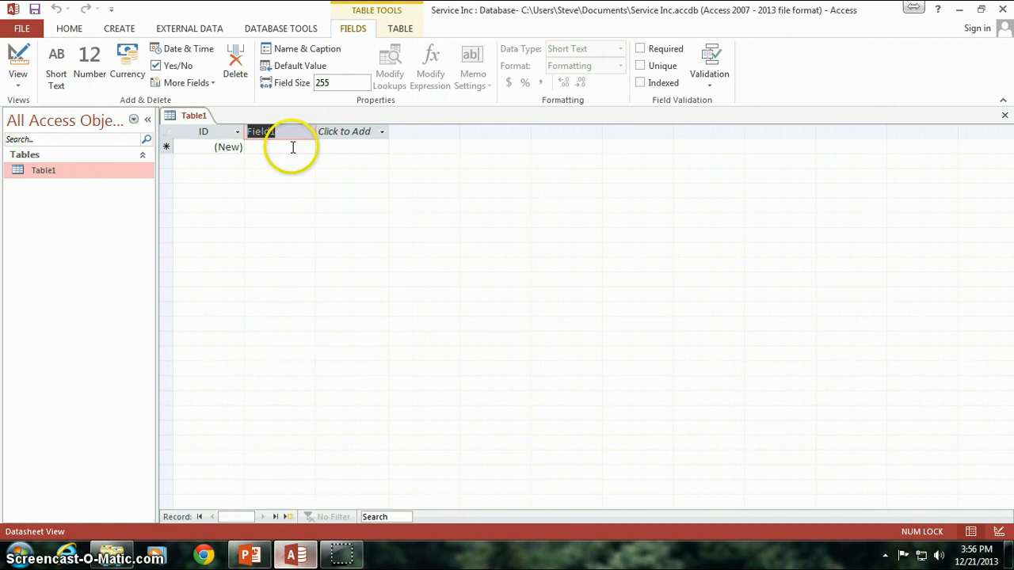
pyautogui.write('FirstNam')
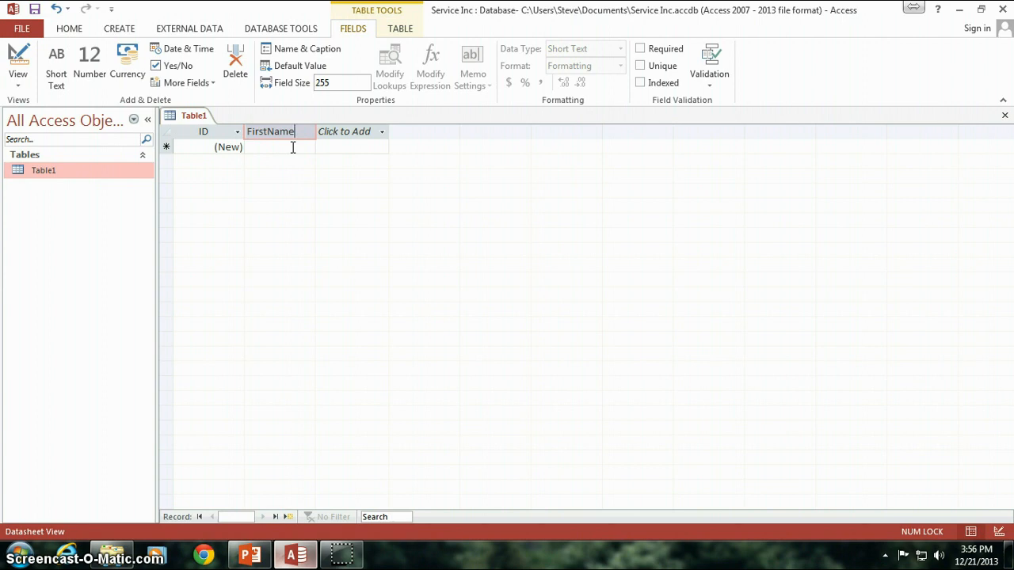
pyautogui.click(344, 130)
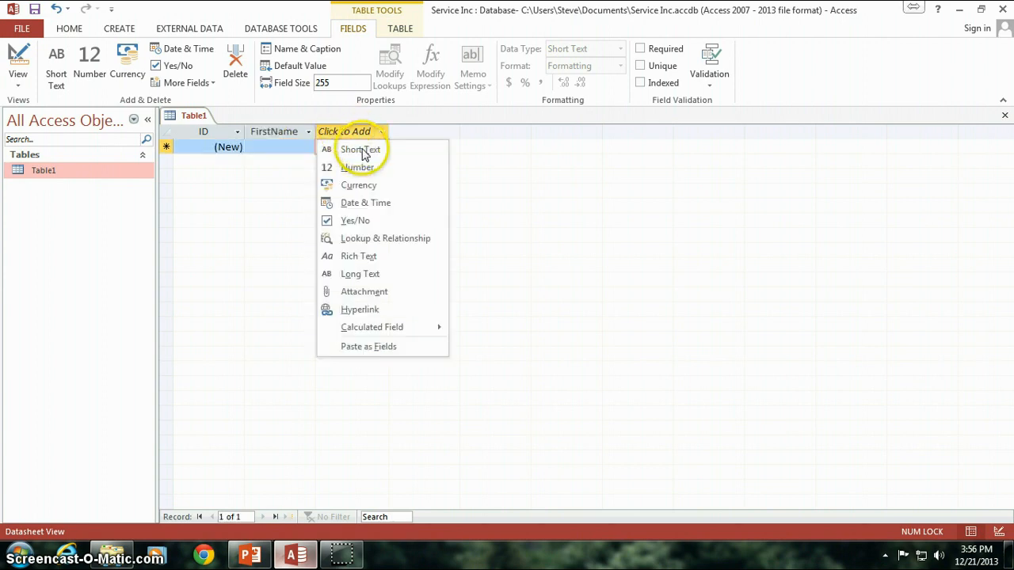
pyautogui.click(361, 149)
pyautogui.write('LastName')
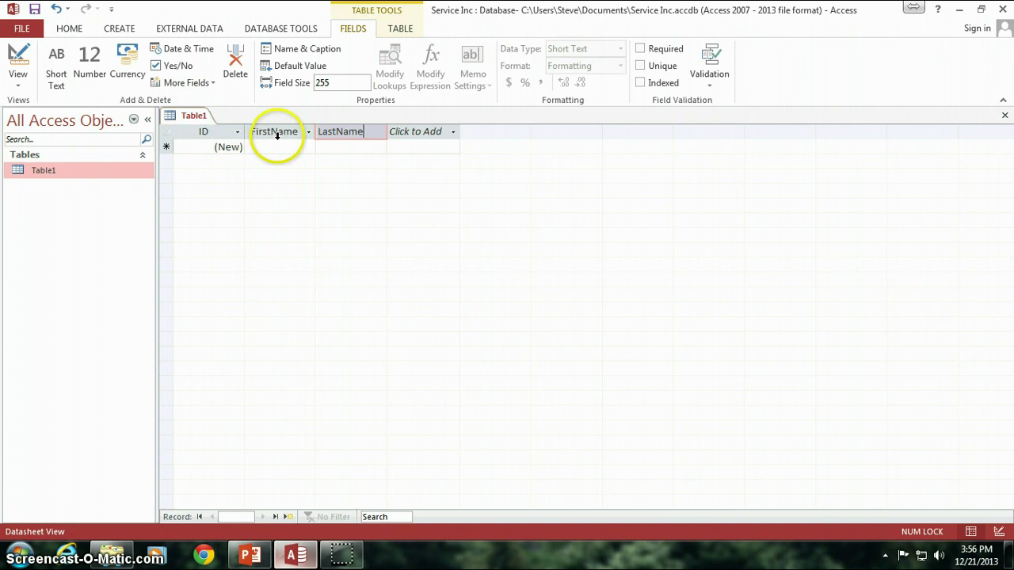
pyautogui.moveTo(305, 140)
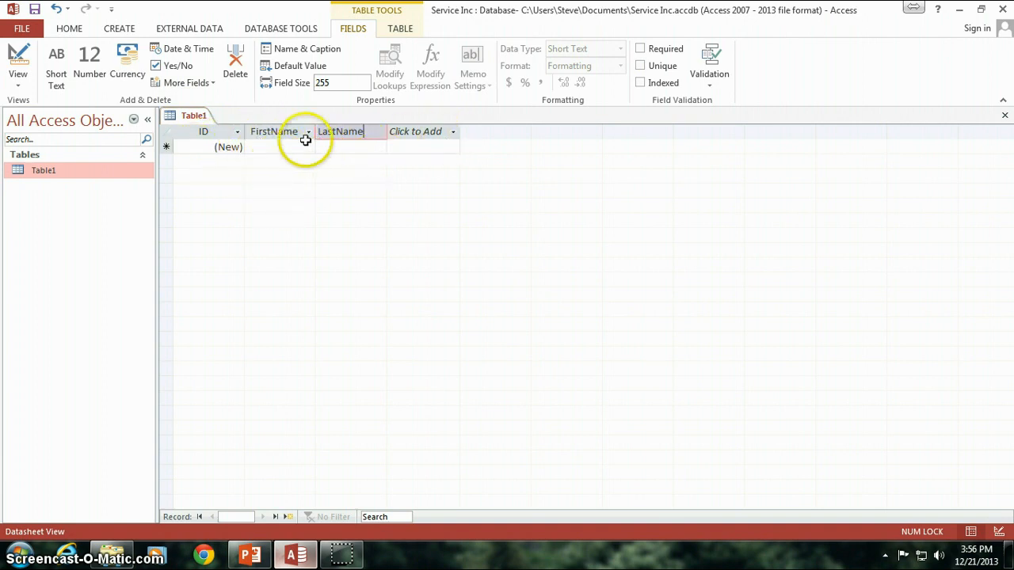
# - Check the ID, FirstName and LastName columns one by one in Table1's datasheet
pyautogui.click(348, 146)
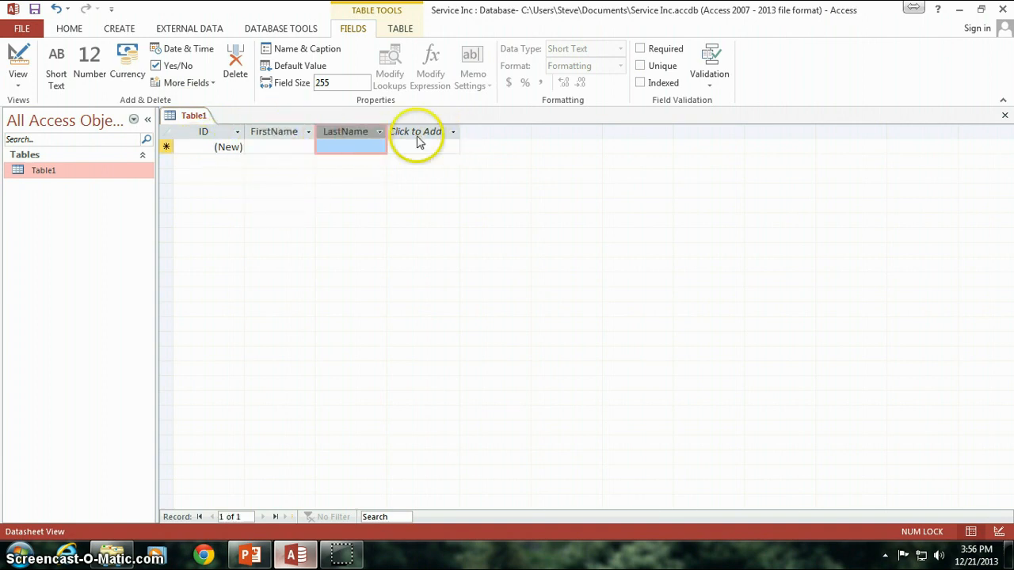
pyautogui.click(415, 131)
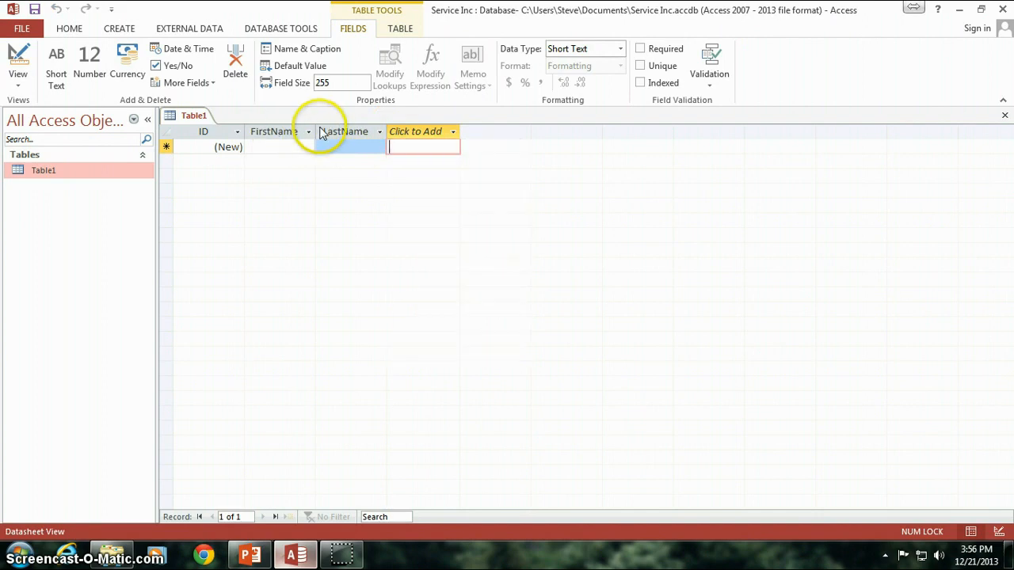
pyautogui.click(415, 131)
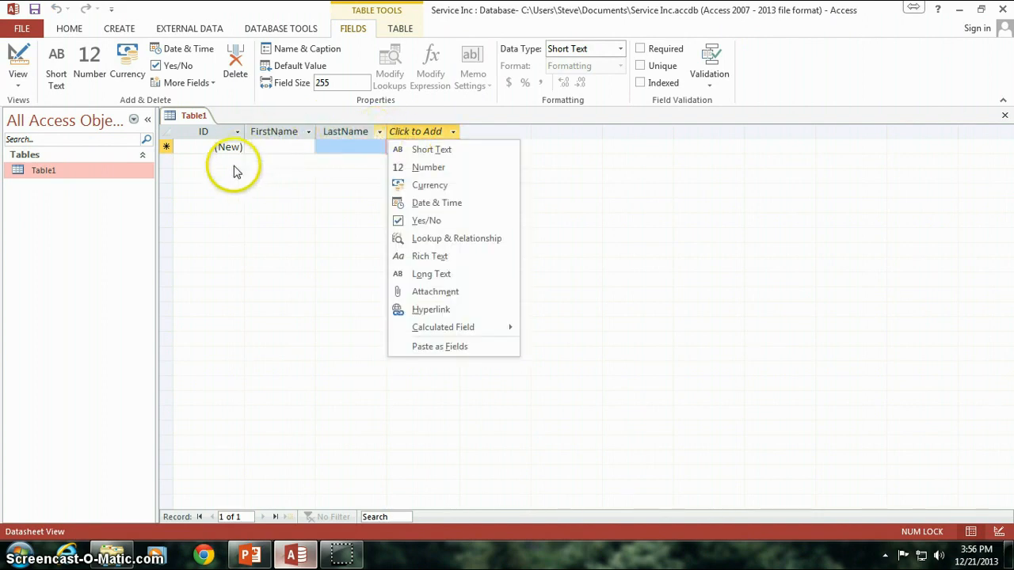
pyautogui.click(202, 130)
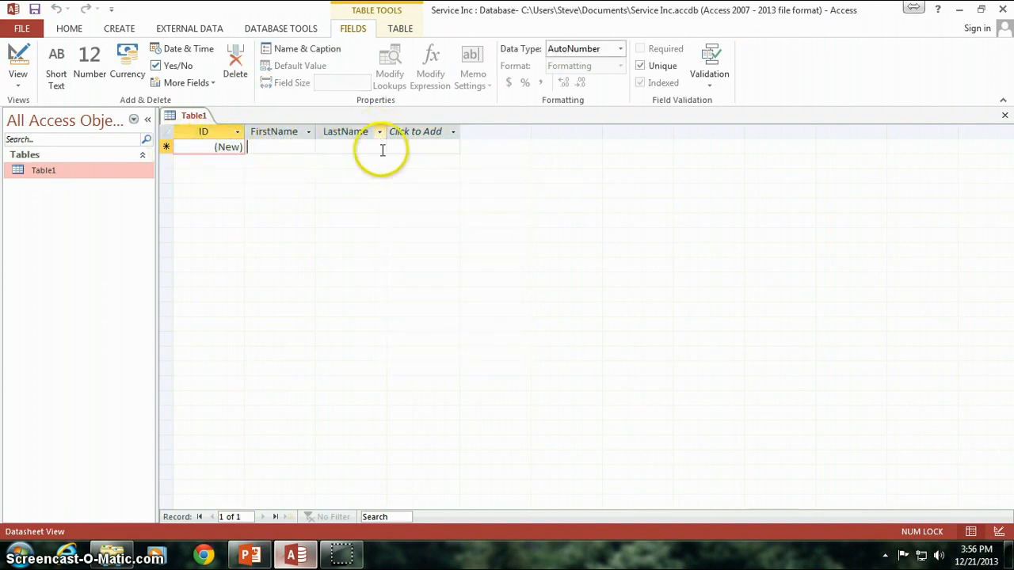
pyautogui.click(274, 130)
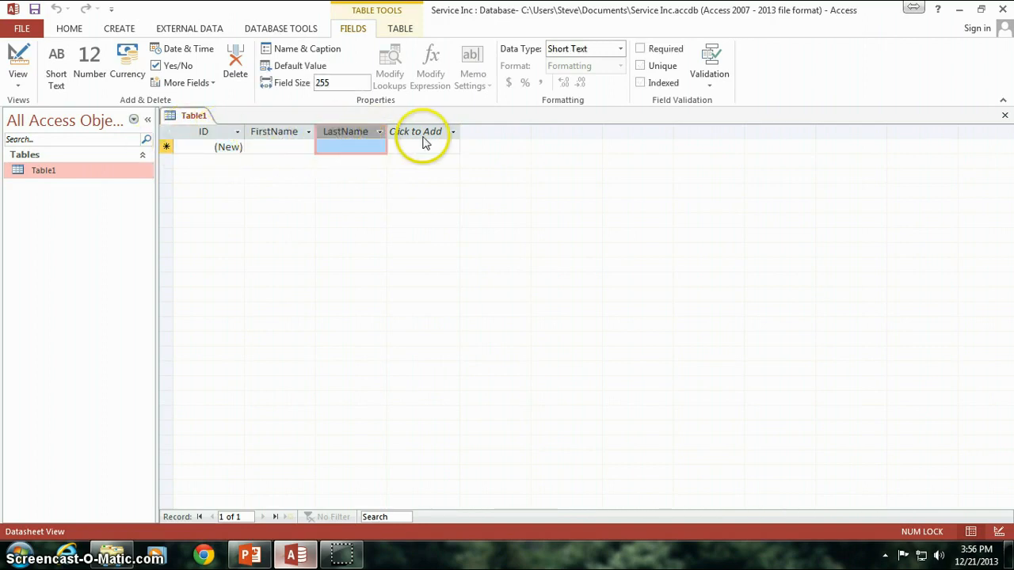
pyautogui.click(415, 131)
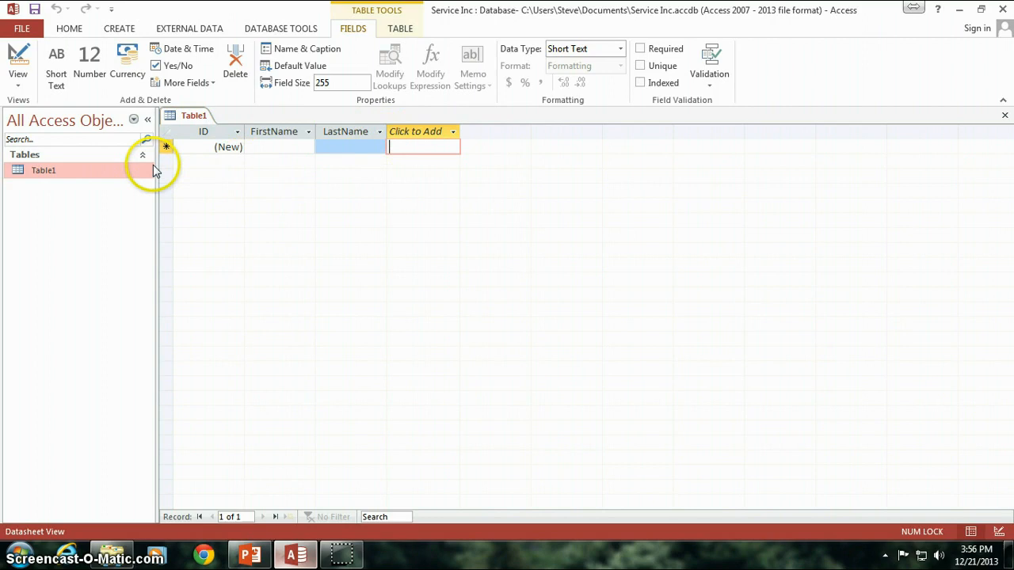
pyautogui.click(228, 146)
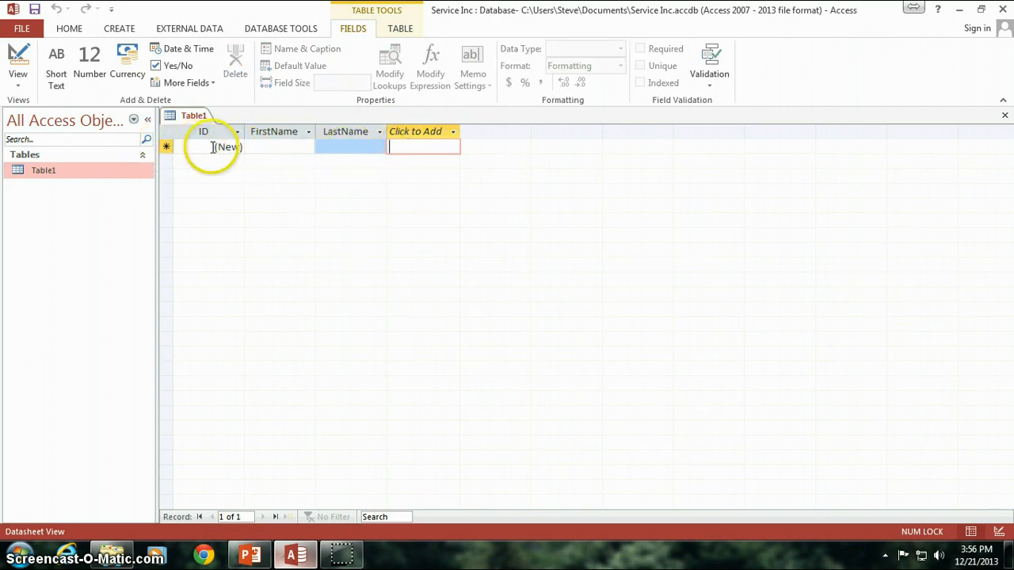
pyautogui.click(274, 146)
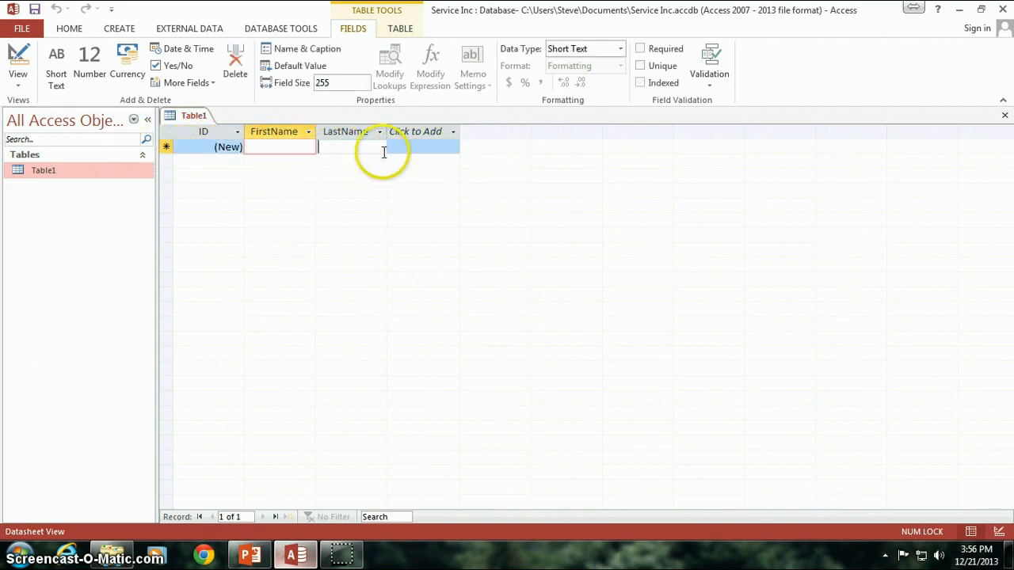
pyautogui.click(421, 146)
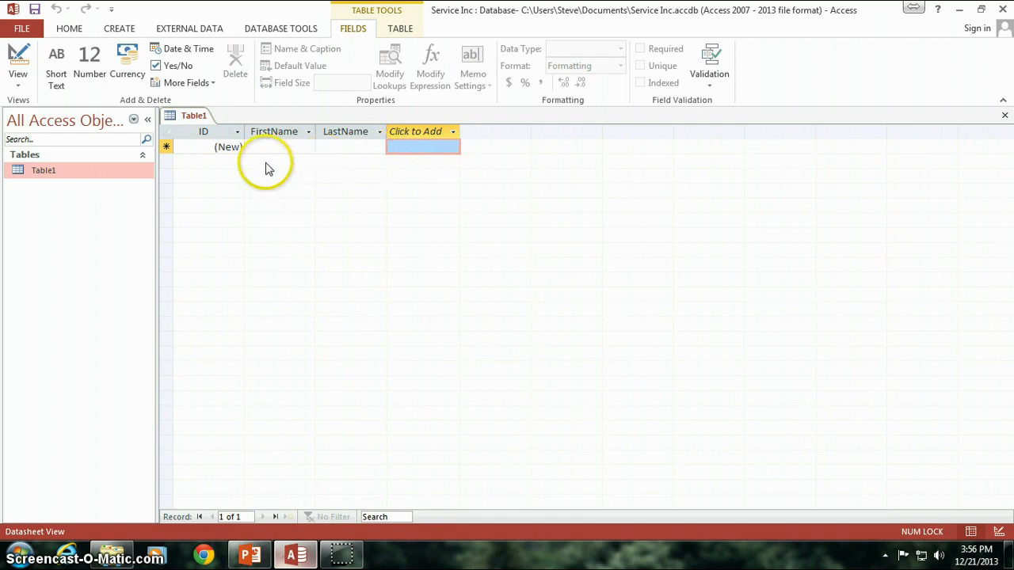
pyautogui.moveTo(236, 133)
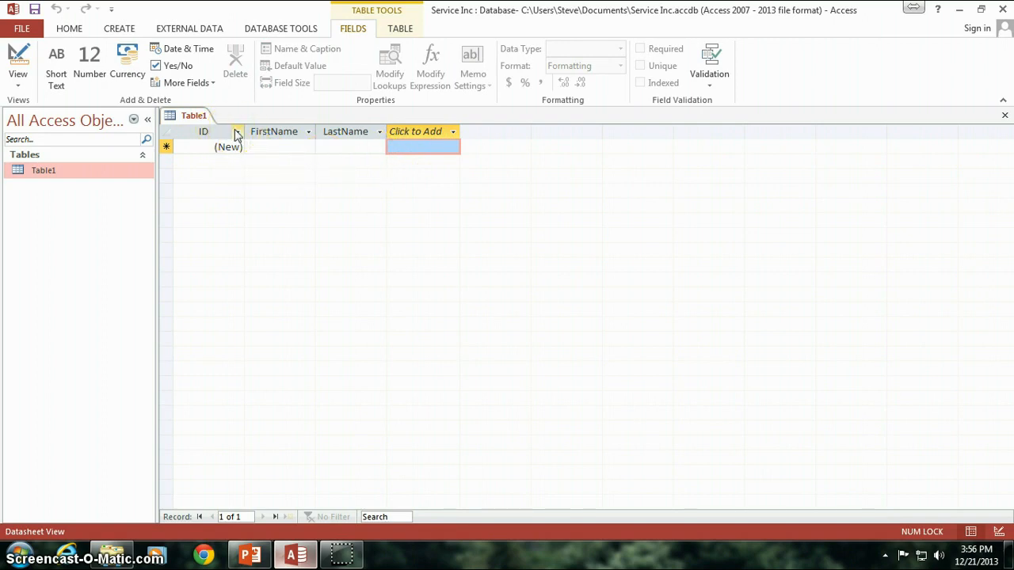
pyautogui.click(203, 131)
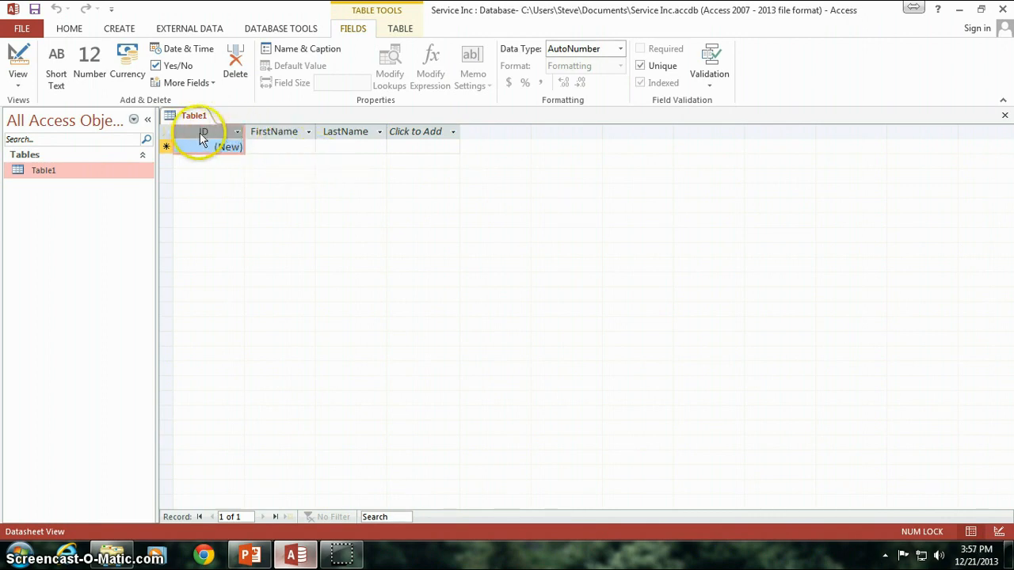
pyautogui.moveTo(327, 188)
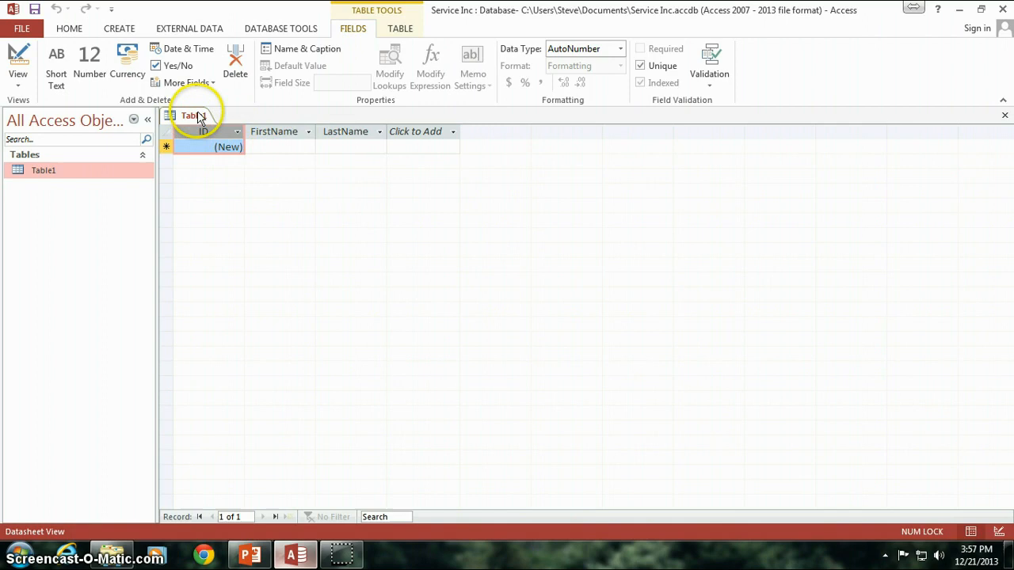
# - Switch Table1 to Design View, saving it as tblEmployees
pyautogui.rightClick(193, 115)
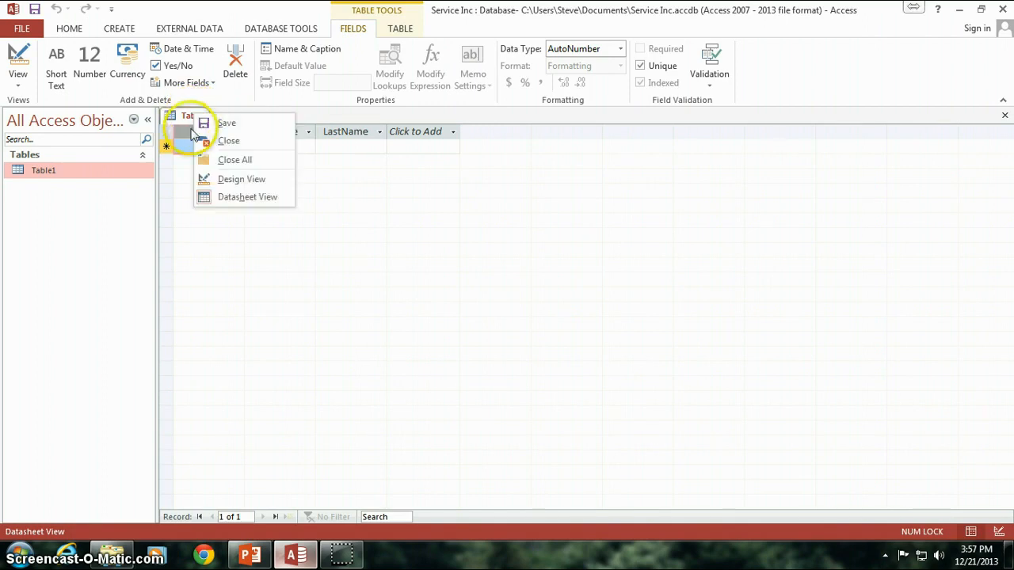
pyautogui.moveTo(247, 179)
pyautogui.write('t')
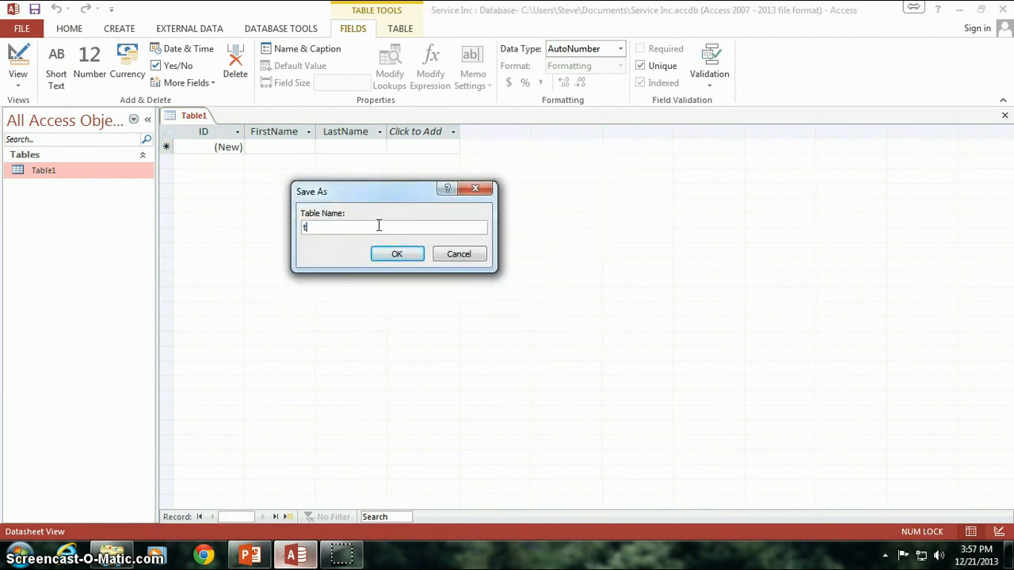
pyautogui.write('bl1')
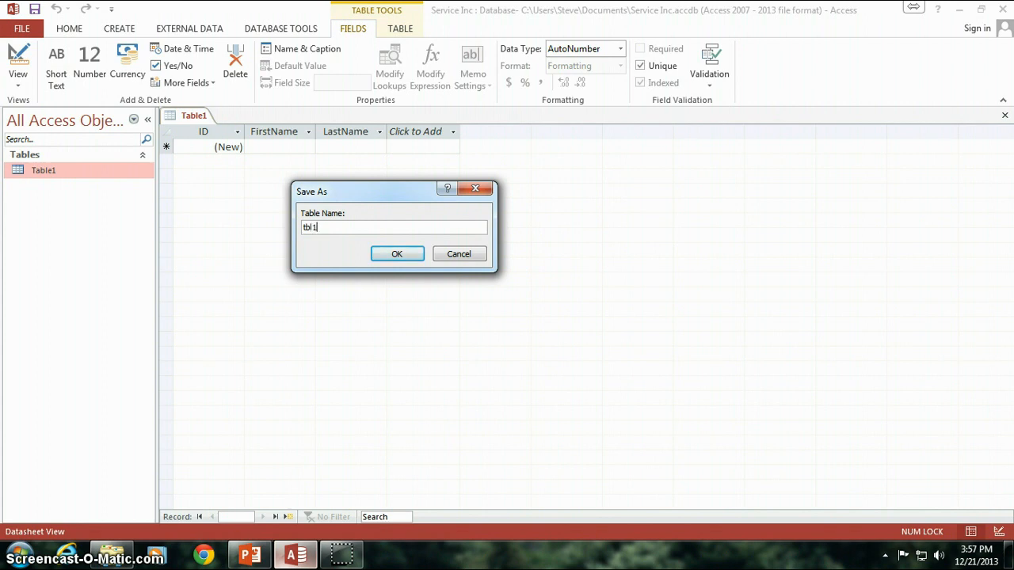
pyautogui.write('Employees')
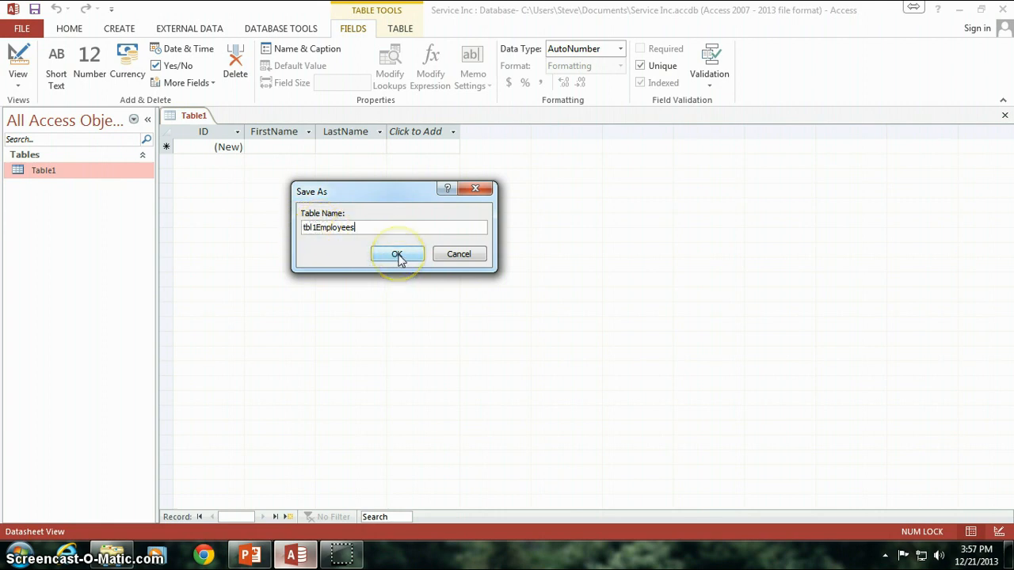
pyautogui.click(396, 254)
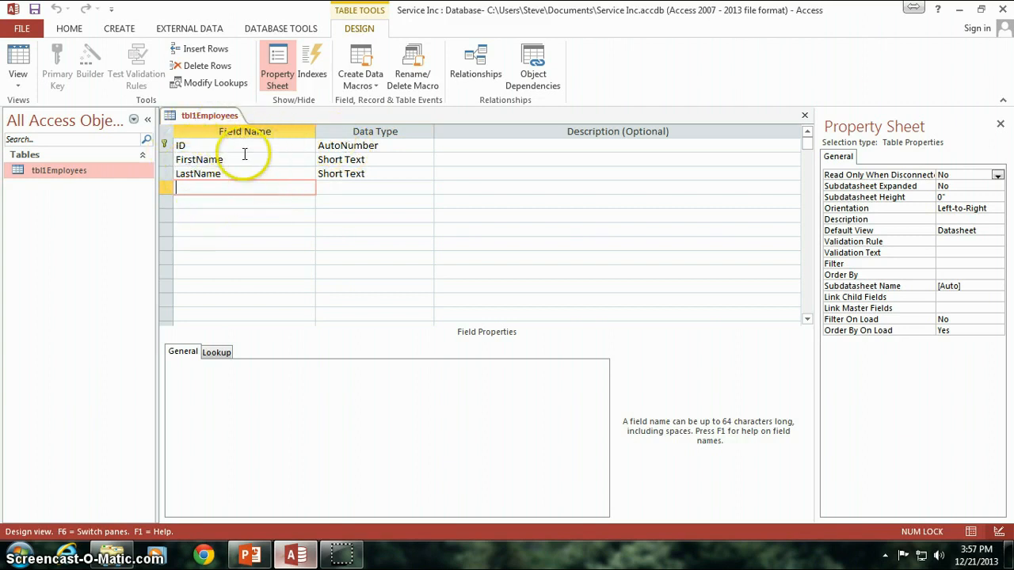
pyautogui.click(181, 146)
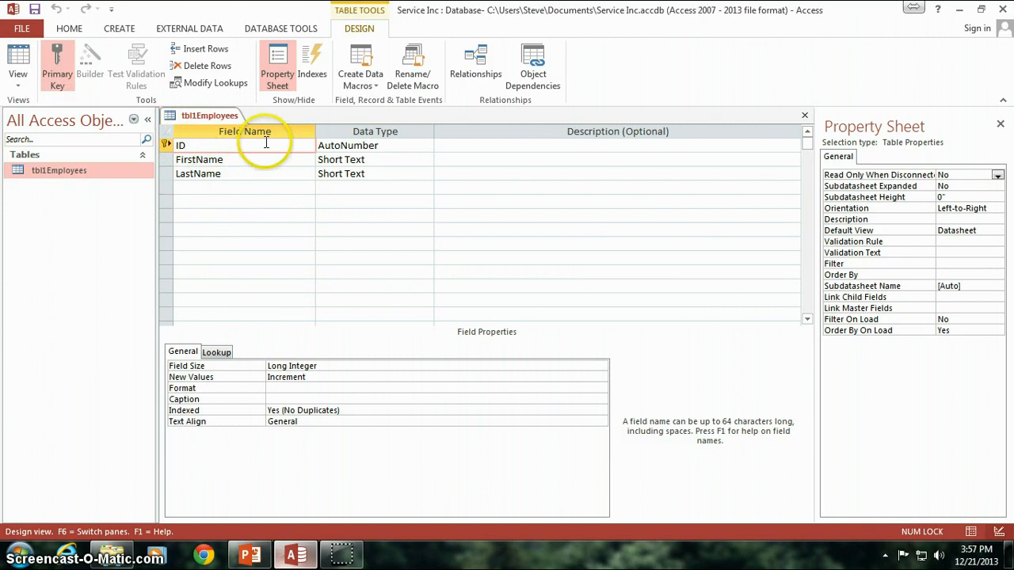
pyautogui.click(372, 146)
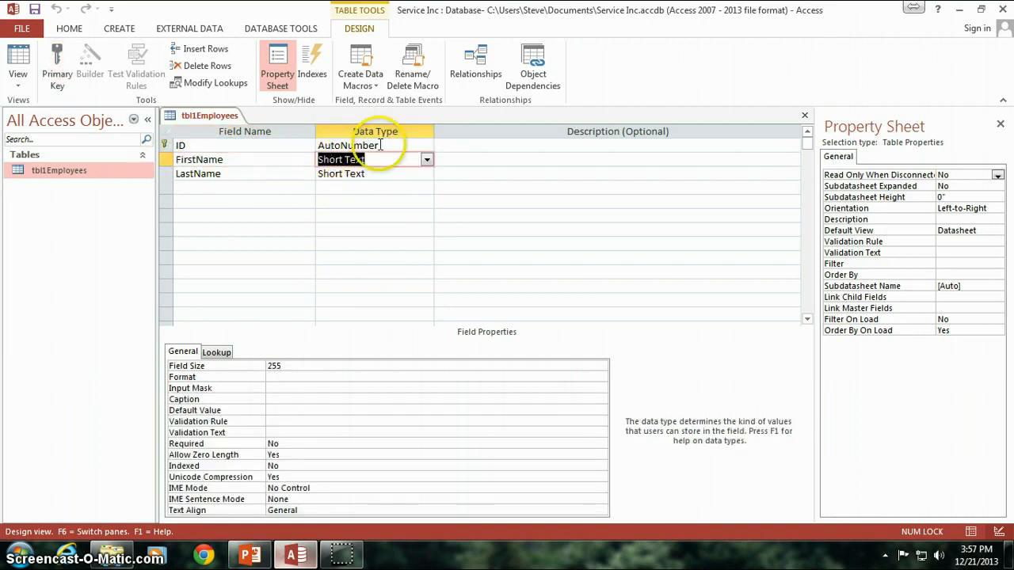
pyautogui.click(198, 172)
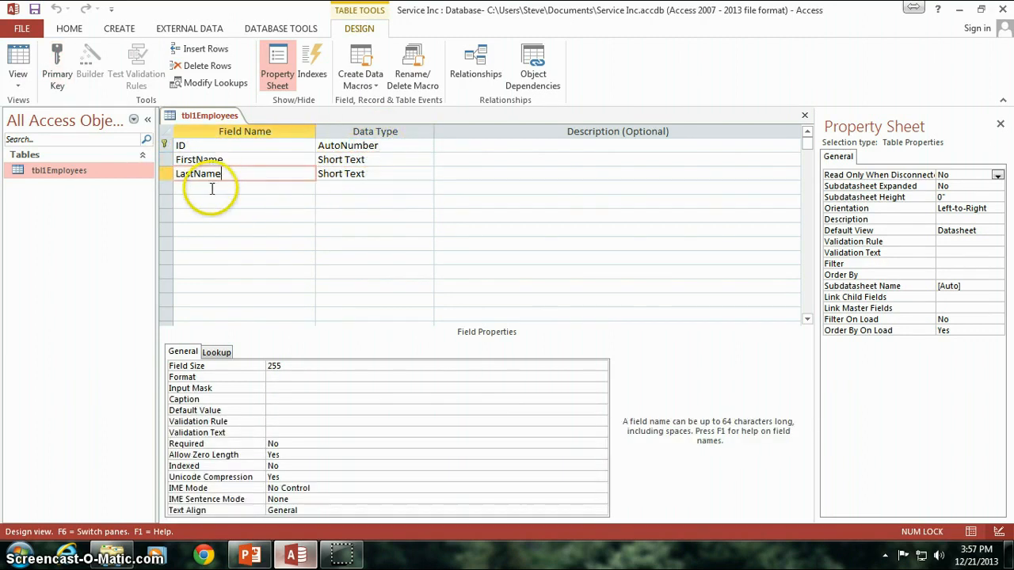
pyautogui.click(245, 187)
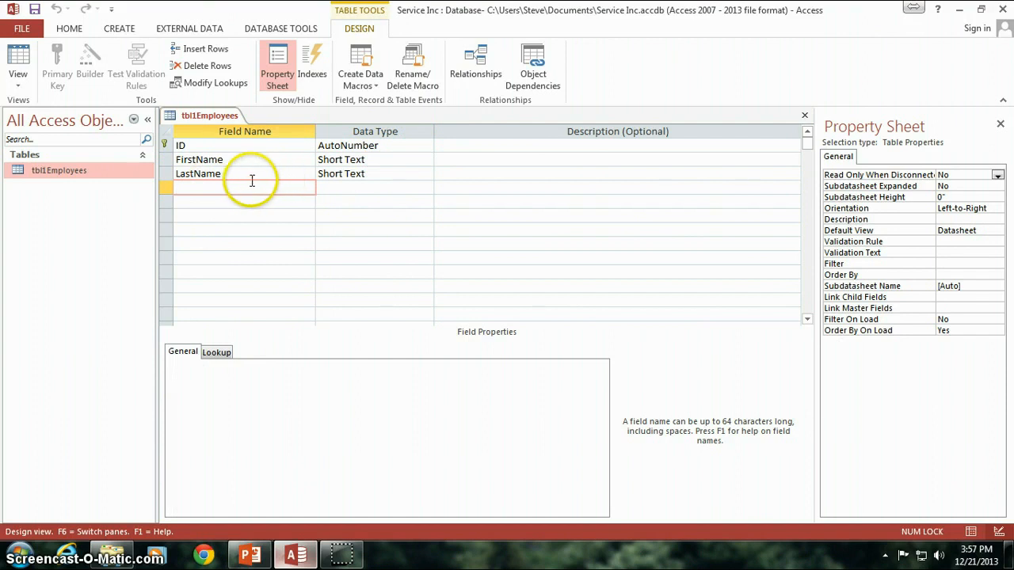
# - Add an Age field of type Number below LastName
pyautogui.click(244, 187)
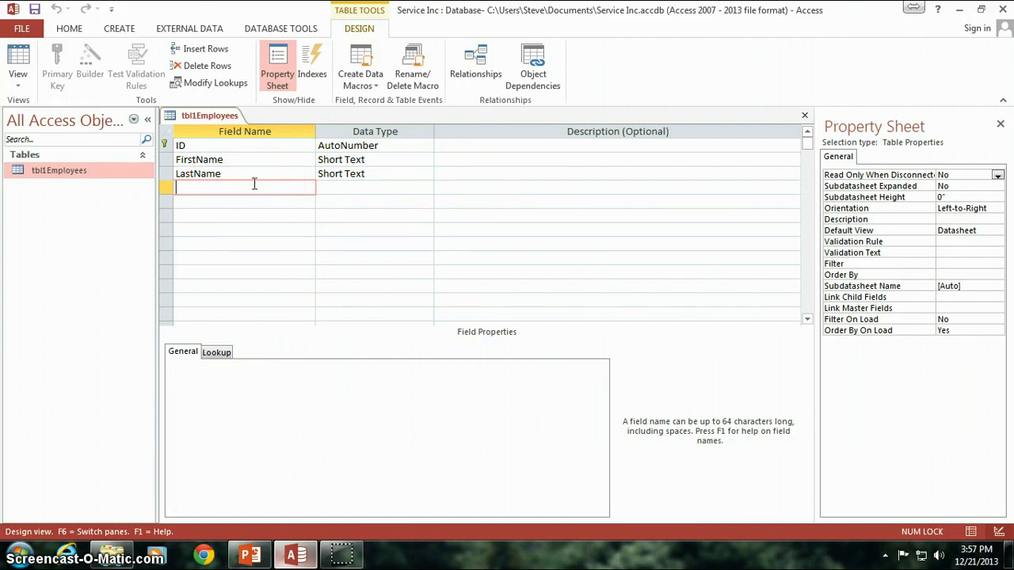
pyautogui.write('Age')
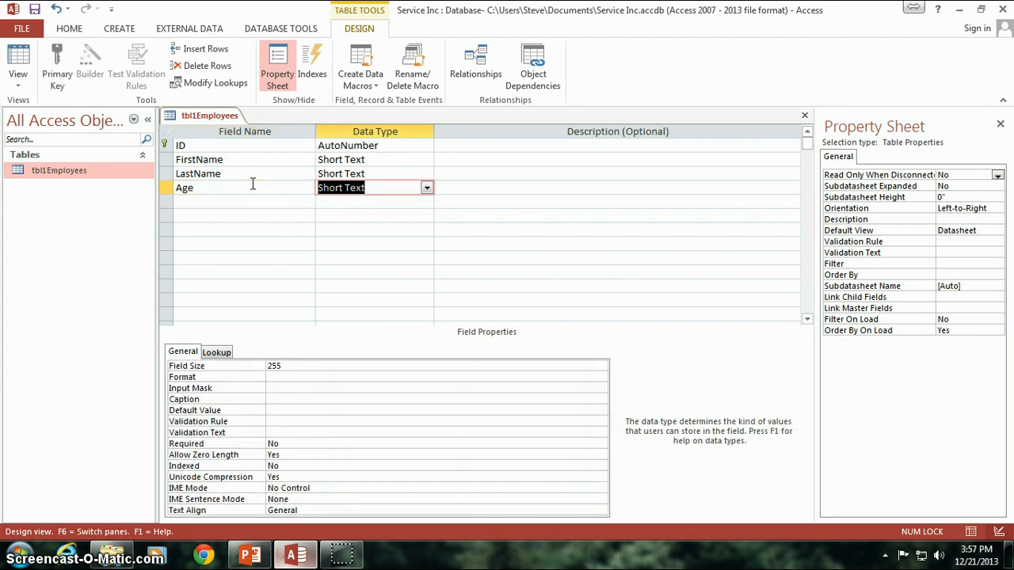
pyautogui.click(426, 187)
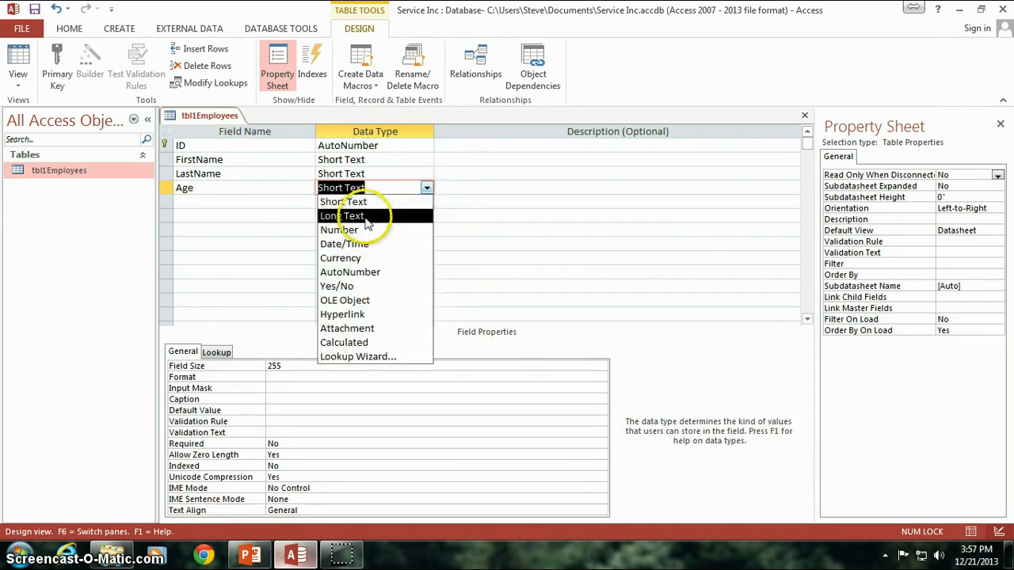
pyautogui.click(339, 230)
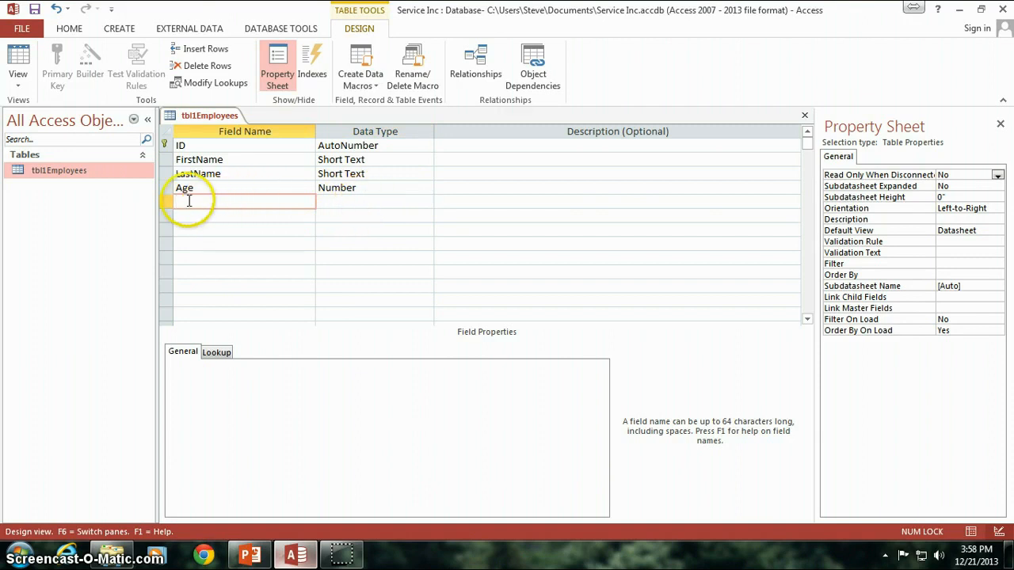
pyautogui.click(372, 201)
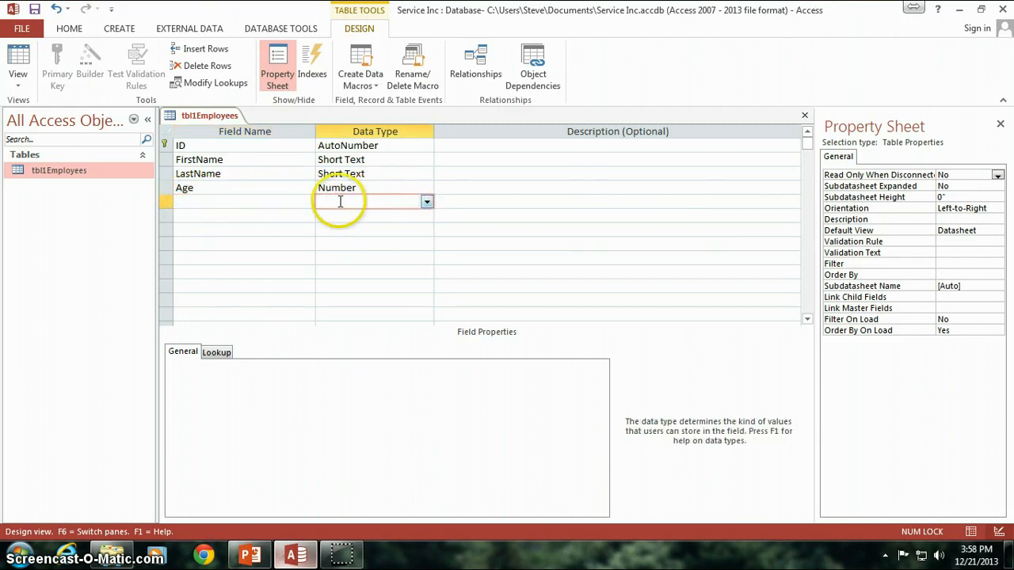
# - Add a Password field of type Short Text below Age
pyautogui.click(238, 201)
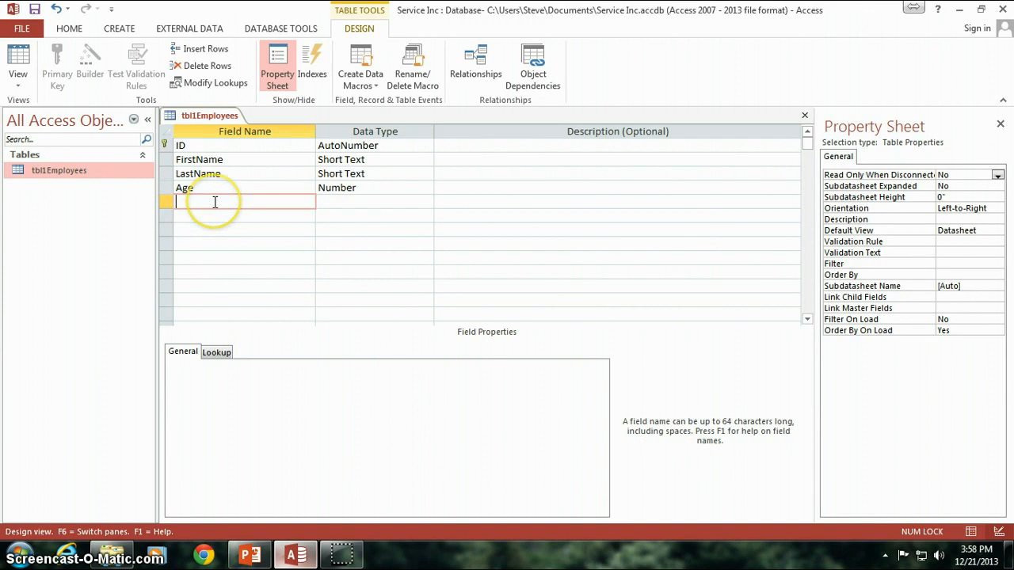
pyautogui.write('P')
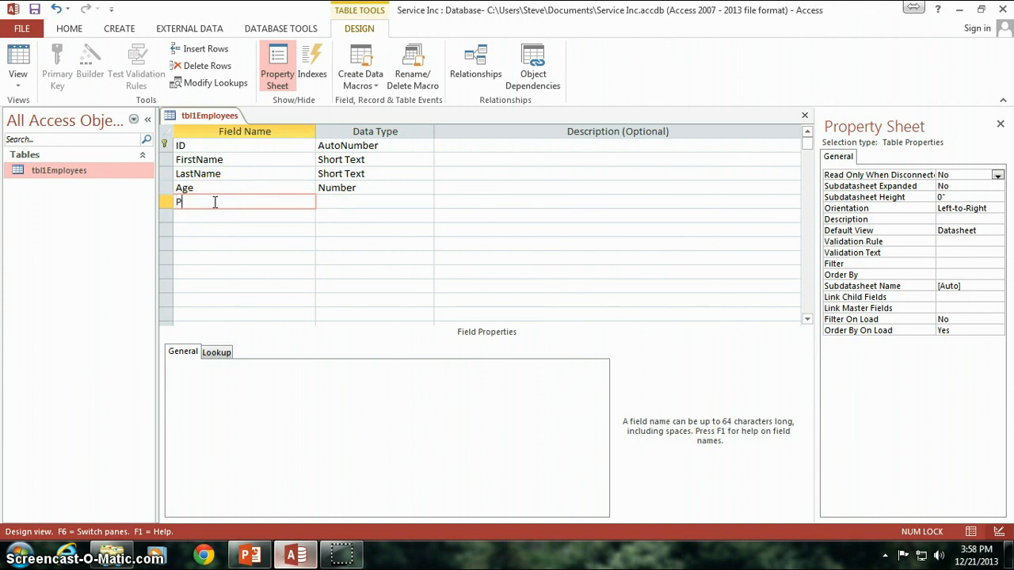
pyautogui.write('assword')
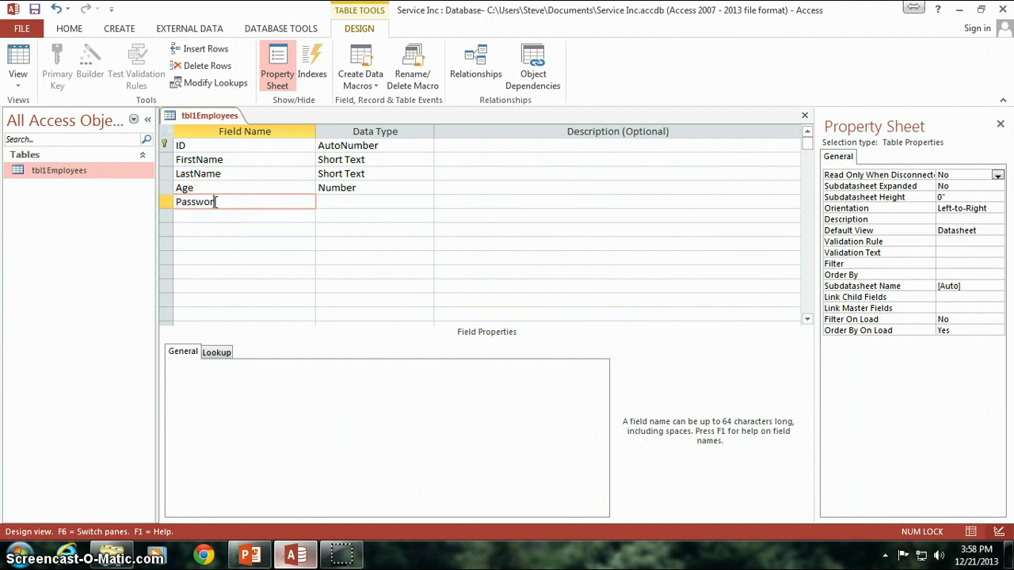
pyautogui.click(372, 201)
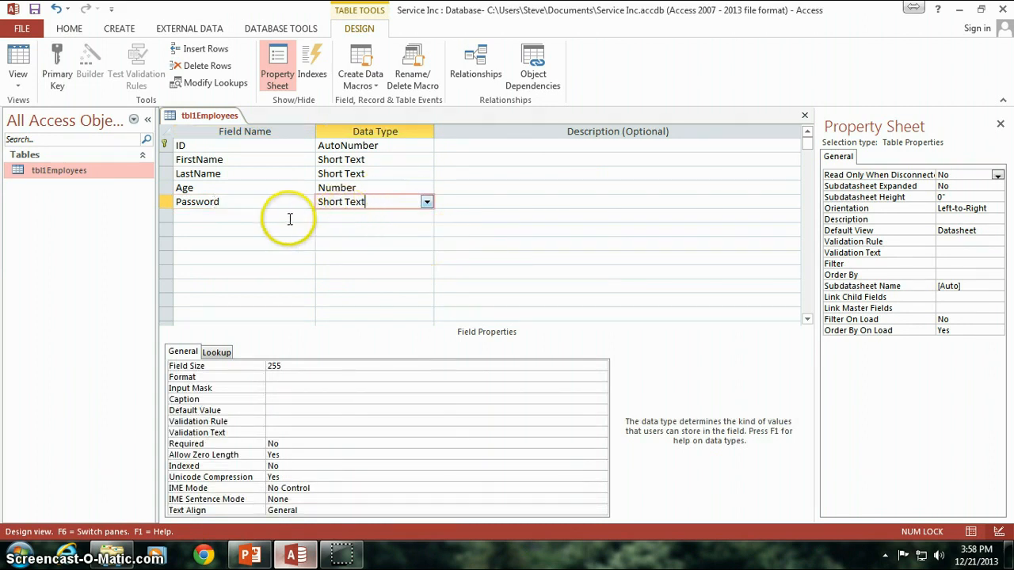
pyautogui.click(237, 216)
pyautogui.write('Wage')
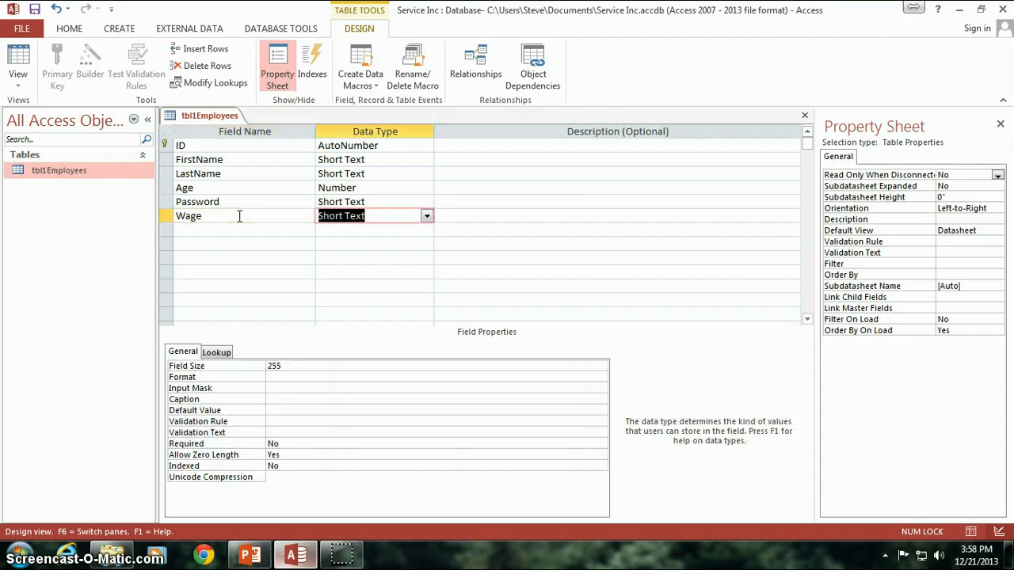
# - Set the Wage field's data type to Currency
pyautogui.click(426, 216)
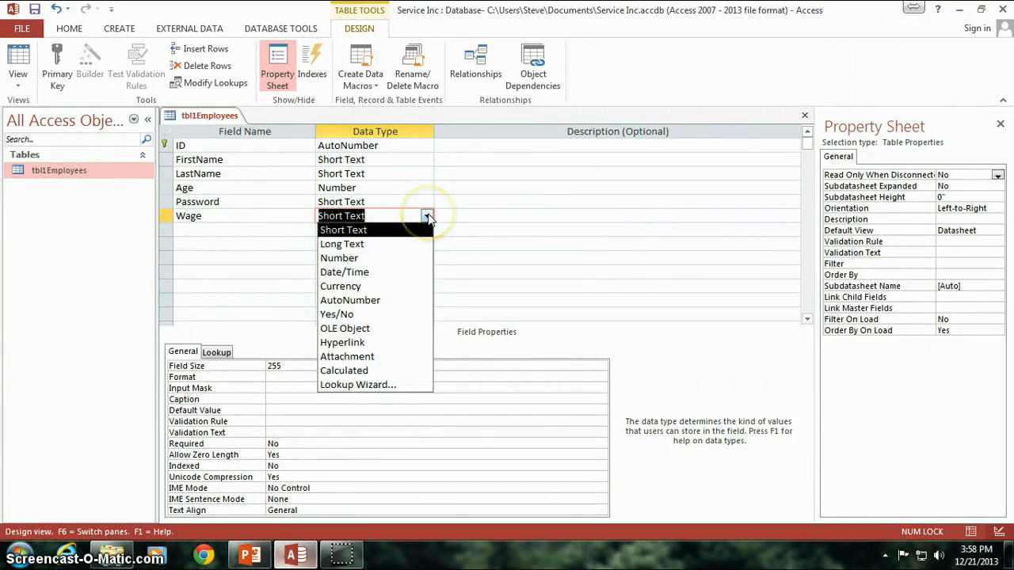
pyautogui.moveTo(392, 271)
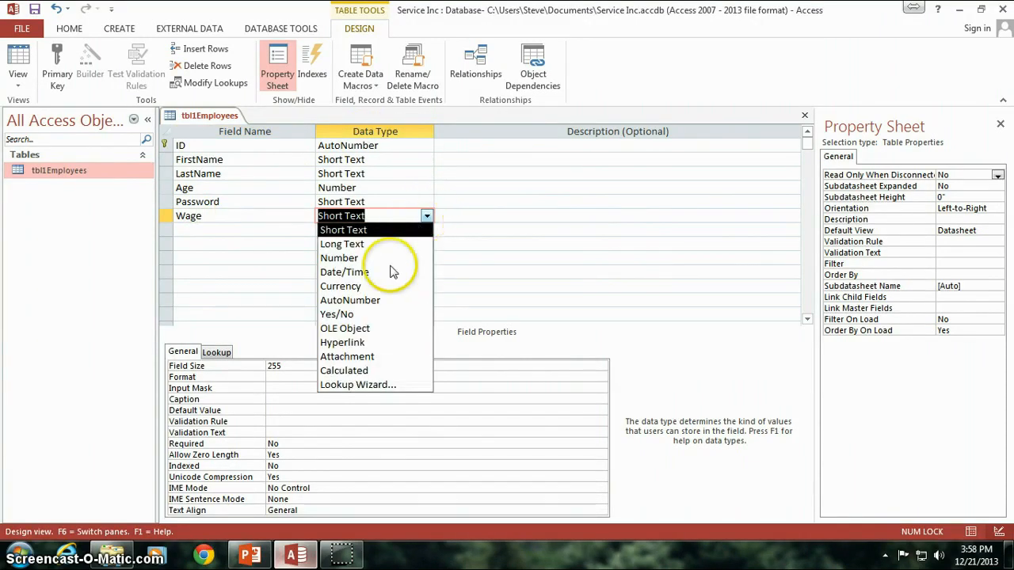
pyautogui.moveTo(351, 285)
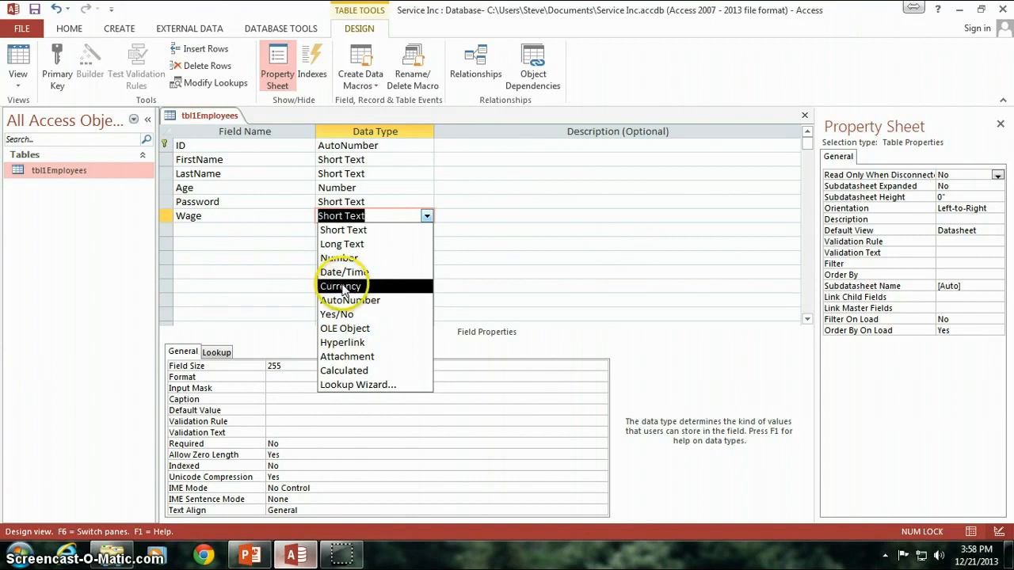
pyautogui.click(341, 285)
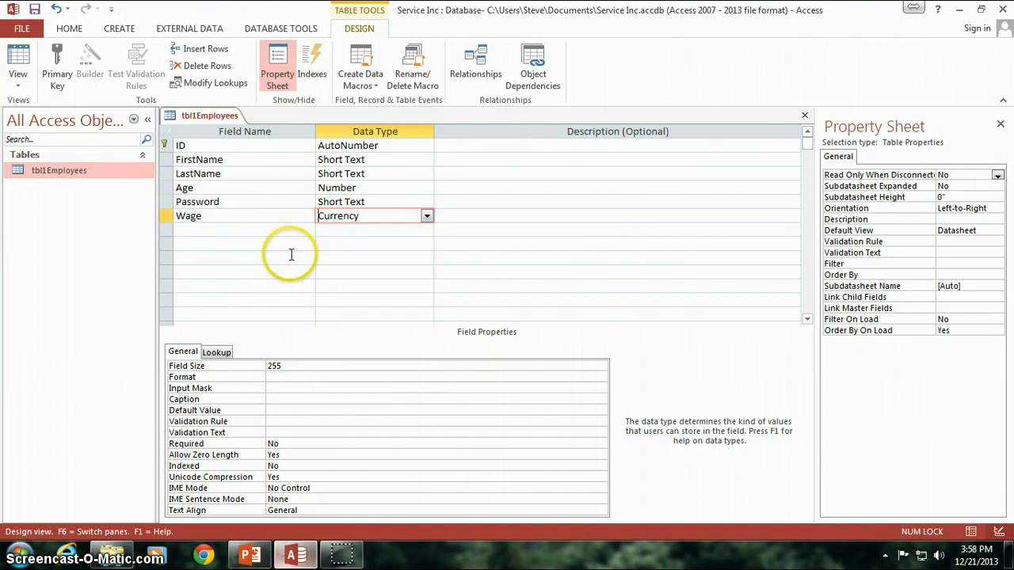
pyautogui.click(244, 228)
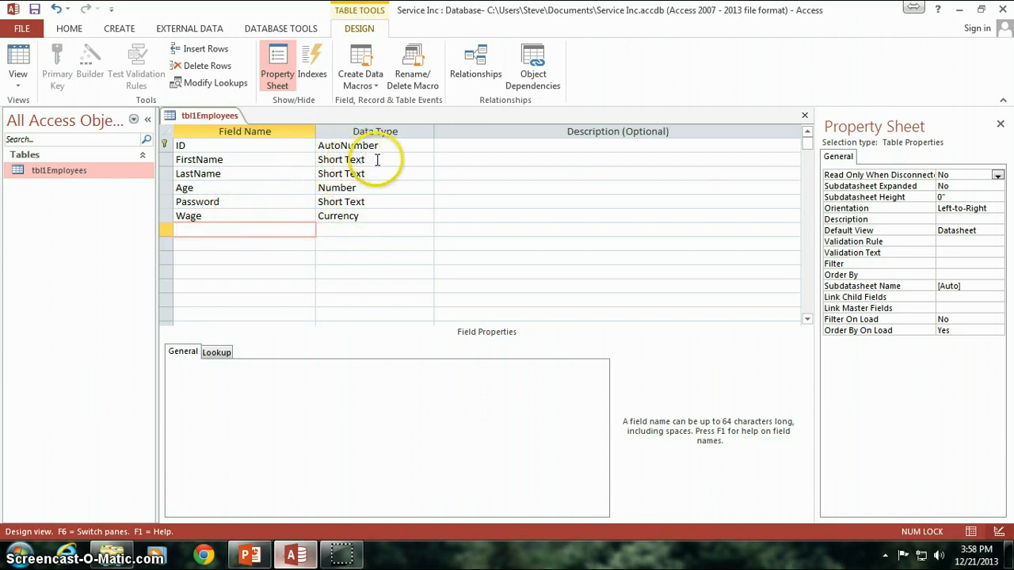
pyautogui.moveTo(352, 201)
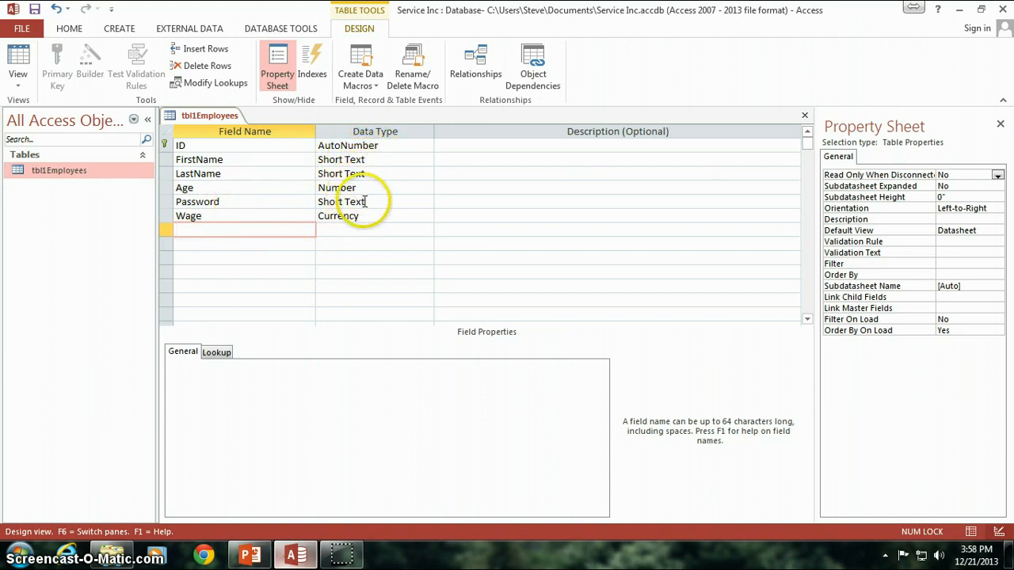
pyautogui.click(183, 146)
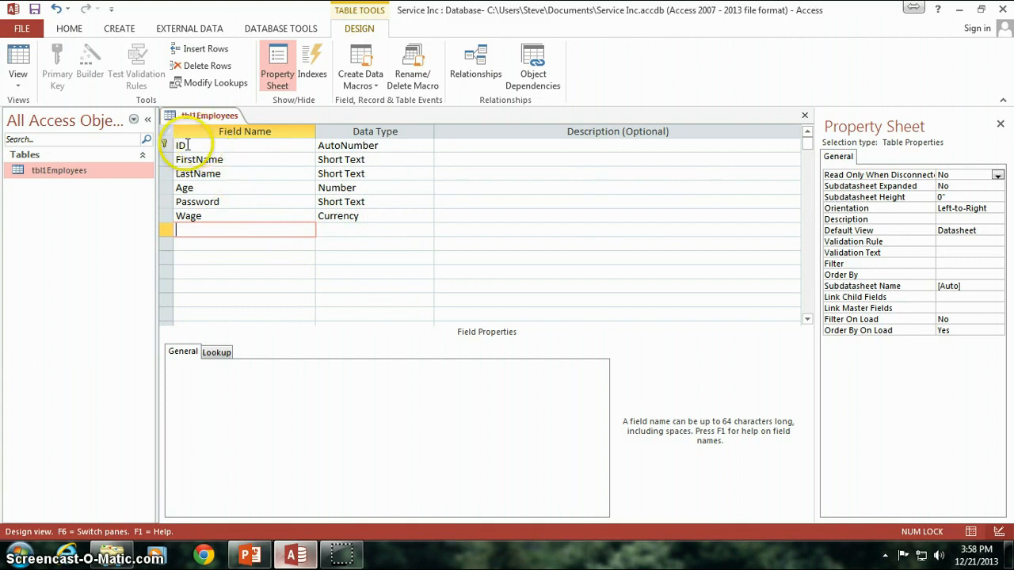
pyautogui.click(193, 145)
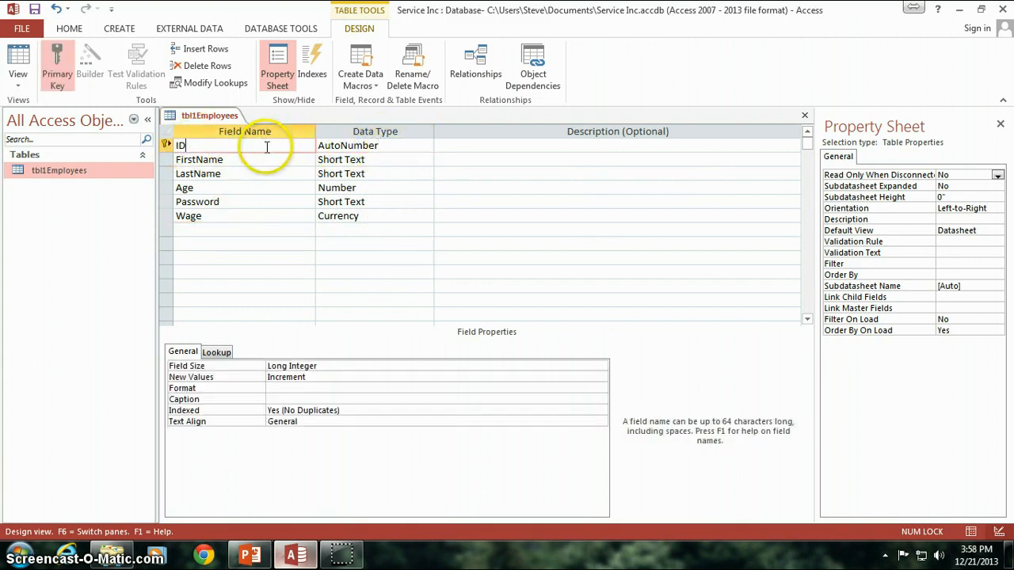
pyautogui.click(364, 145)
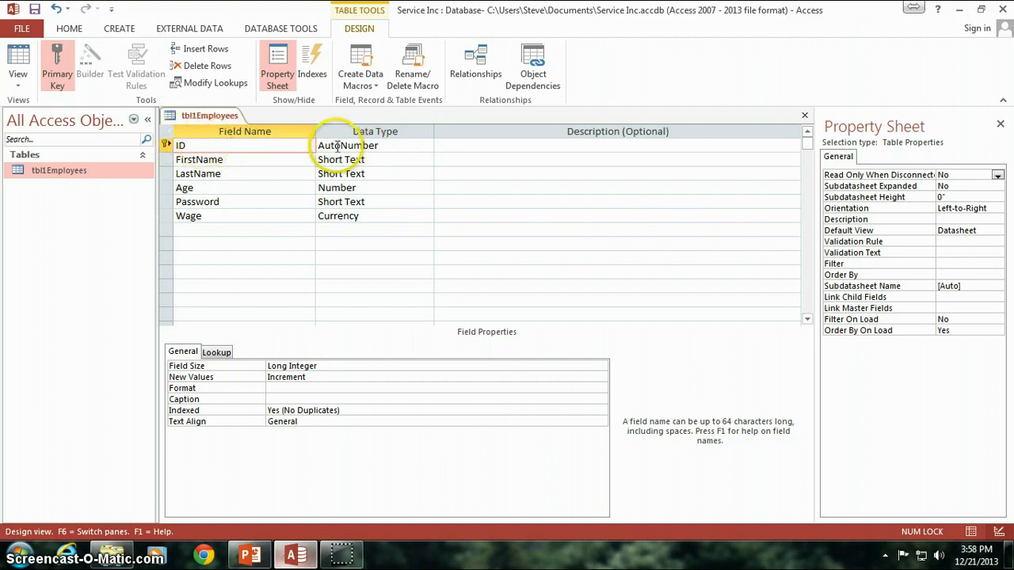
pyautogui.moveTo(244, 162)
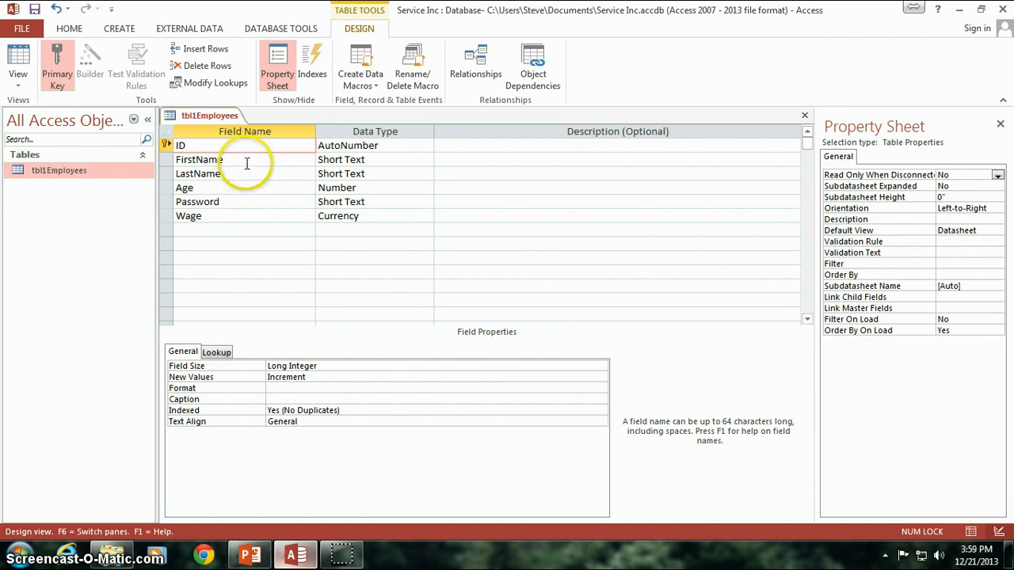
pyautogui.click(235, 173)
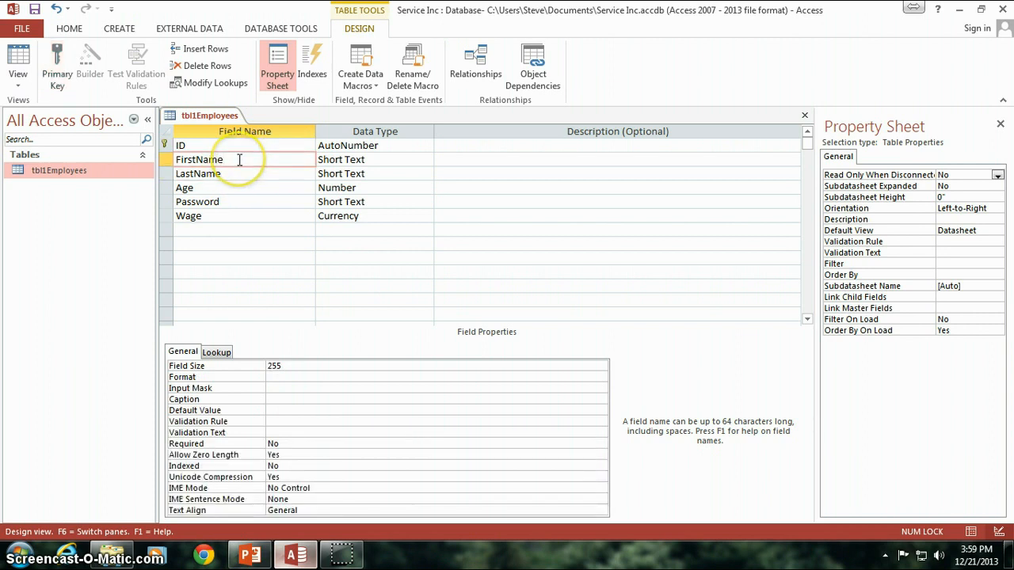
pyautogui.click(198, 172)
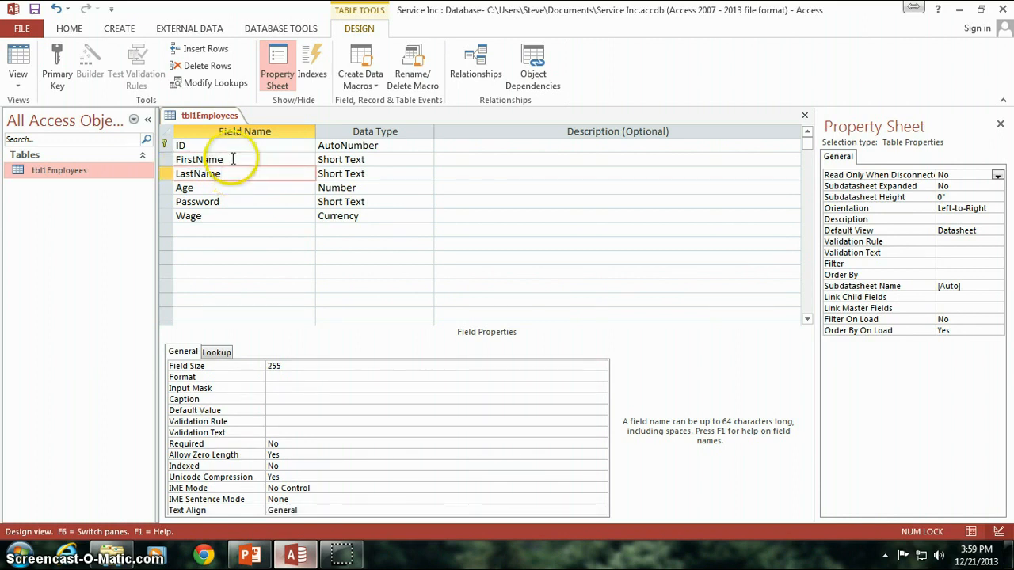
pyautogui.click(198, 172)
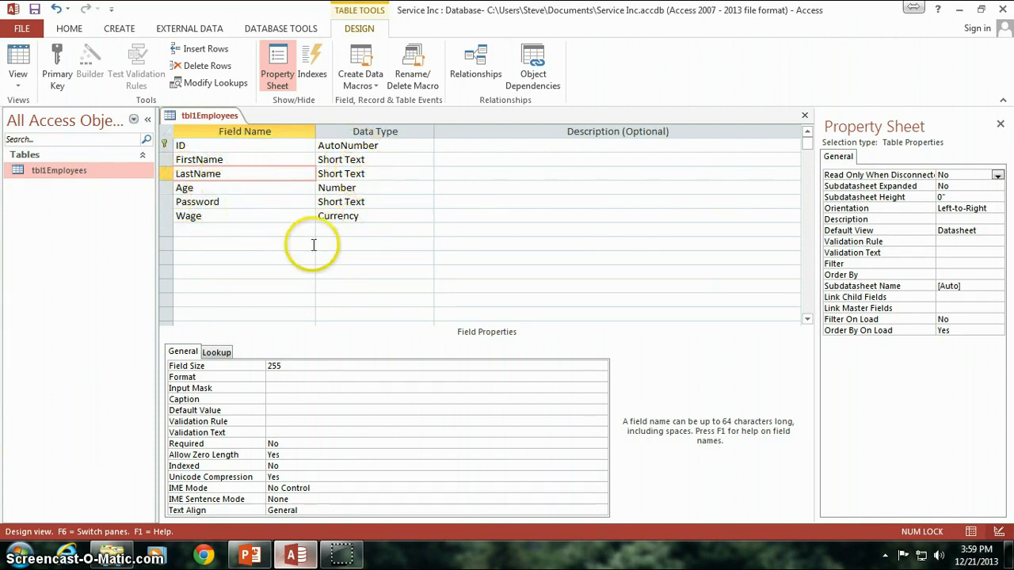
pyautogui.click(180, 145)
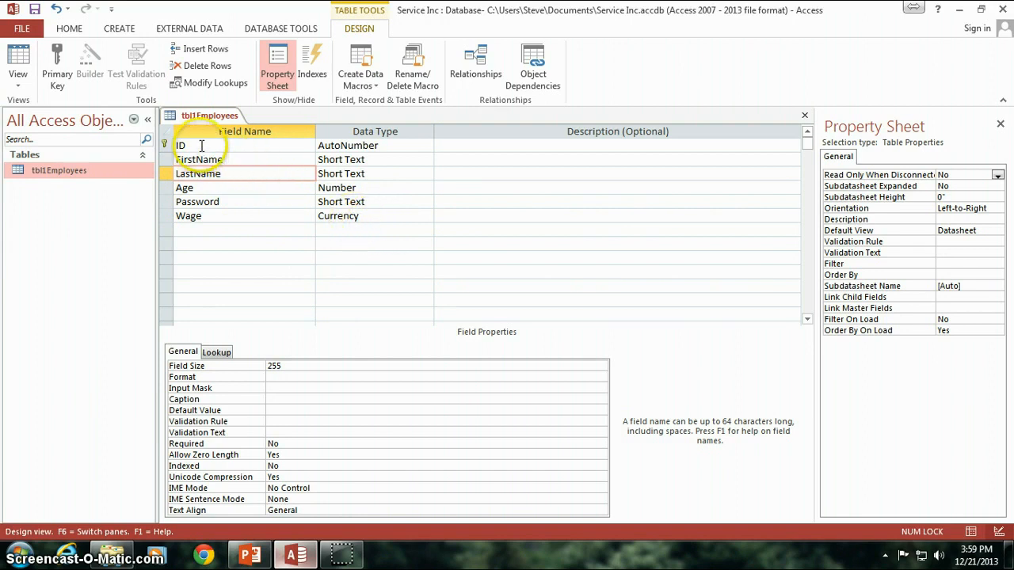
pyautogui.click(181, 145)
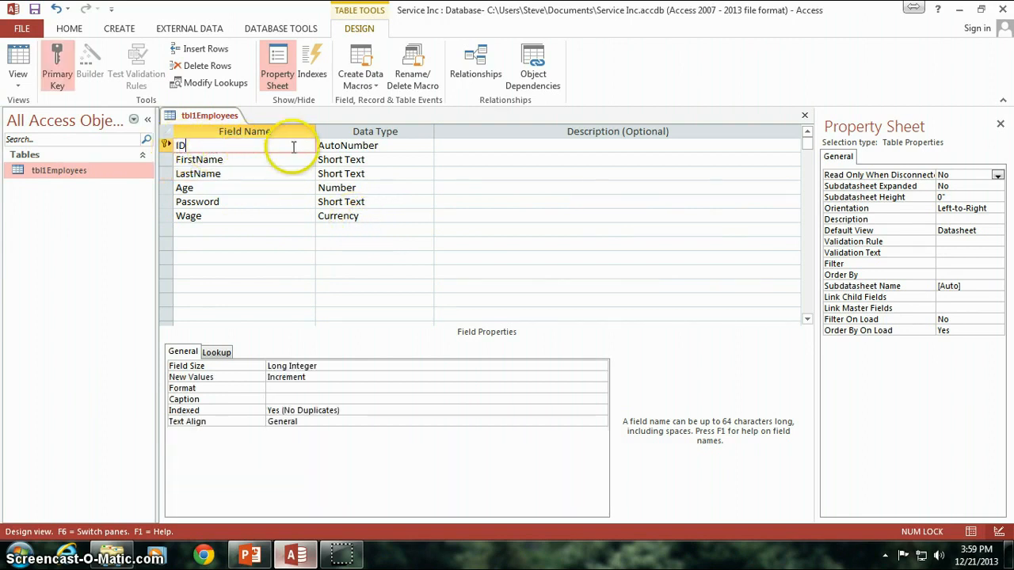
pyautogui.moveTo(326, 202)
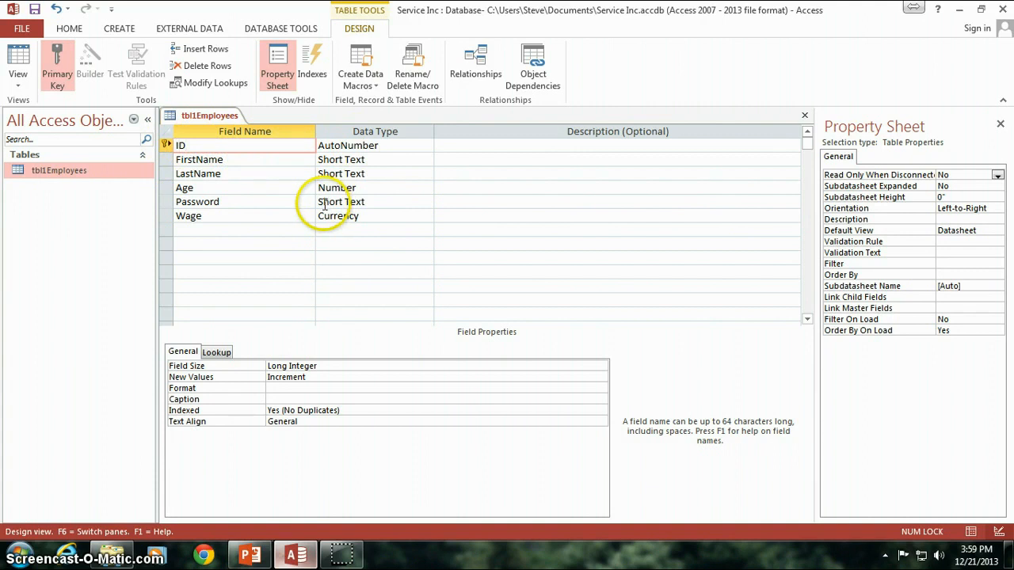
pyautogui.write('EmployeeID')
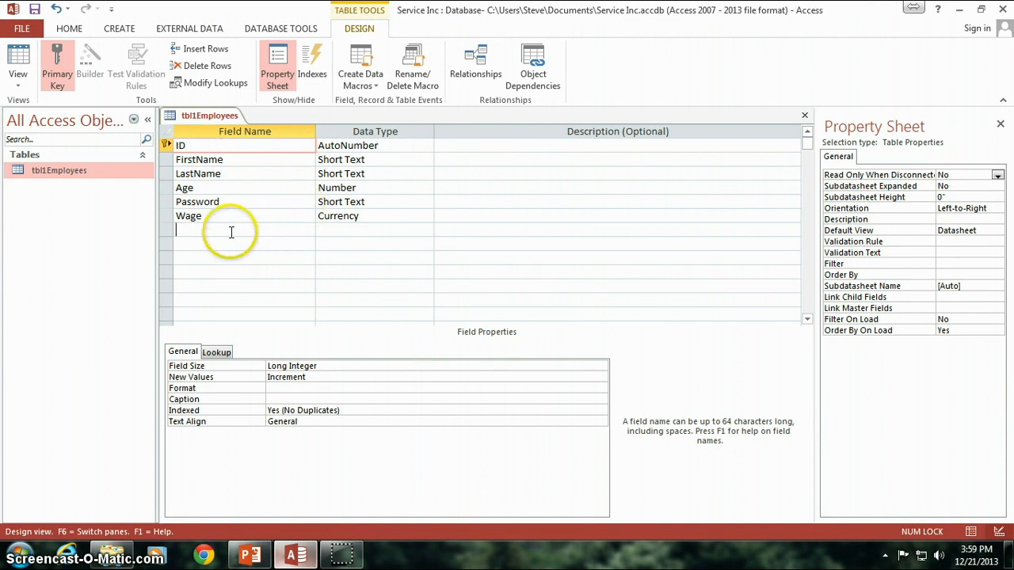
pyautogui.click(222, 146)
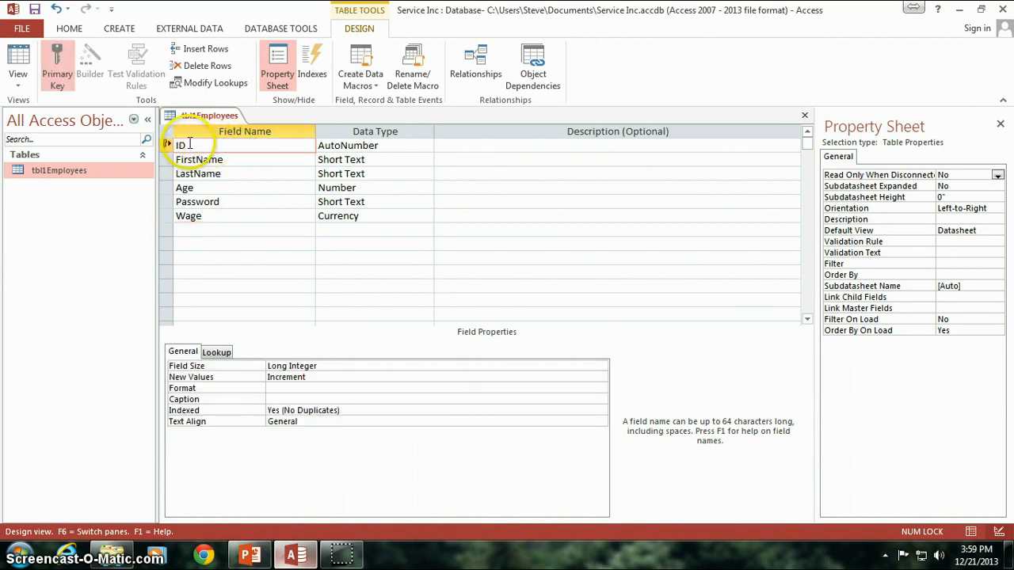
pyautogui.doubleClick(180, 146)
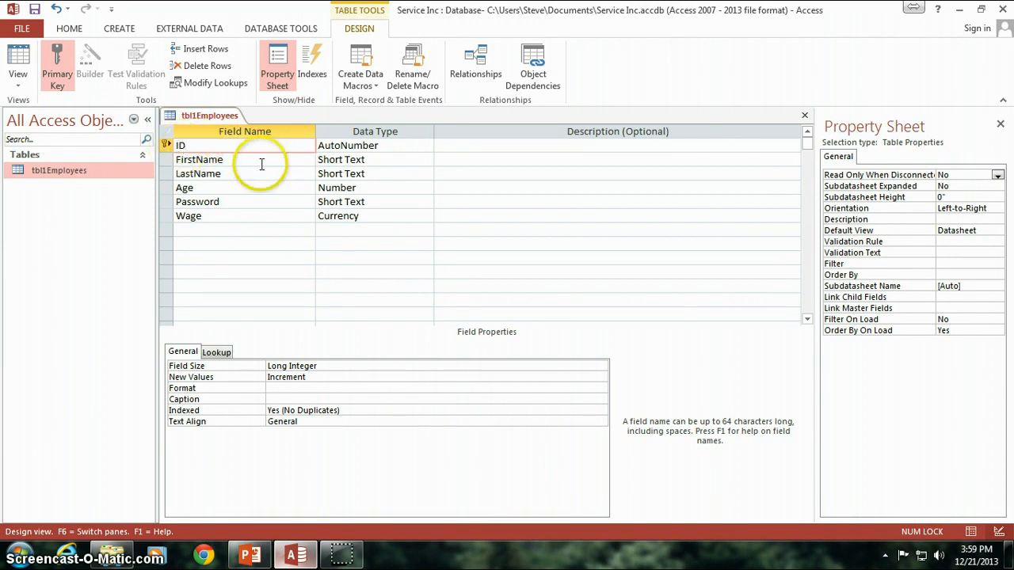
pyautogui.click(245, 230)
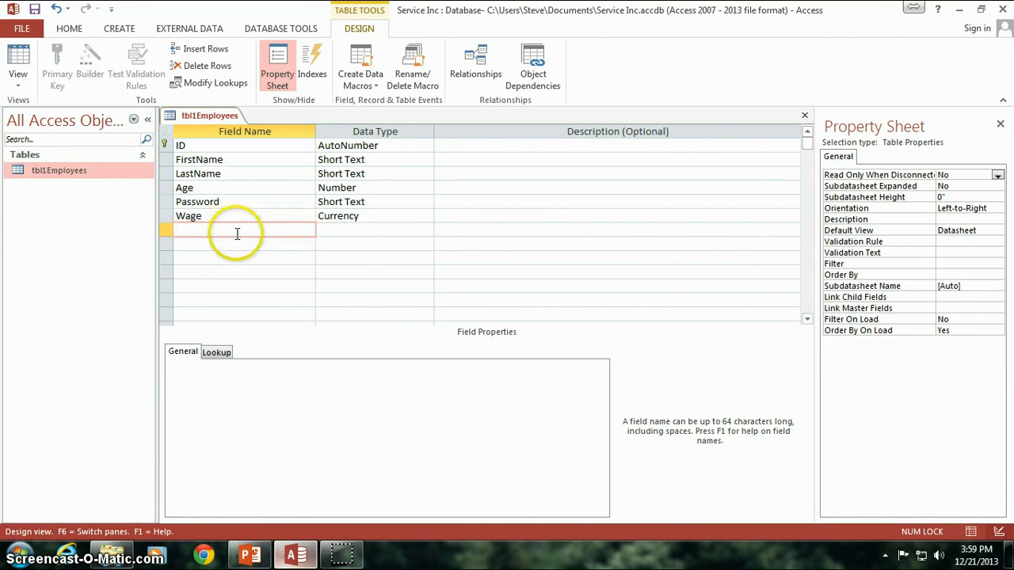
pyautogui.moveTo(251, 232)
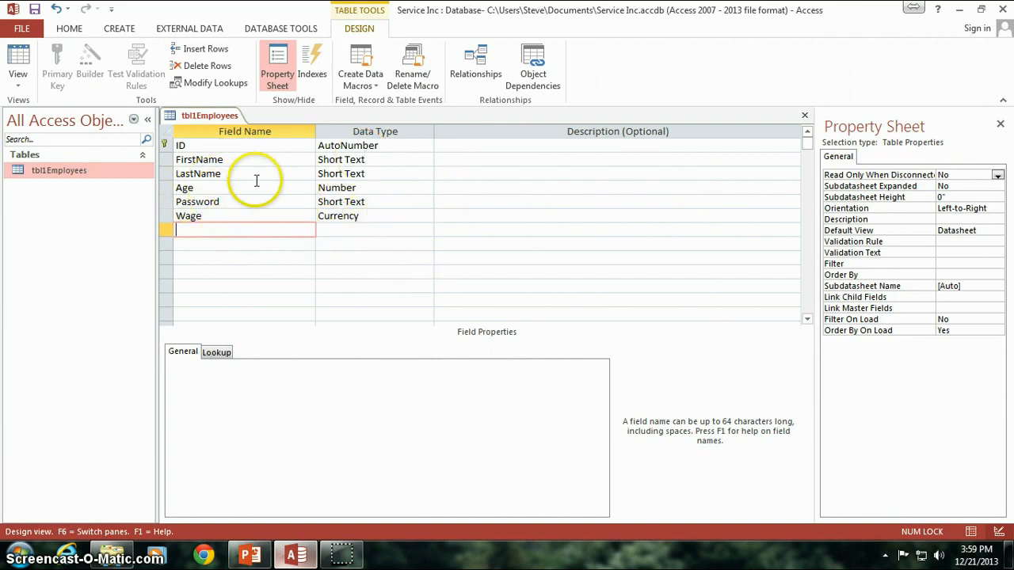
# - Review the FirstName and LastName field properties in tblEmployees design
pyautogui.click(200, 159)
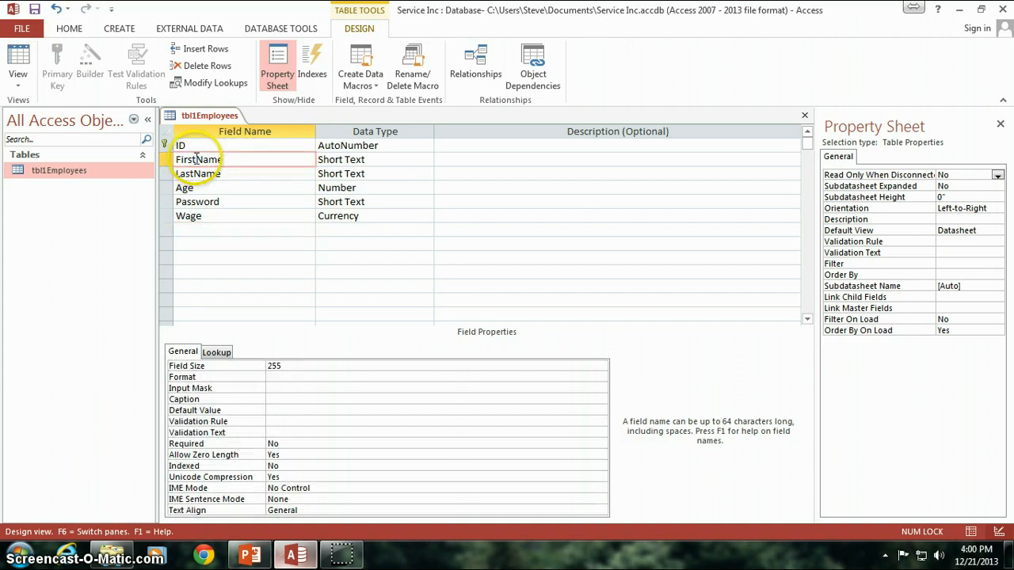
pyautogui.click(196, 172)
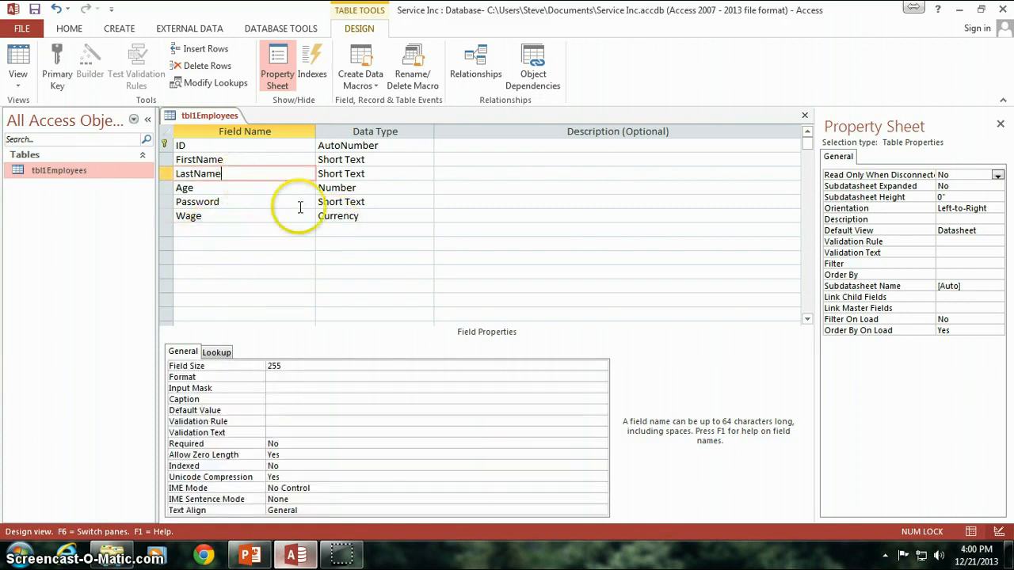
pyautogui.moveTo(256, 216)
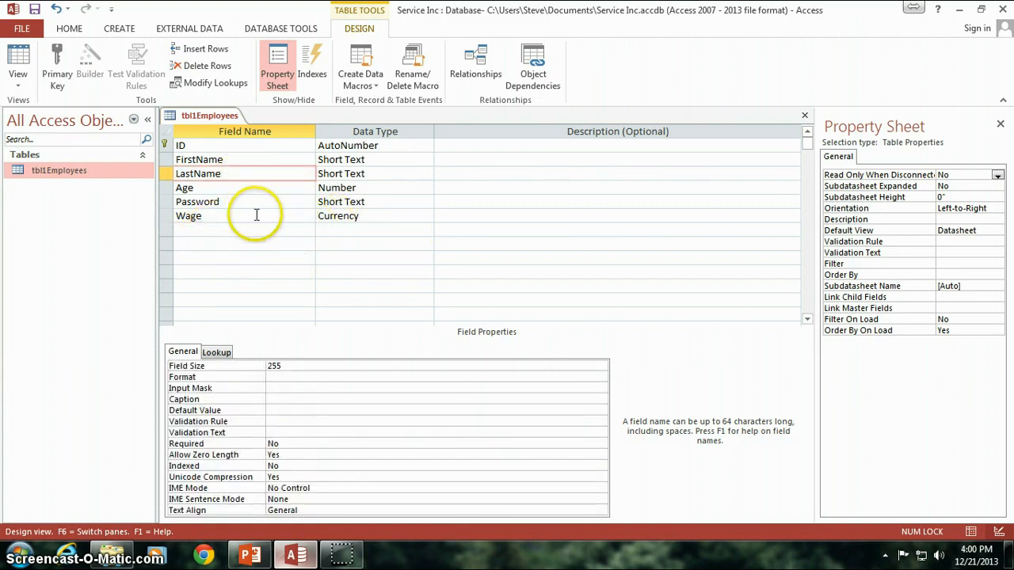
pyautogui.moveTo(227, 231)
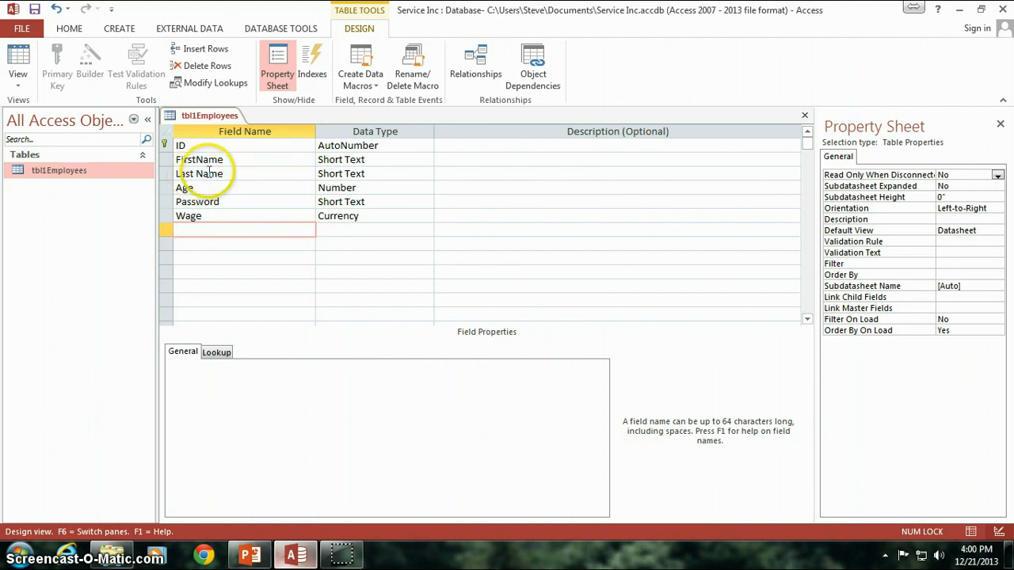
pyautogui.click(200, 173)
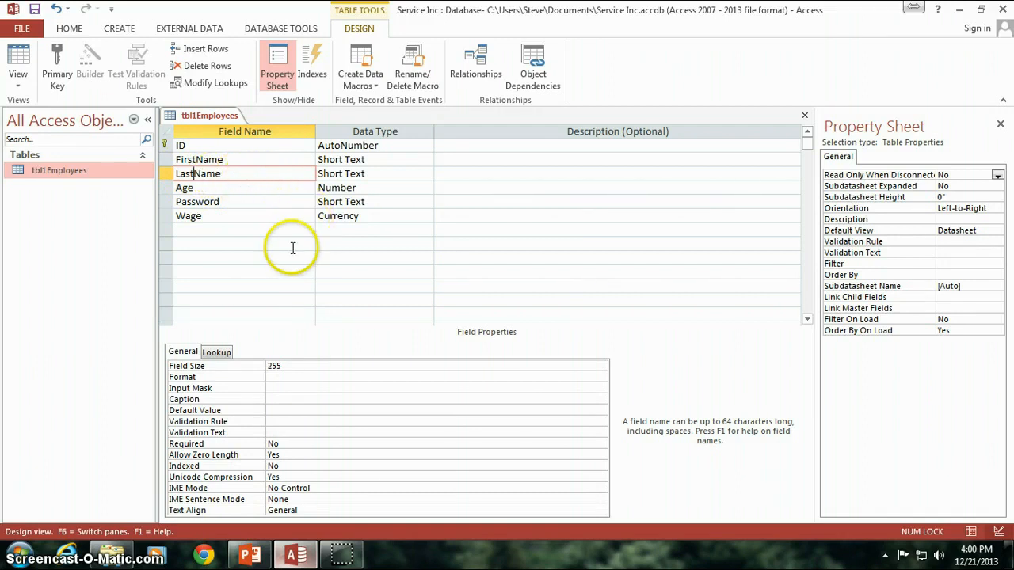
pyautogui.click(244, 229)
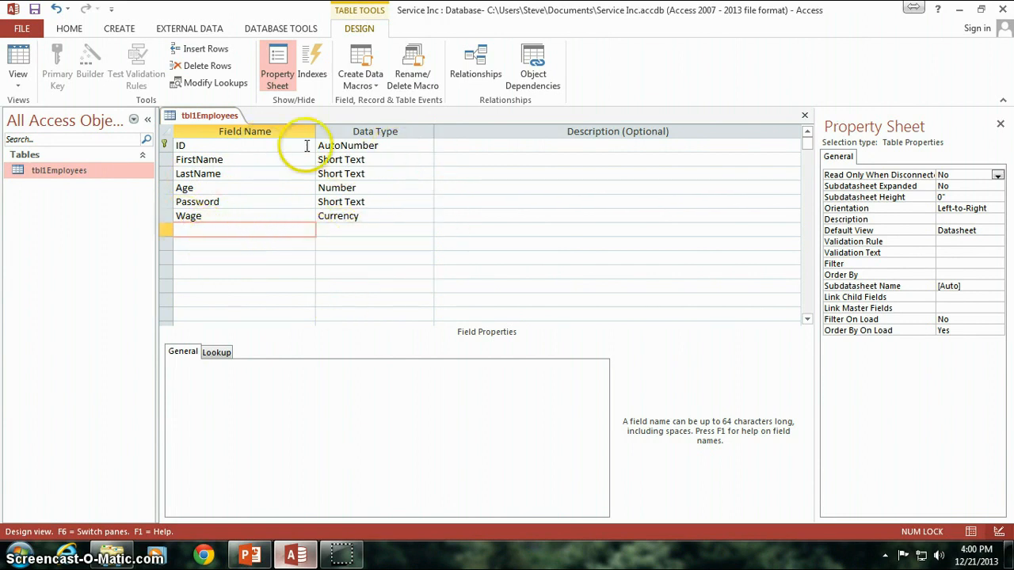
pyautogui.moveTo(483, 276)
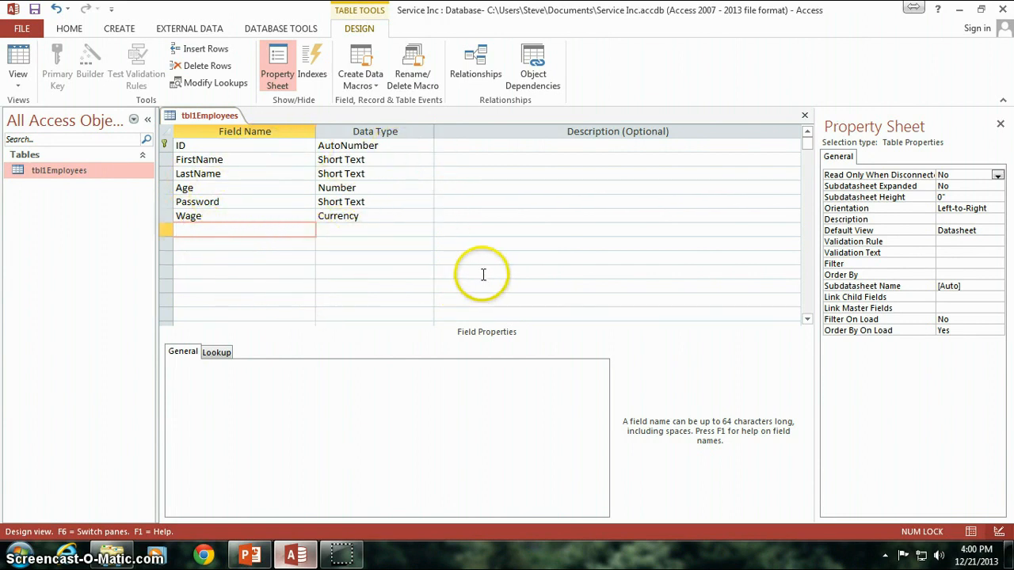
# - Switch tblEmployees to Datasheet View, saving the table changes
pyautogui.rightClick(209, 114)
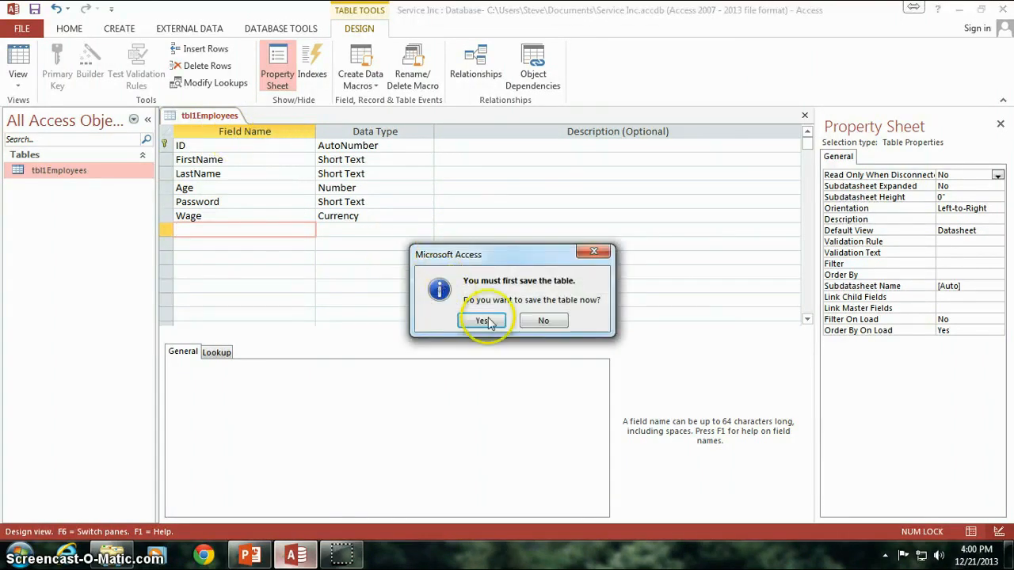
pyautogui.moveTo(483, 320)
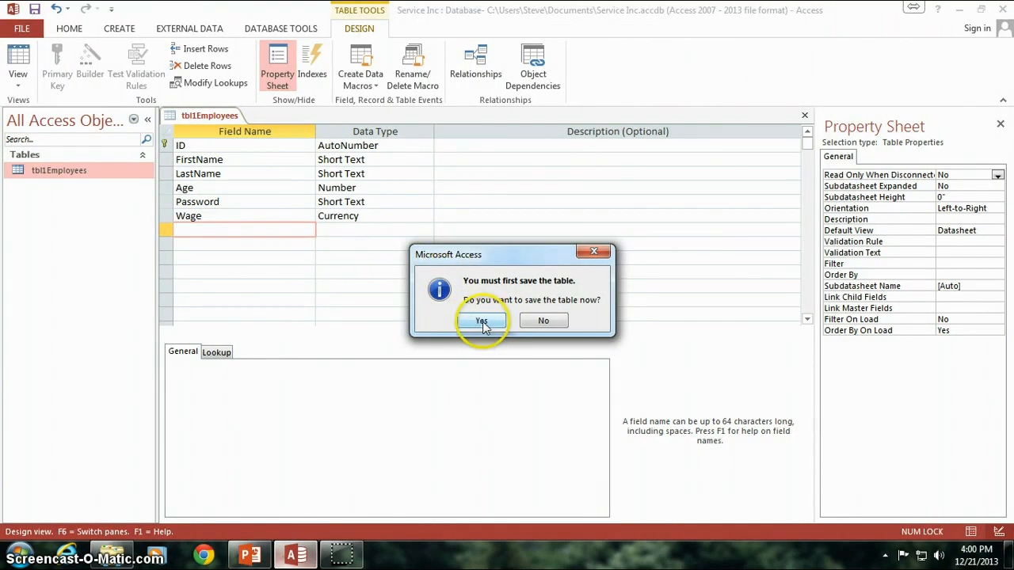
pyautogui.click(481, 320)
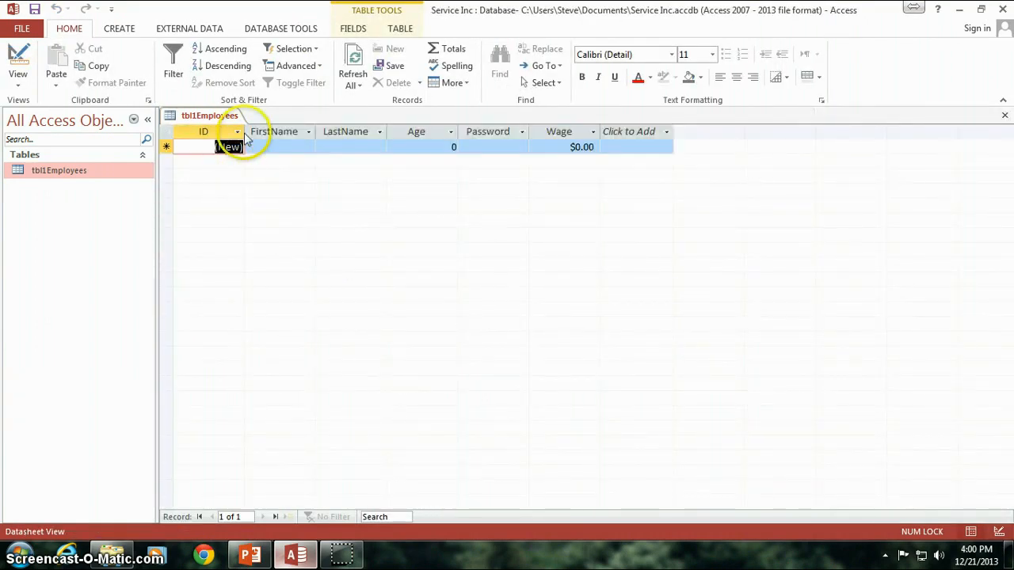
pyautogui.click(421, 145)
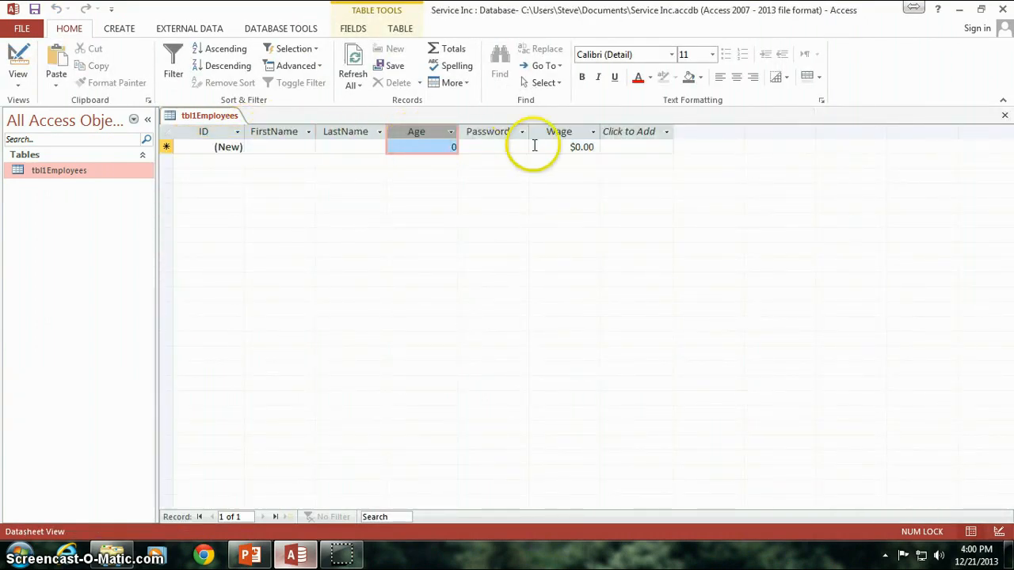
pyautogui.click(491, 145)
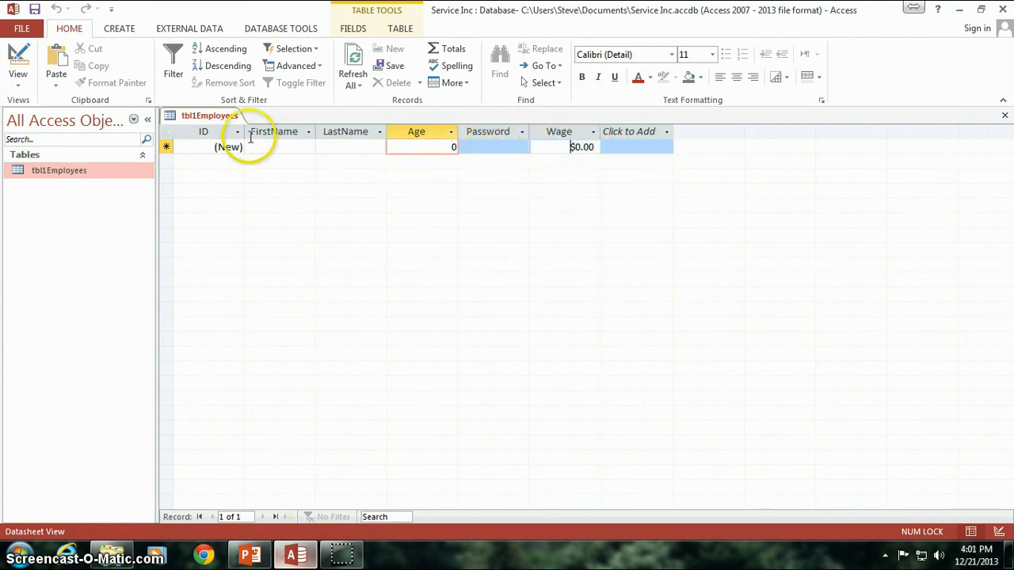
pyautogui.click(558, 131)
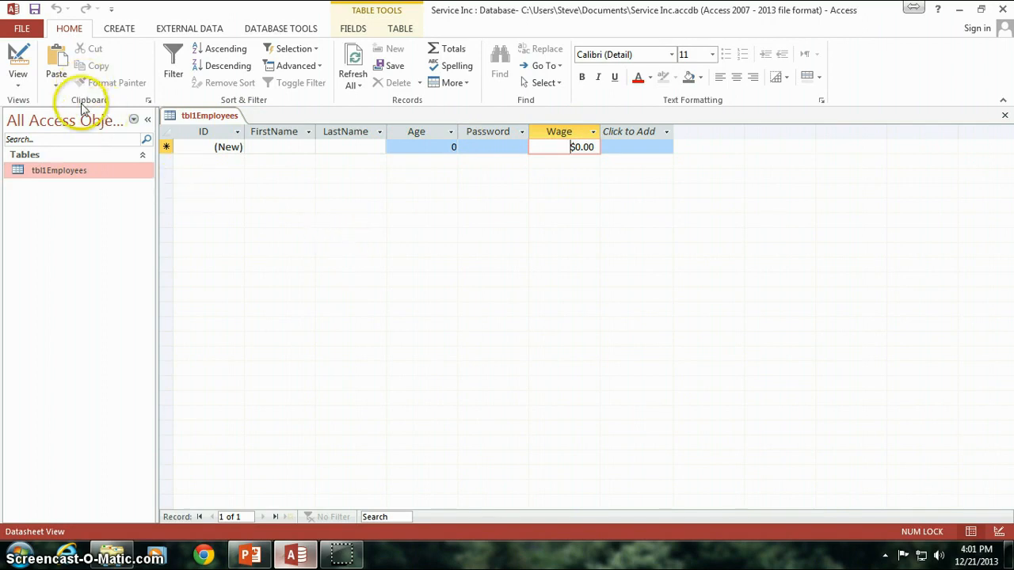